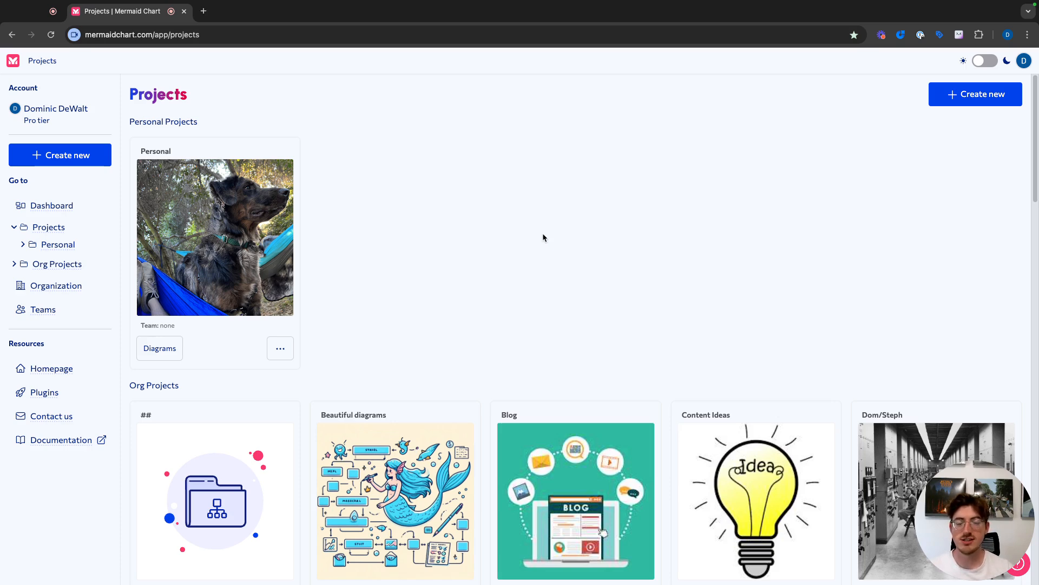
{"action": "mouse_move", "coordinate": [315, 244]}
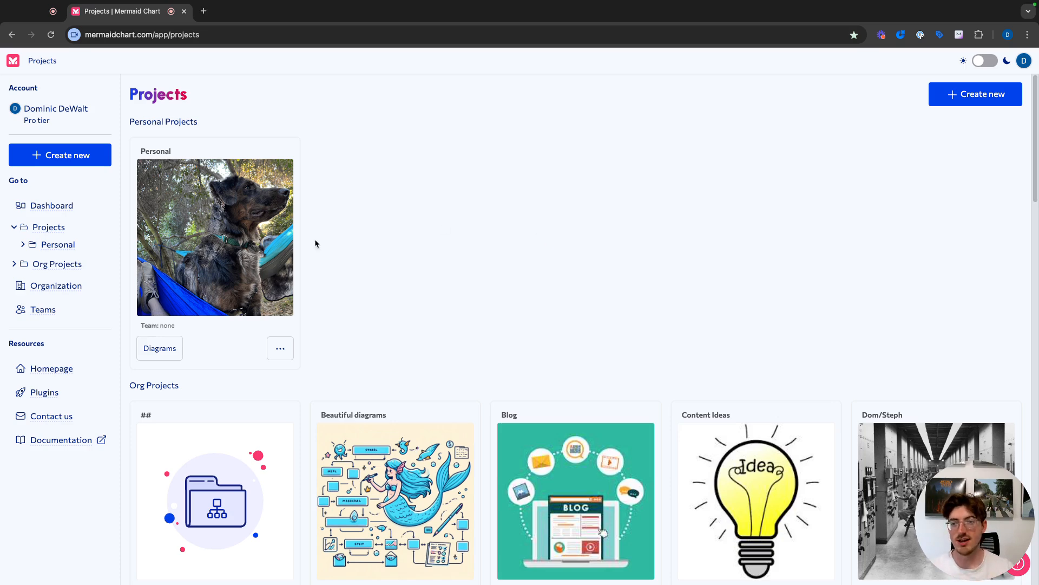
{"action": "mouse_move", "coordinate": [237, 240]}
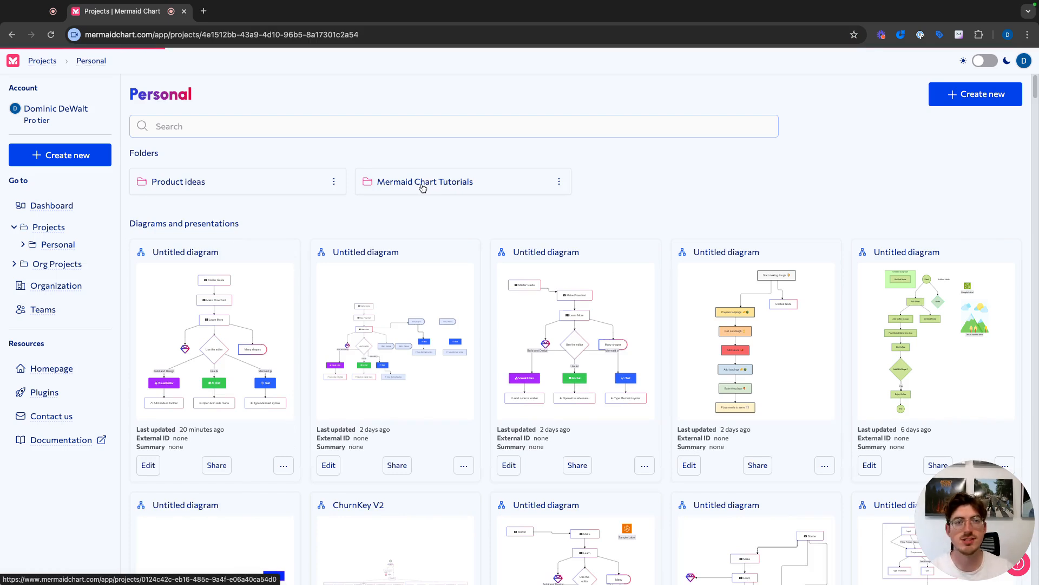
Step: Open the Mermaid Chart Tutorials folder and start a new diagram there
{"action": "left_click", "coordinate": [425, 181]}
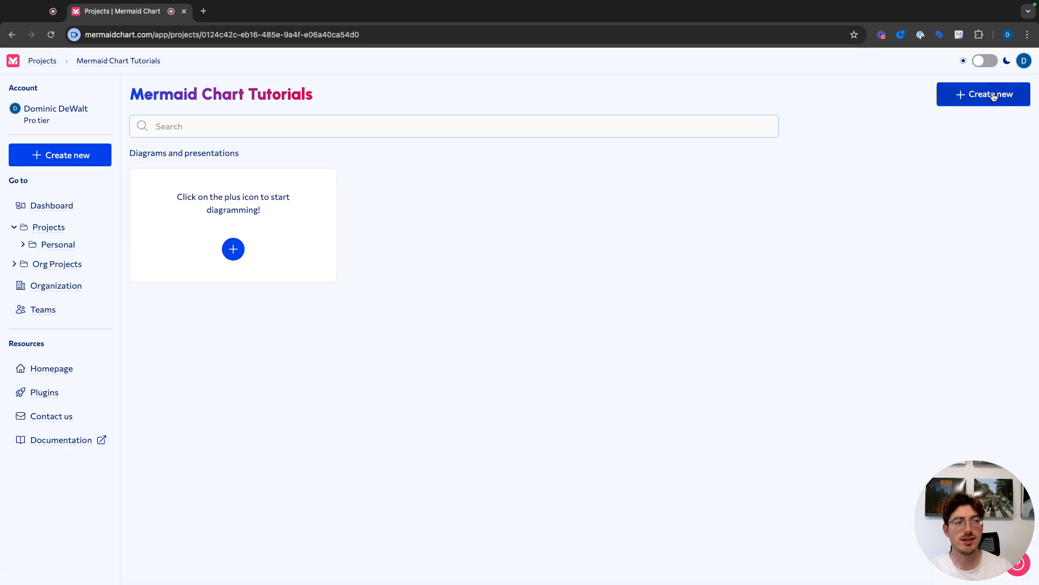
{"action": "left_click", "coordinate": [983, 94]}
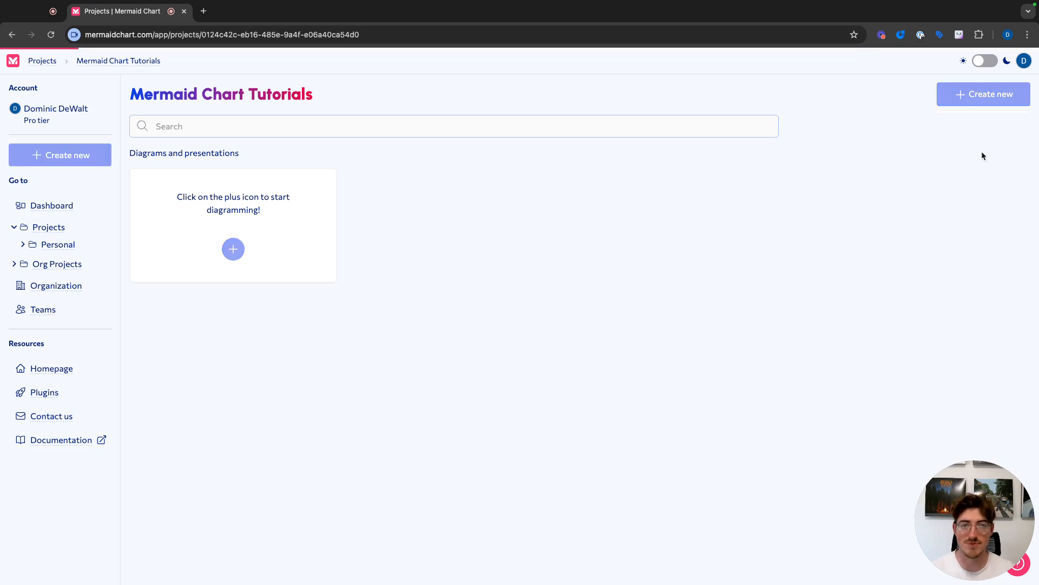
Step: Open the new untitled diagram and focus the Message Mermaid AI field
{"action": "left_click", "coordinate": [232, 249]}
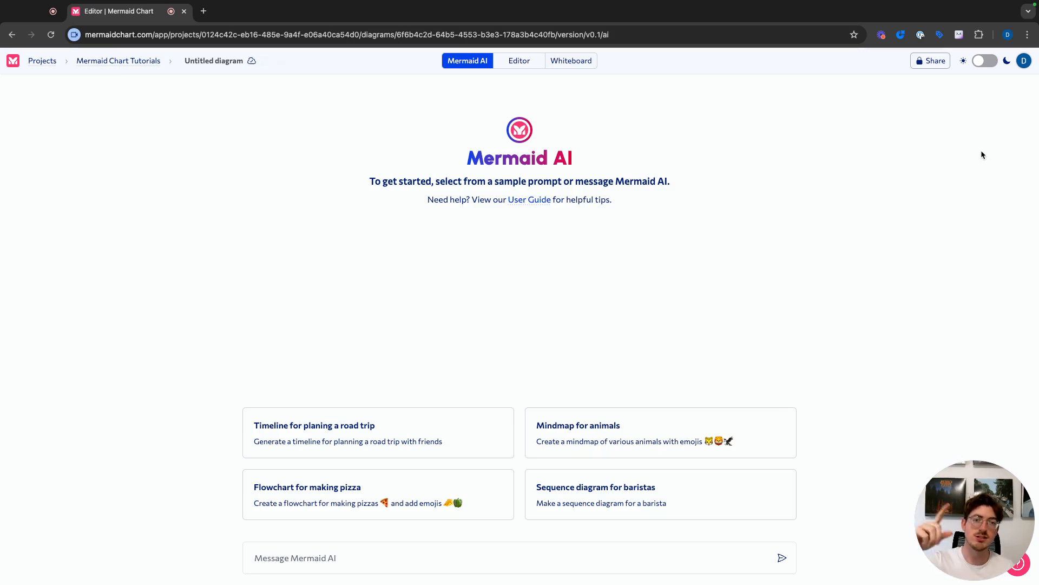
{"action": "mouse_move", "coordinate": [970, 150]}
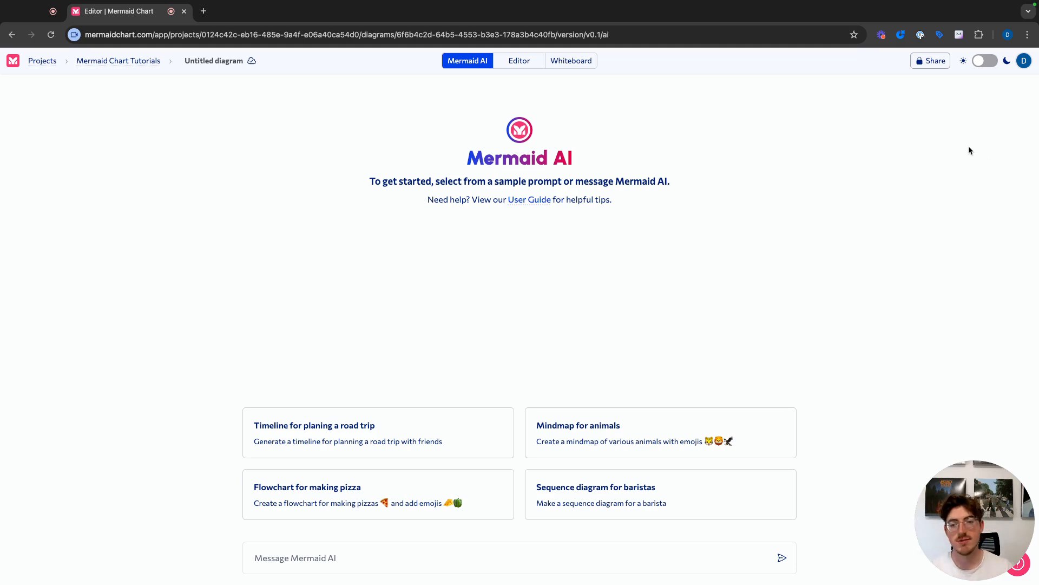
{"action": "mouse_move", "coordinate": [885, 144]}
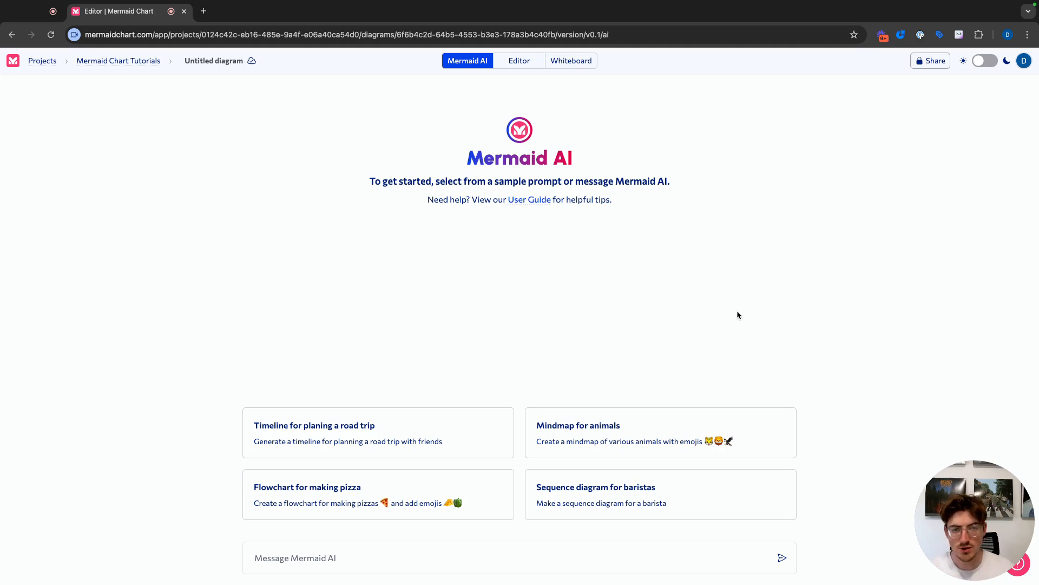
{"action": "mouse_move", "coordinate": [596, 530]}
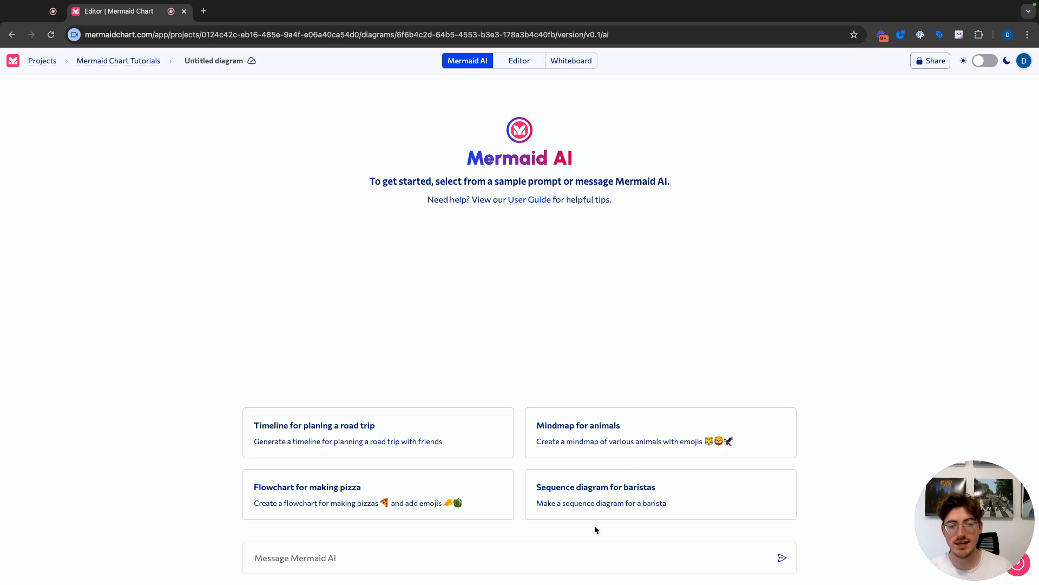
{"action": "mouse_move", "coordinate": [493, 492]}
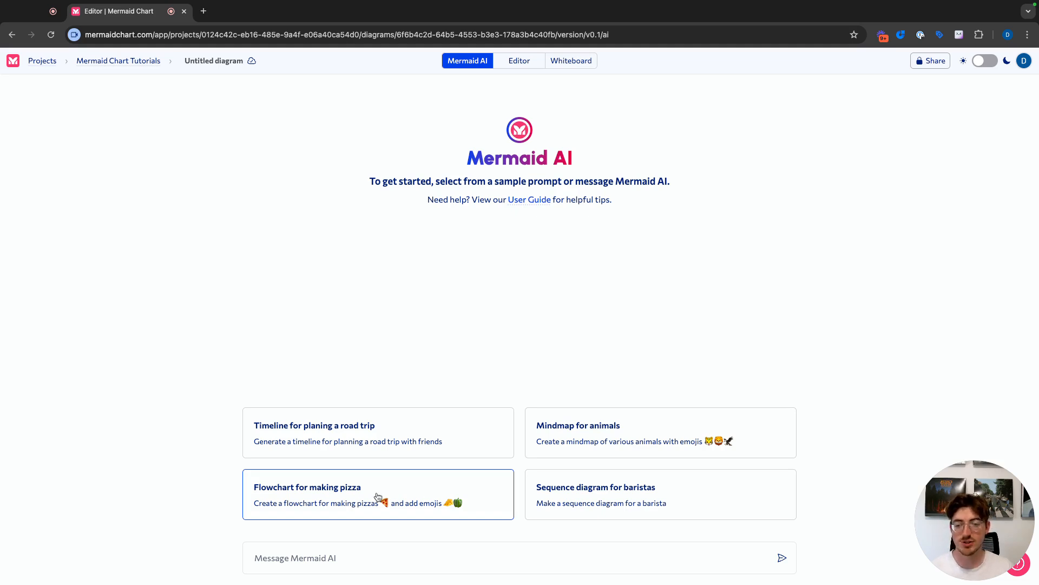
{"action": "left_click", "coordinate": [387, 558]}
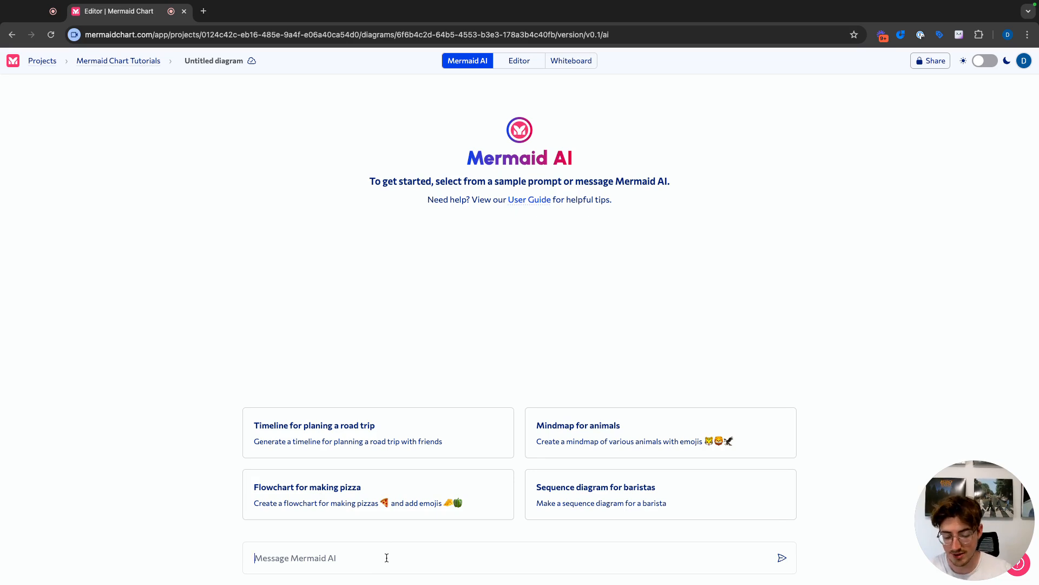
Step: Send Mermaid AI a prompt asking for a simple sign-in process flowchart
{"action": "type", "text": "Give me a flowchart showing a simple sign"}
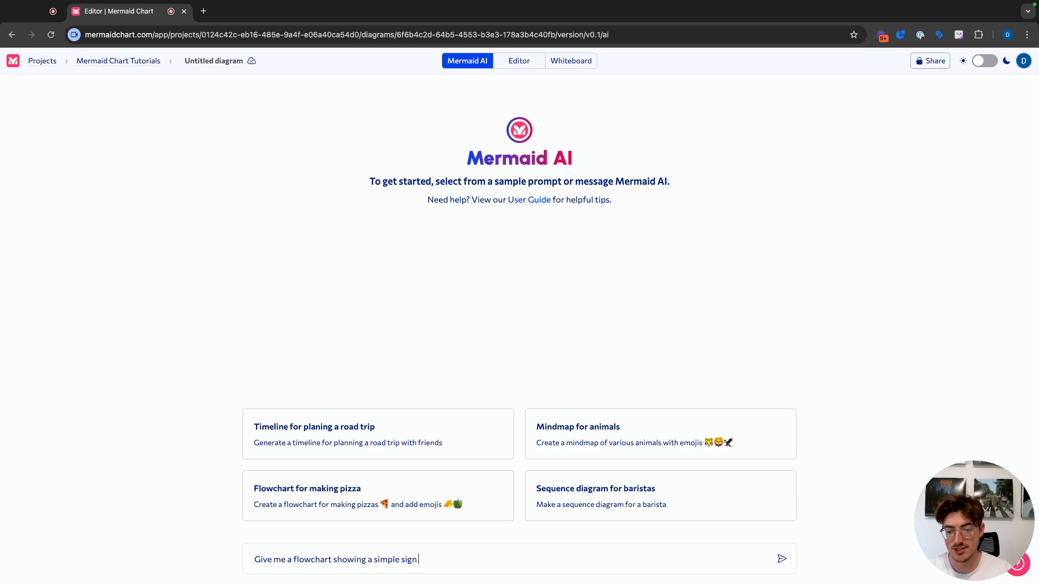
{"action": "type", "text": "in process for a"}
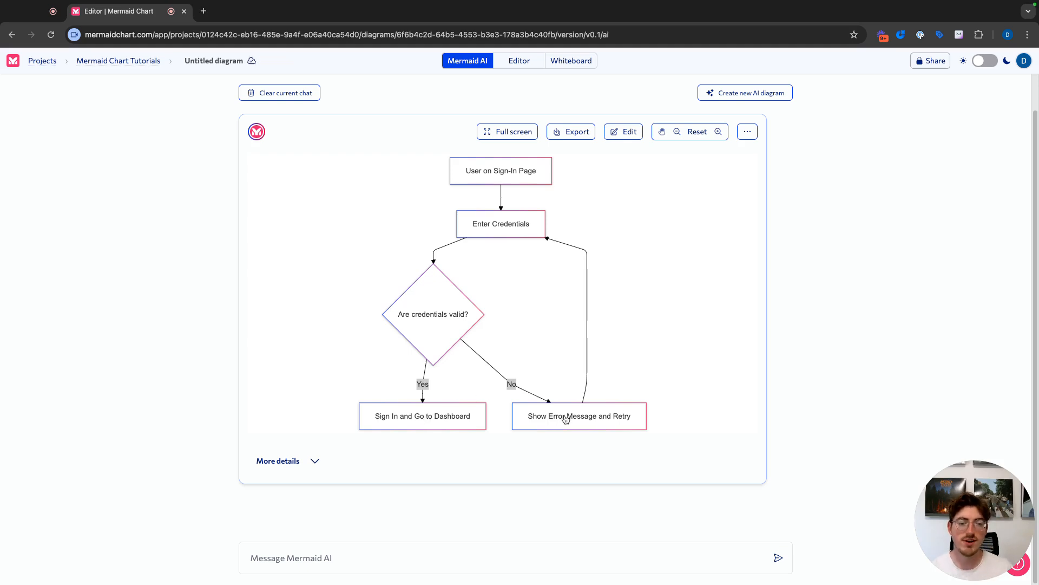
{"action": "mouse_move", "coordinate": [592, 309]}
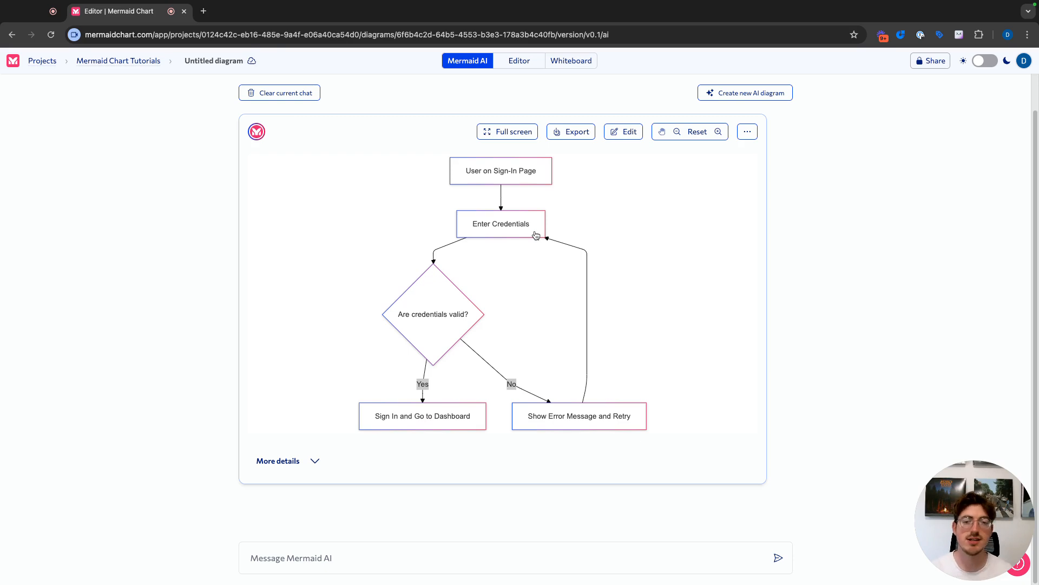
{"action": "mouse_move", "coordinate": [466, 402]}
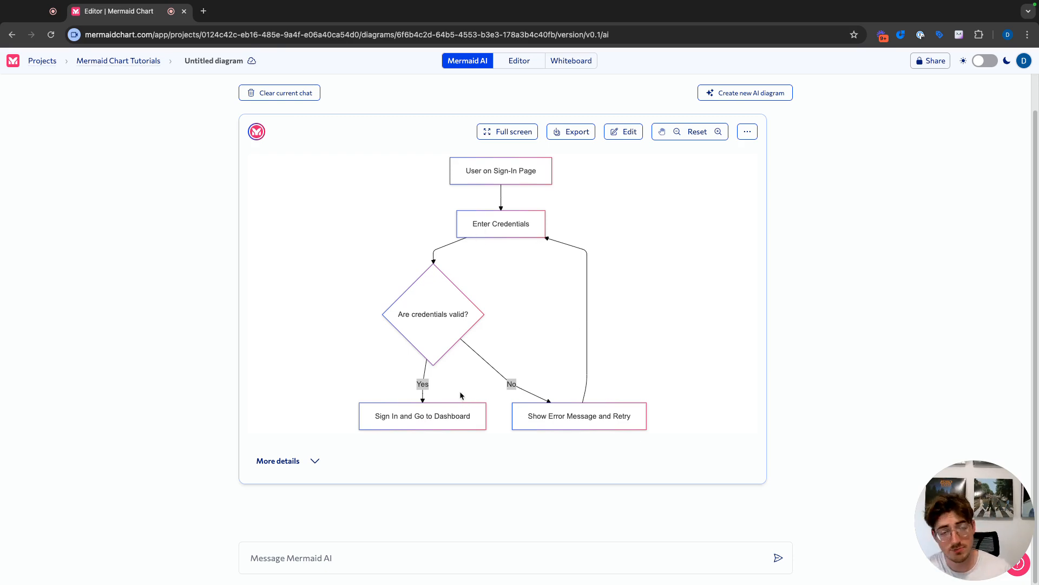
{"action": "mouse_move", "coordinate": [623, 131]}
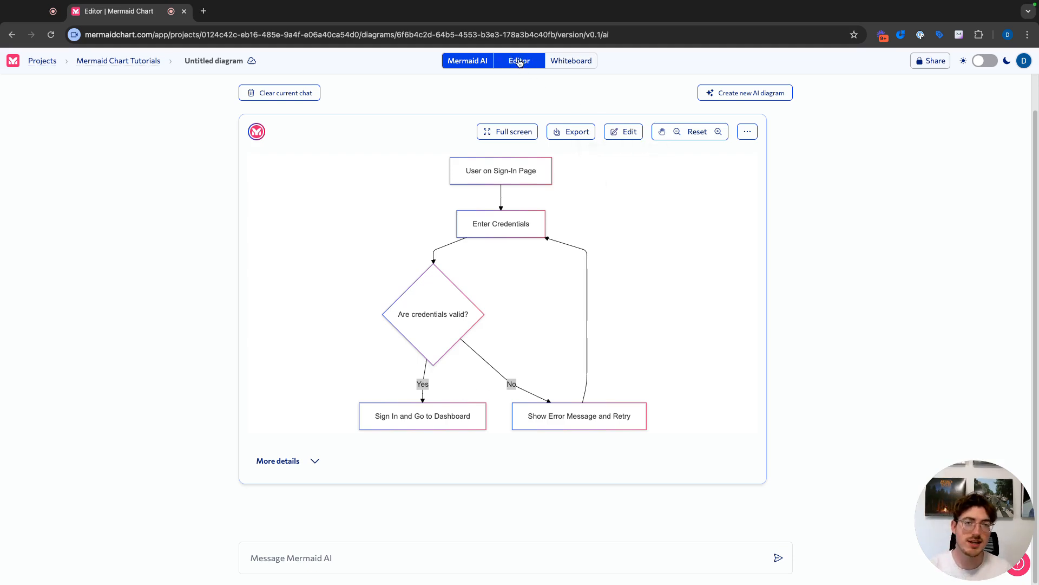
{"action": "left_click", "coordinate": [571, 60]}
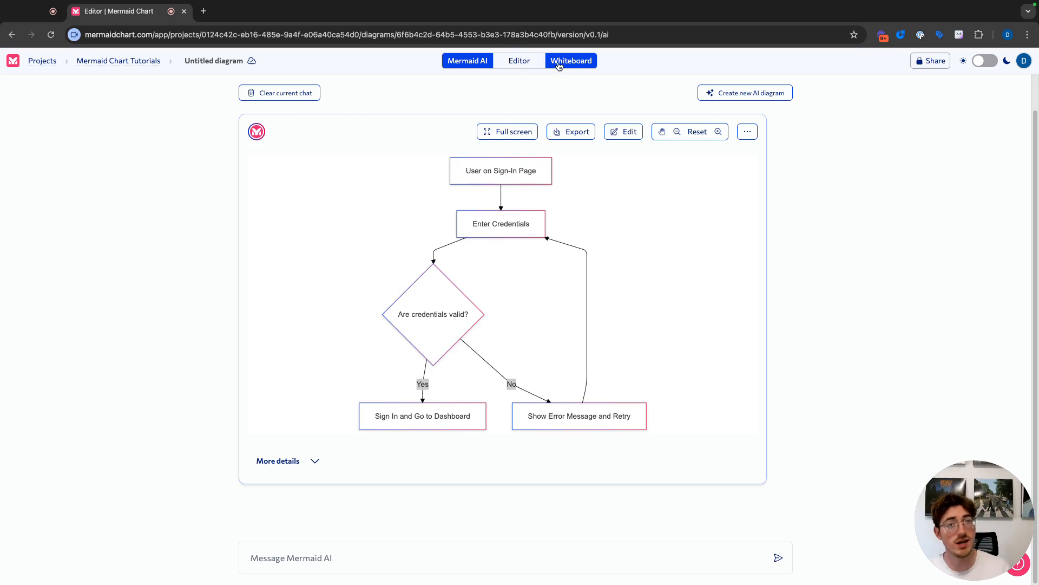
{"action": "mouse_move", "coordinate": [623, 131]}
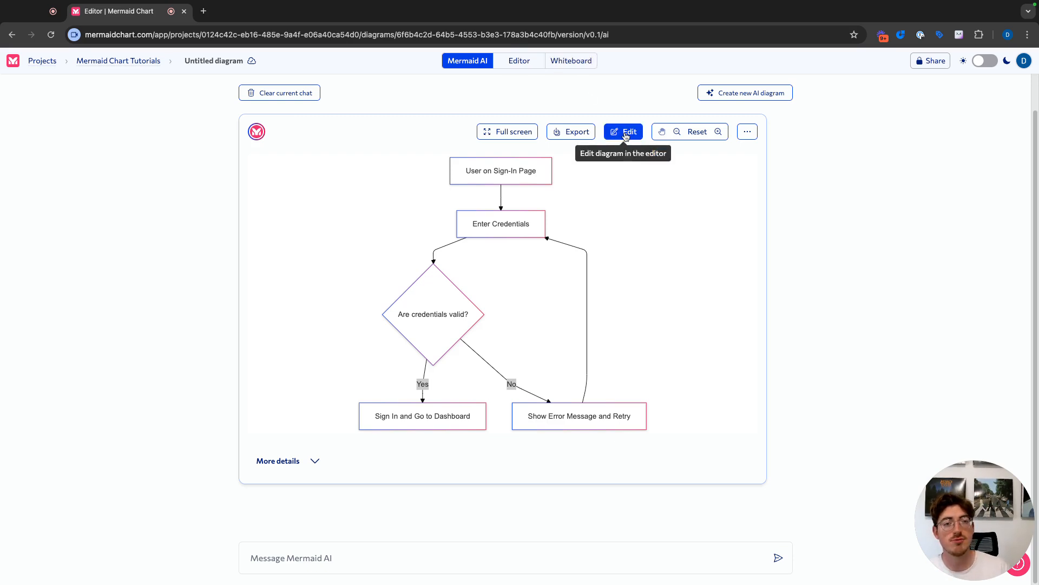
Step: Open the generated flowchart in the Editor with the Mermaid AI chat alongside
{"action": "left_click", "coordinate": [622, 131]}
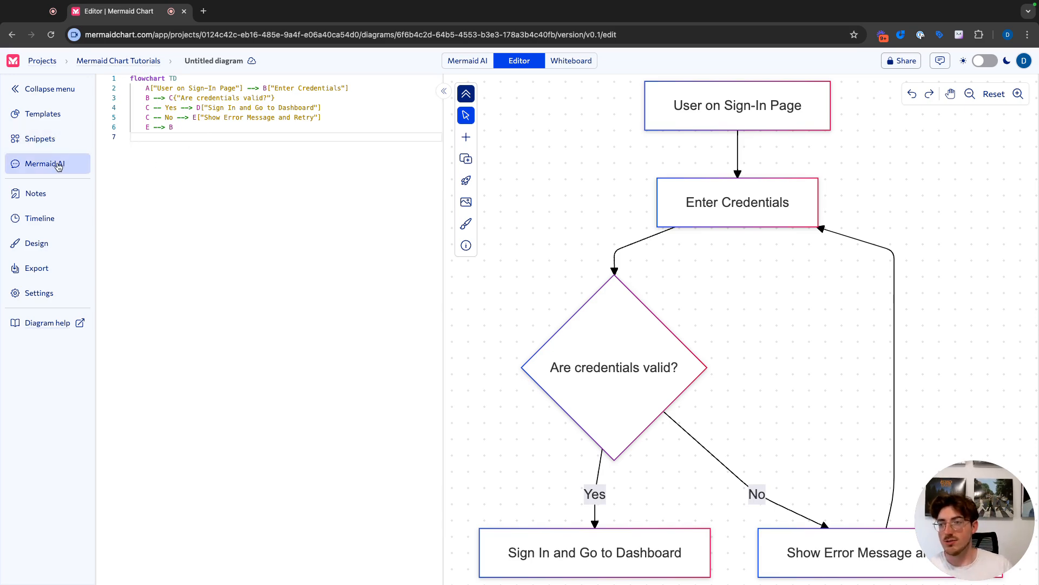
{"action": "left_click", "coordinate": [45, 163]}
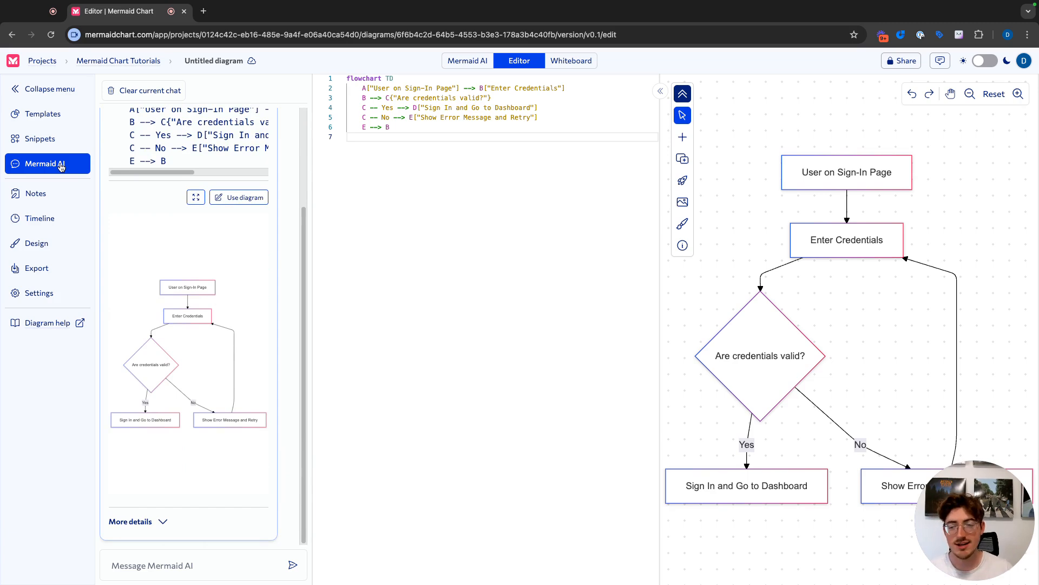
{"action": "mouse_move", "coordinate": [227, 424]}
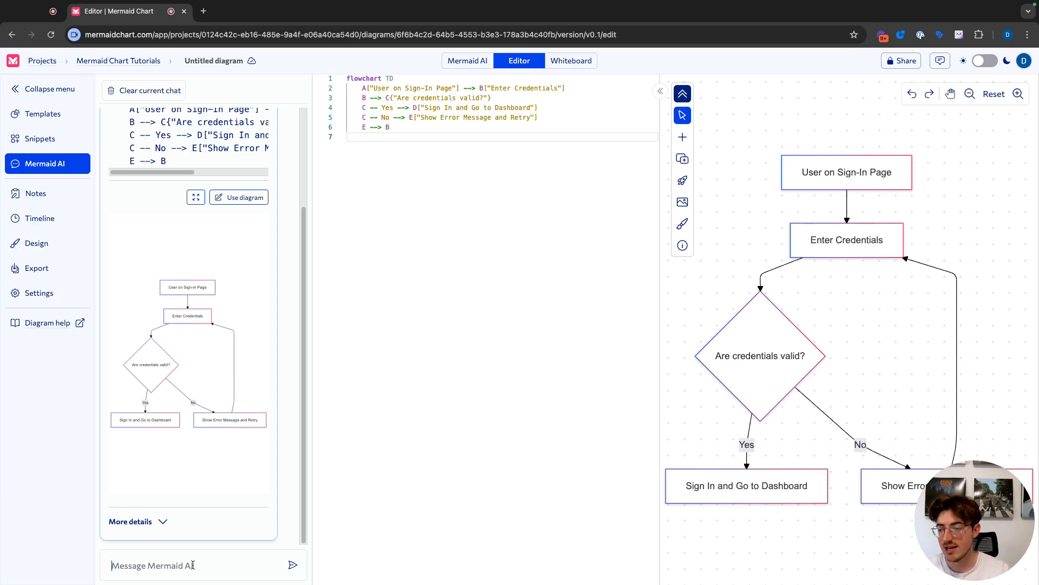
Step: Ask Mermaid AI to make 'Are credentials valid?' blue with a black border and apply the result
{"action": "type", "text": "Can you c"}
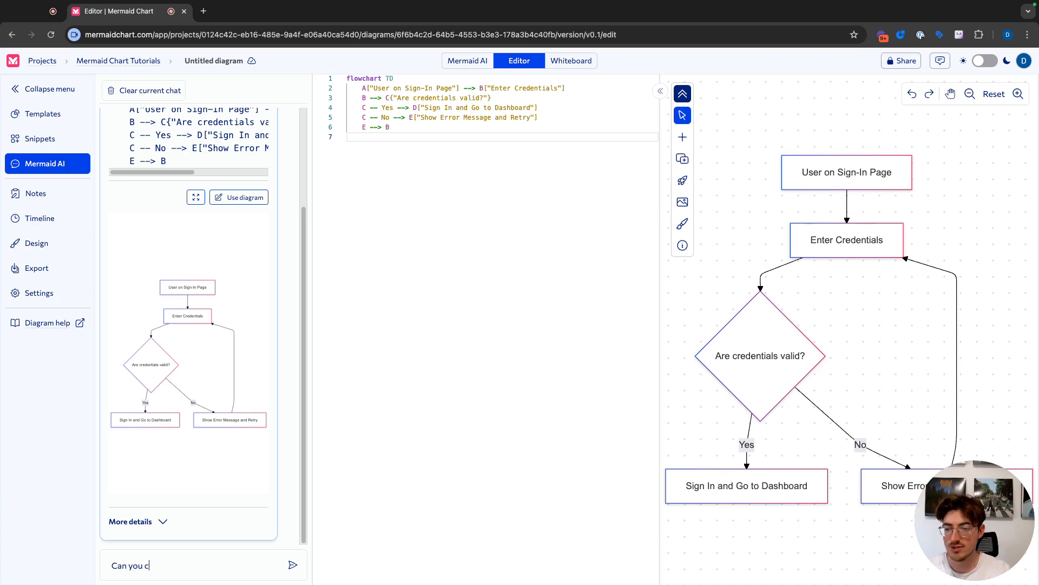
{"action": "type", "text": "hange the \"Are Credentials Va"}
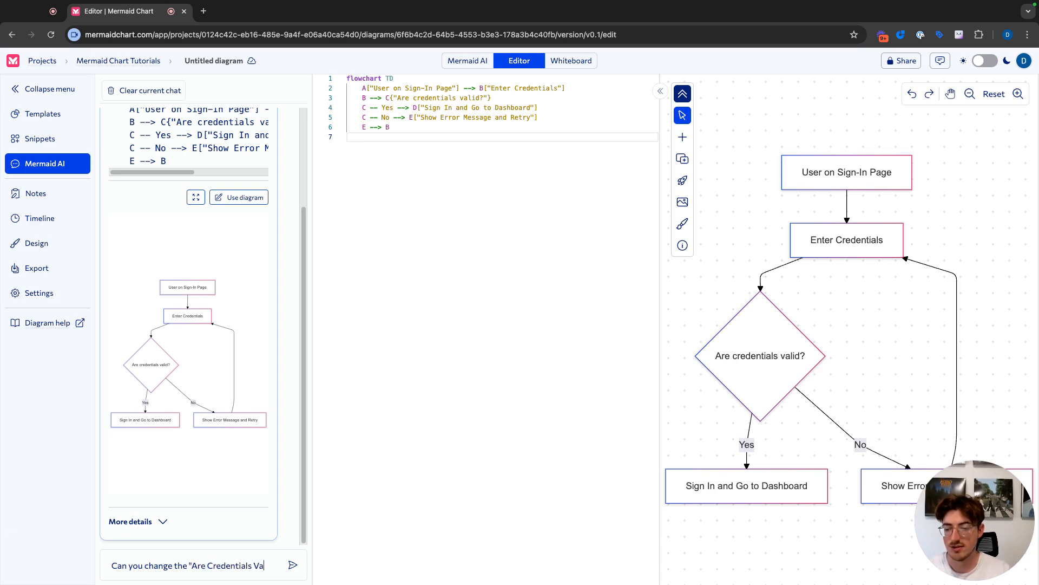
{"action": "type", "text": "node to be blue with a black border"}
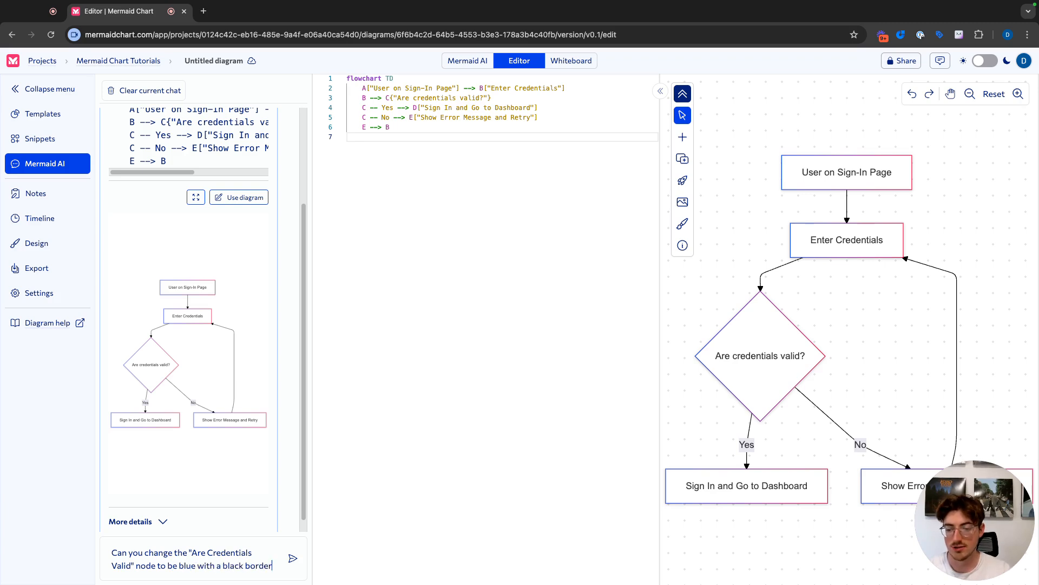
{"action": "left_click", "coordinate": [293, 558]}
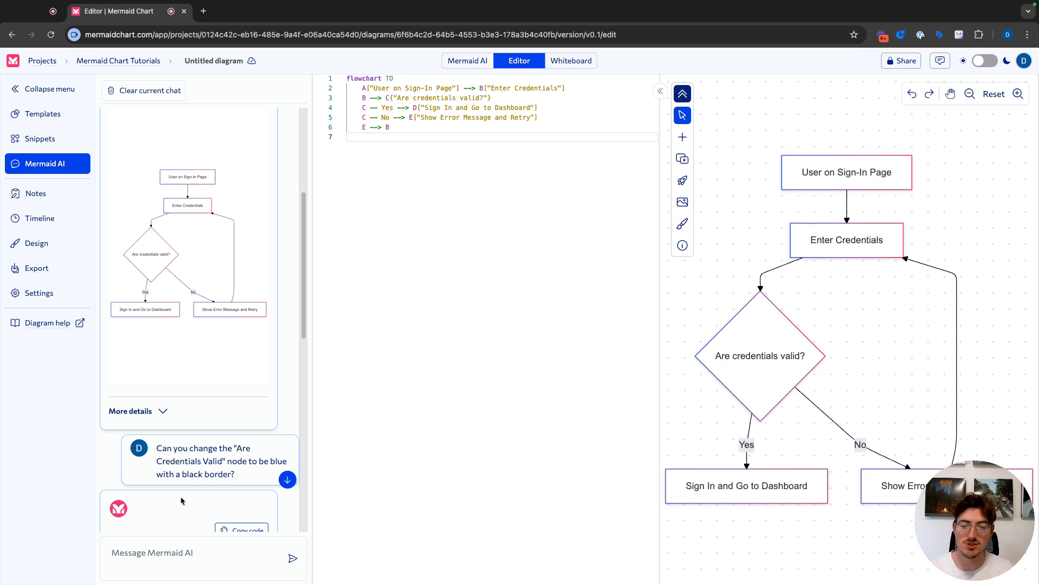
{"action": "scroll", "scroll_direction": "down", "scroll_amount": 3}
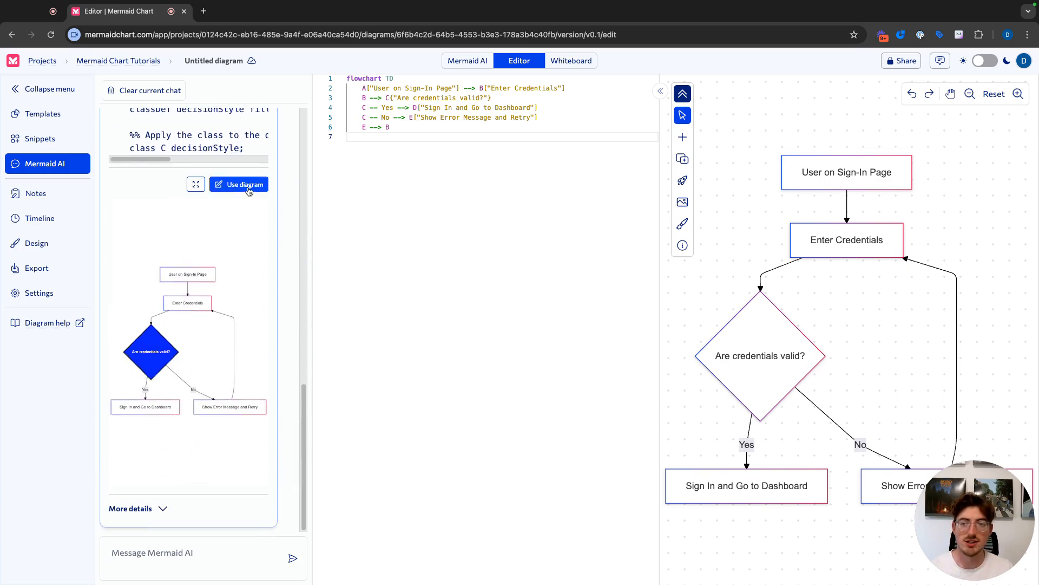
{"action": "left_click", "coordinate": [243, 184]}
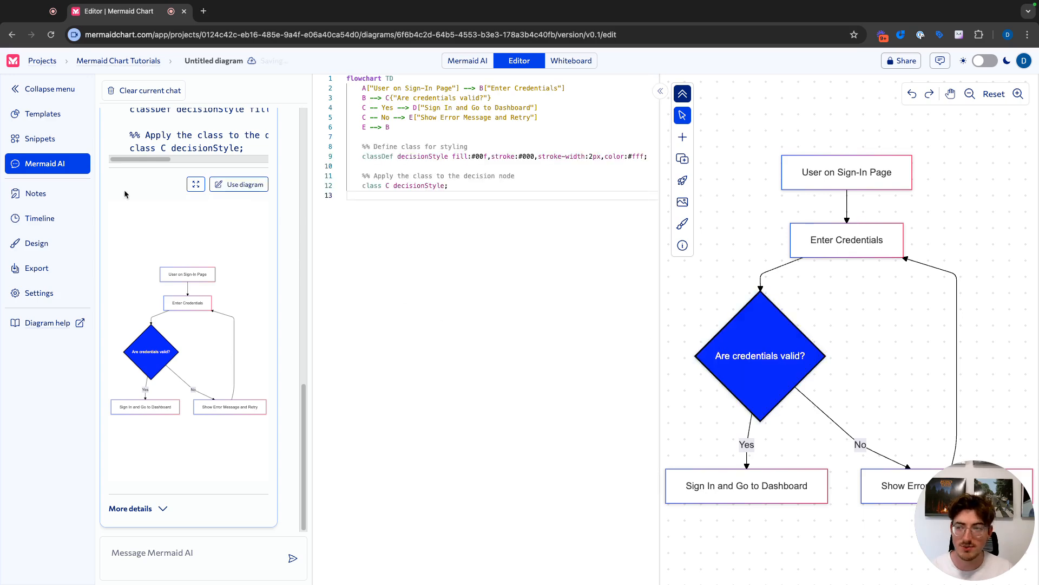
{"action": "left_click", "coordinate": [661, 91]}
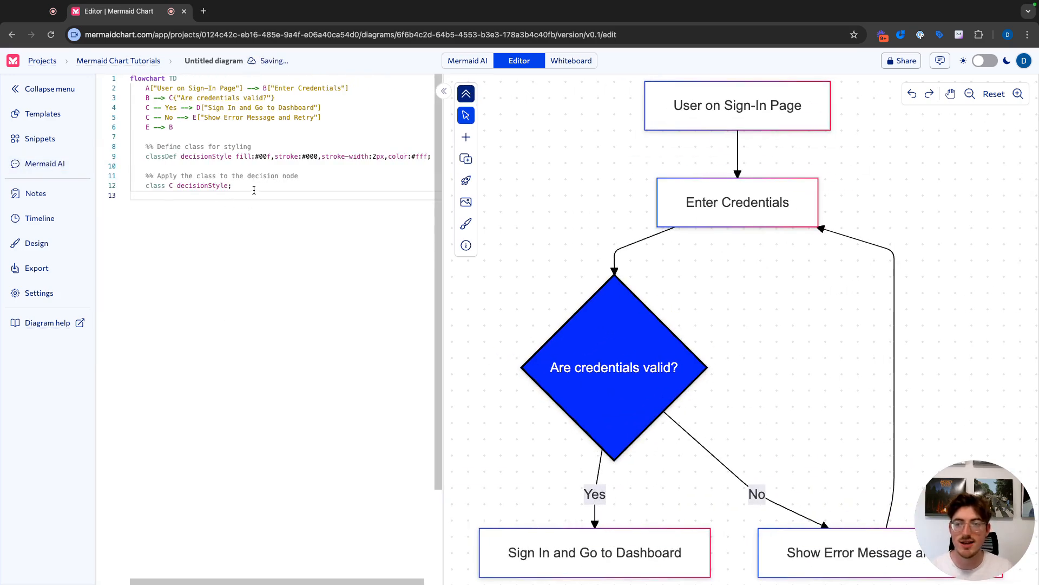
Step: Select node labels, ids and arrows in the code to review the flowchart syntax
{"action": "key", "text": "ctrl+a"}
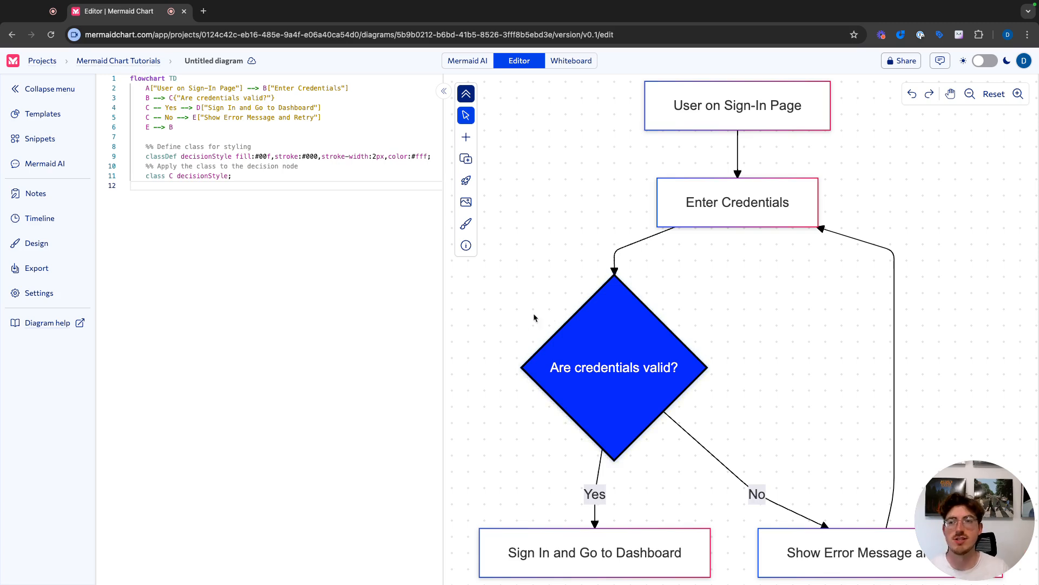
{"action": "mouse_move", "coordinate": [532, 318]}
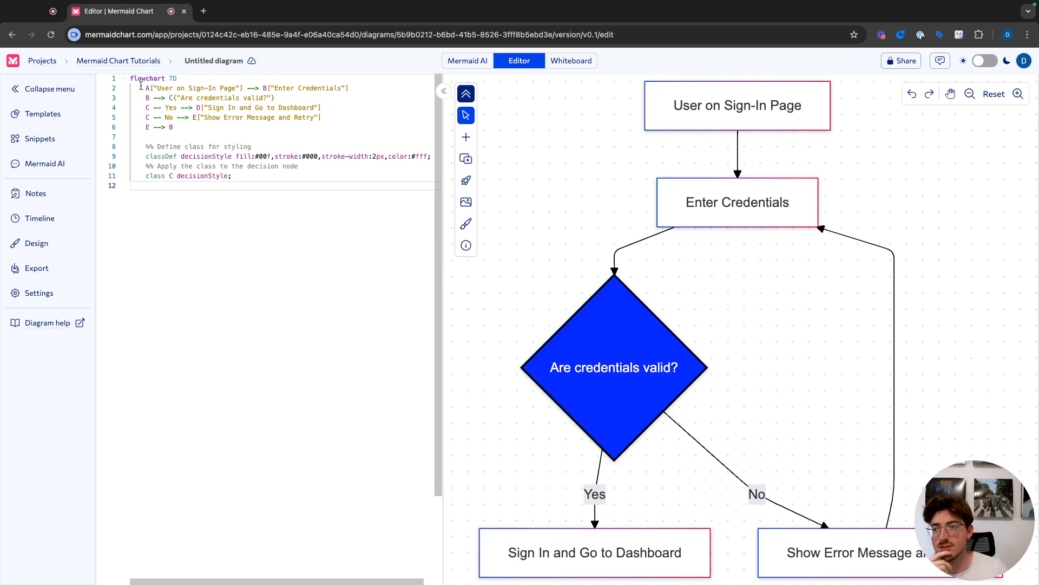
{"action": "double_click", "coordinate": [193, 88]}
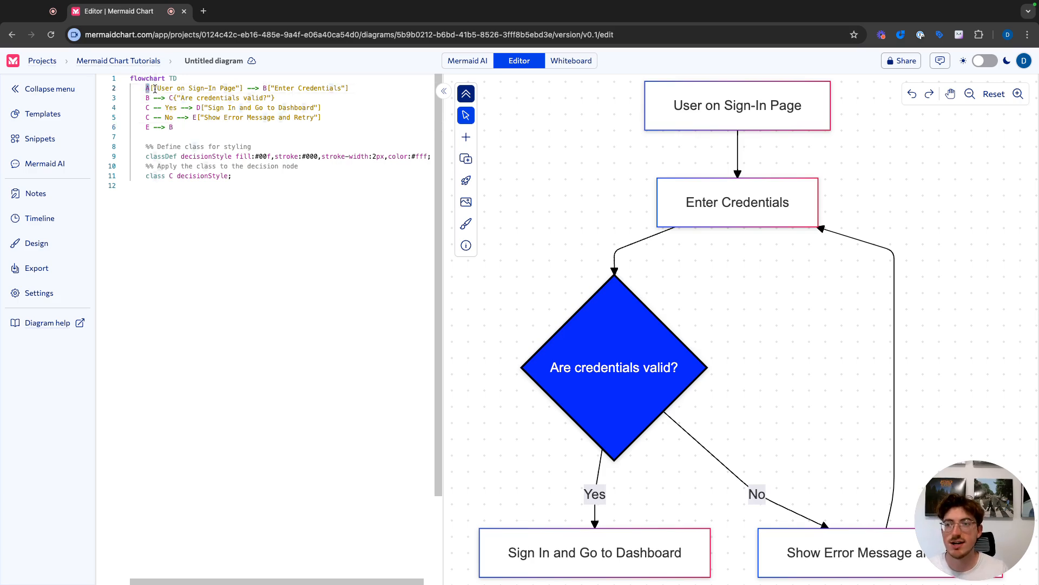
{"action": "double_click", "coordinate": [196, 87]}
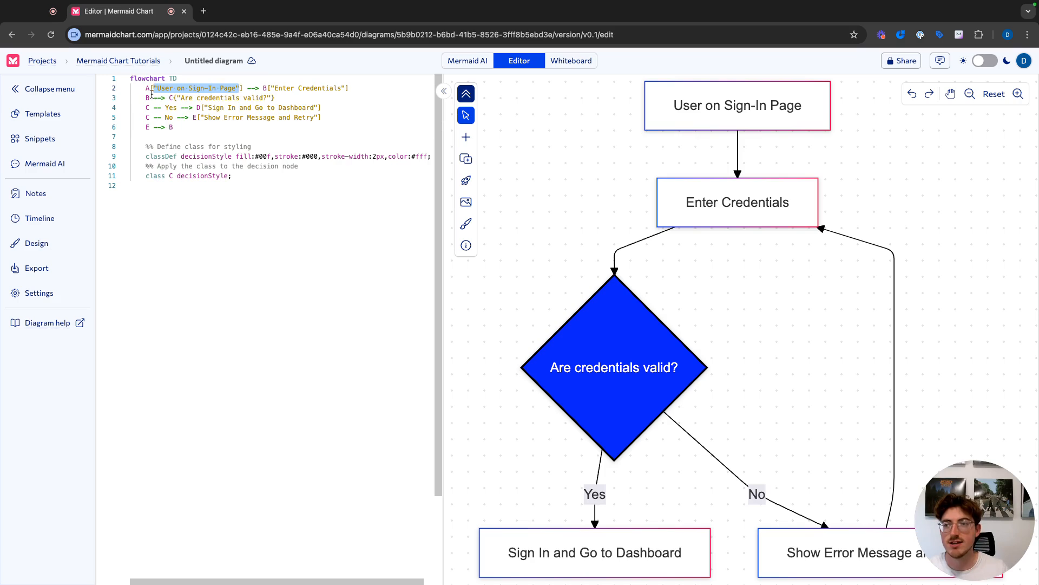
{"action": "left_click", "coordinate": [152, 87]}
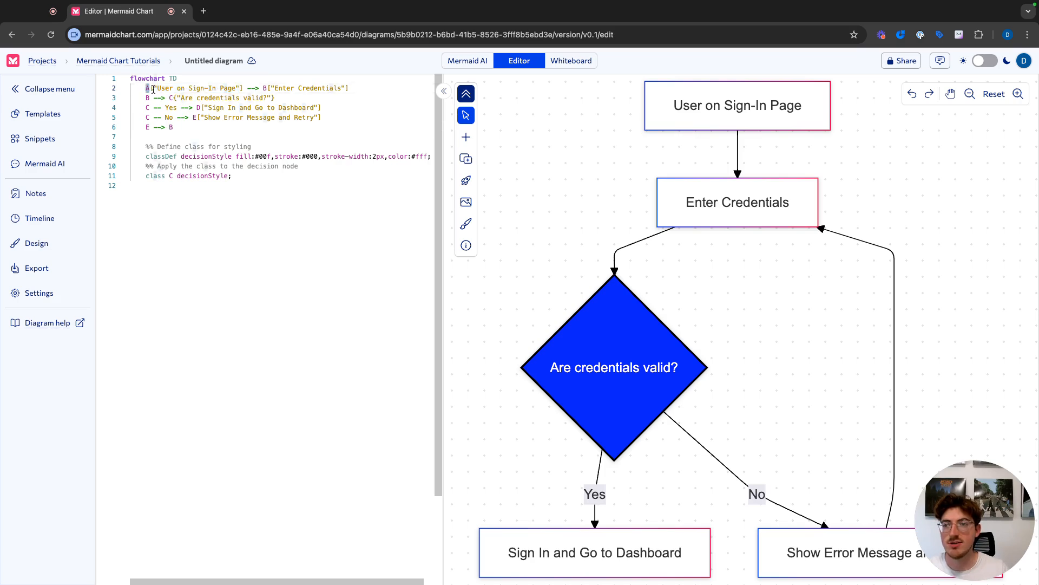
{"action": "left_click", "coordinate": [737, 105]}
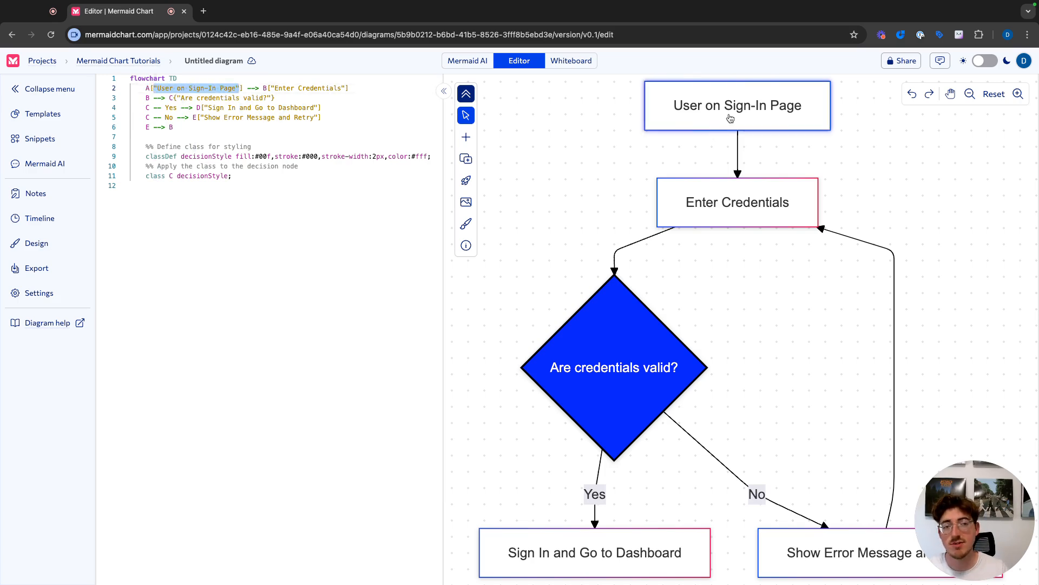
{"action": "mouse_move", "coordinate": [725, 123]}
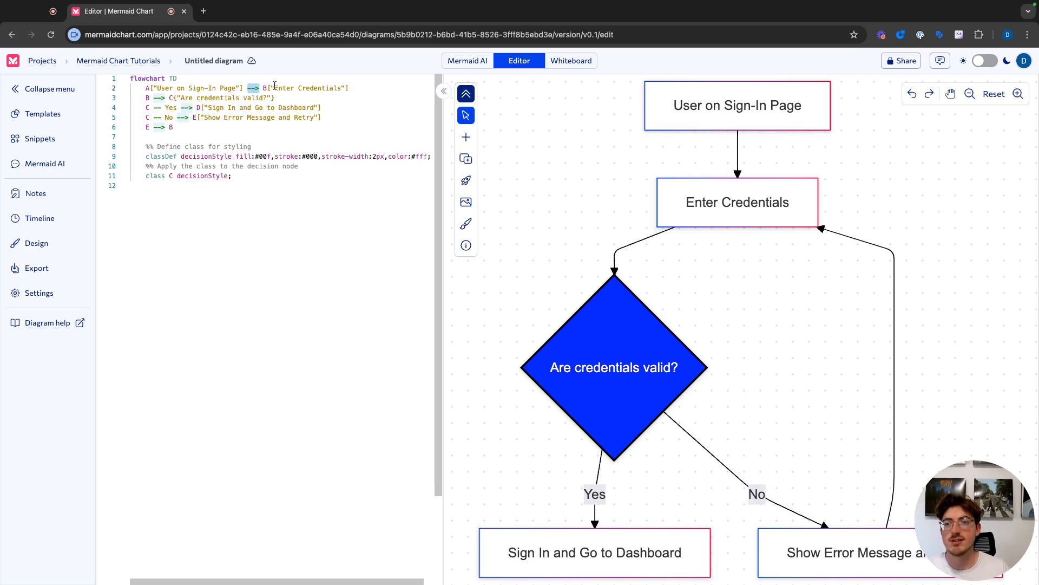
{"action": "double_click", "coordinate": [322, 88]}
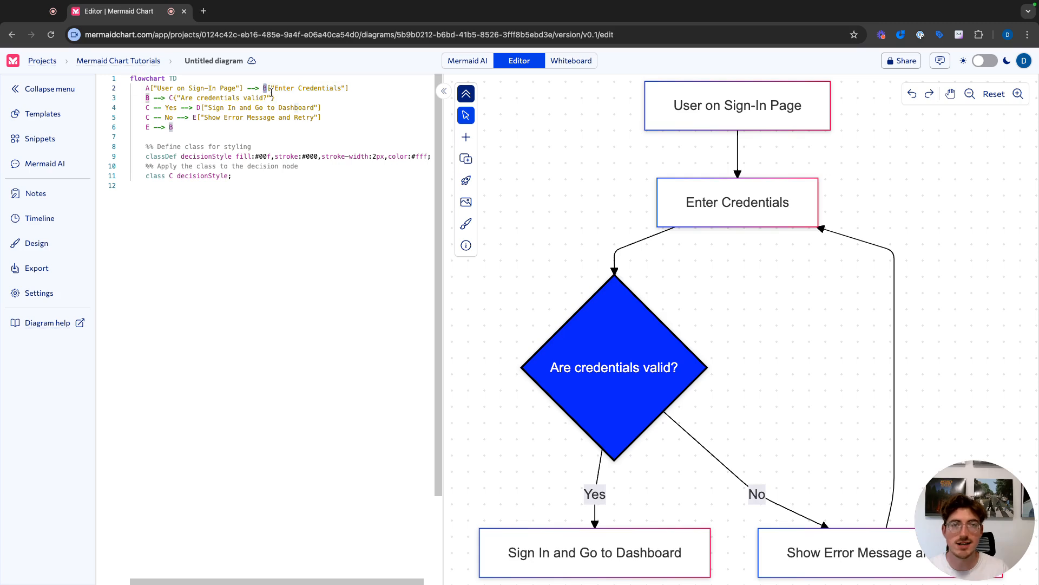
{"action": "double_click", "coordinate": [307, 87]}
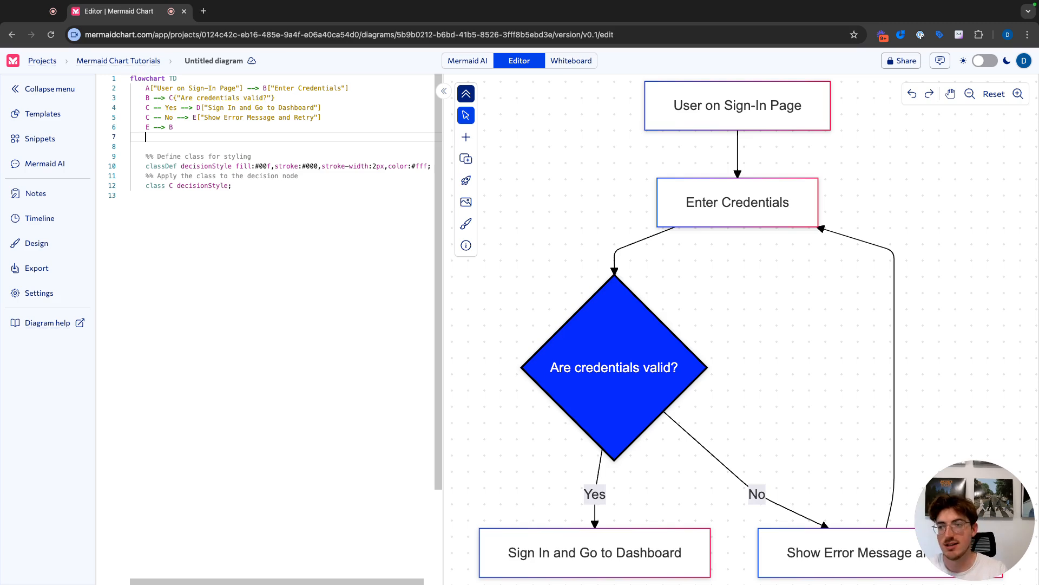
Step: Add a diamond node Z{Sample} on the new code line
{"action": "type", "text": "Z"}
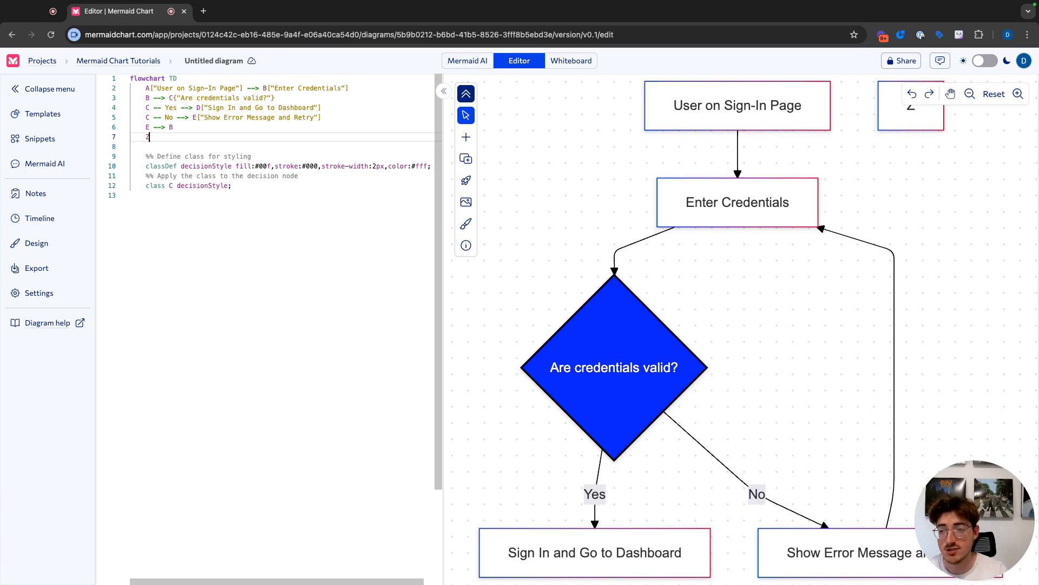
{"action": "type", "text": "{}"}
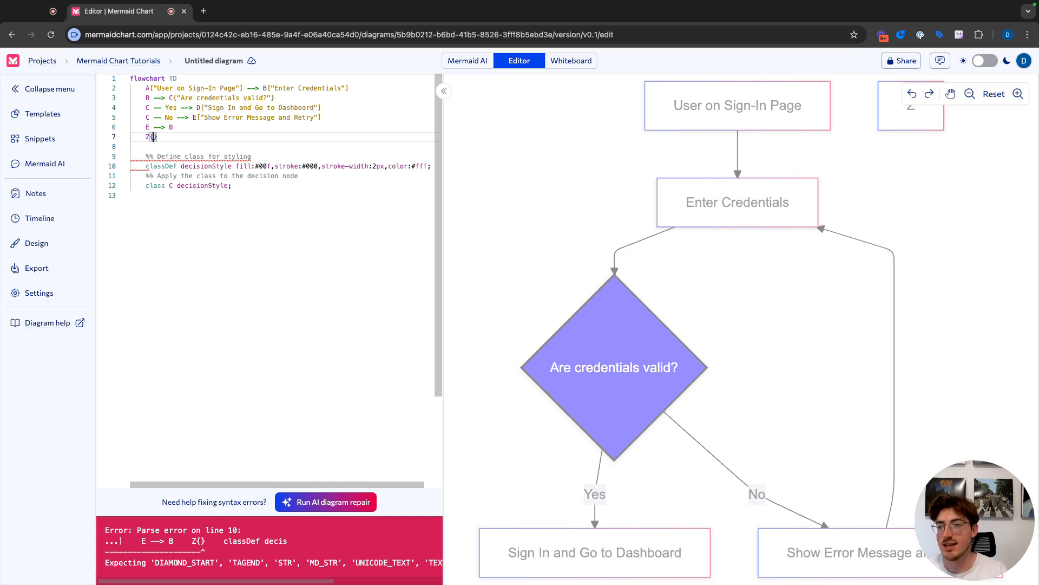
{"action": "type", "text": "Sample"}
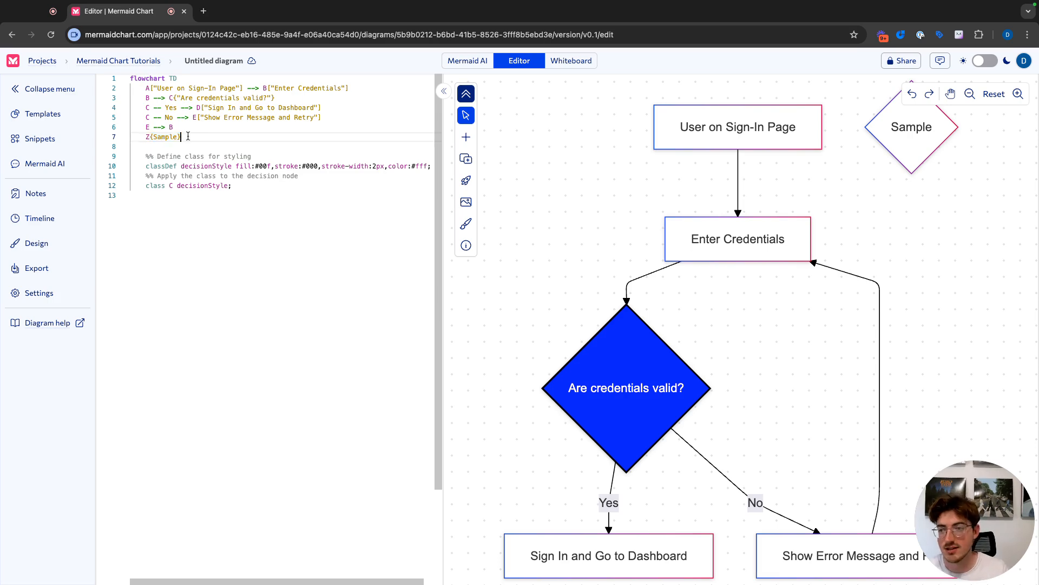
Step: Insert a Database node F from Snippets and link Z --some notes--> F
{"action": "left_click", "coordinate": [40, 139]}
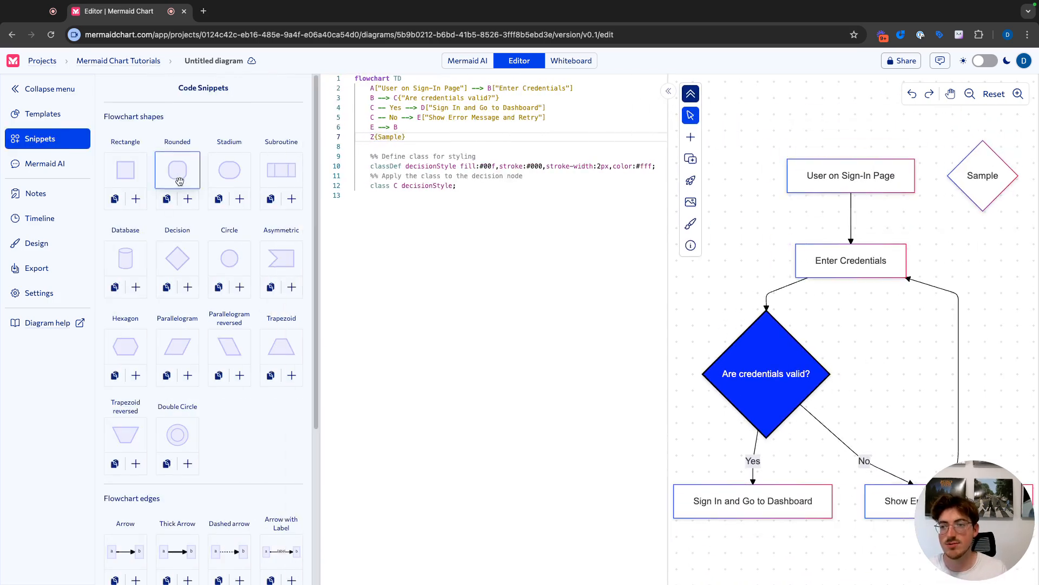
{"action": "mouse_move", "coordinate": [125, 259]}
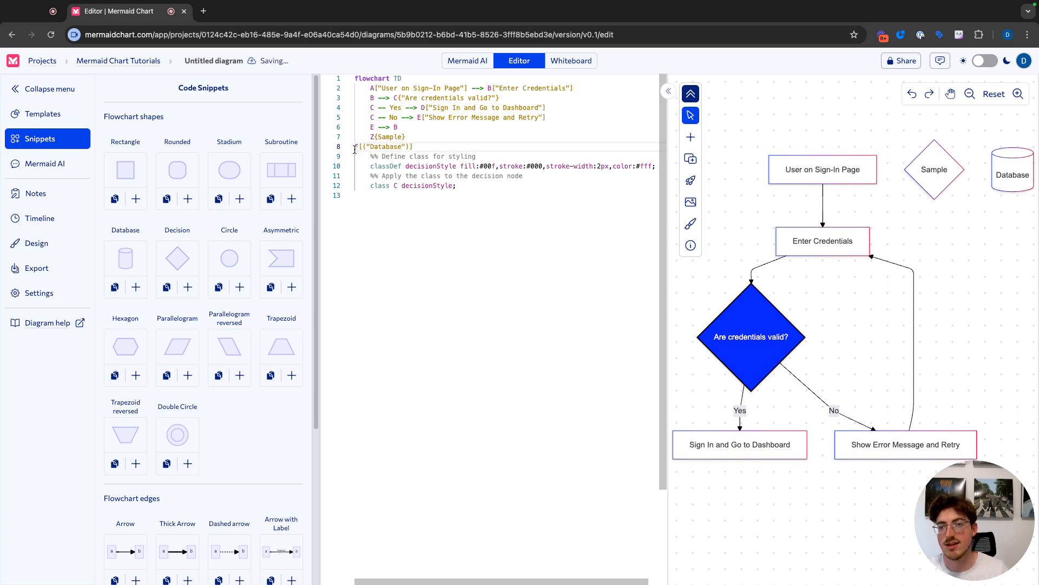
{"action": "type", "text": "F"}
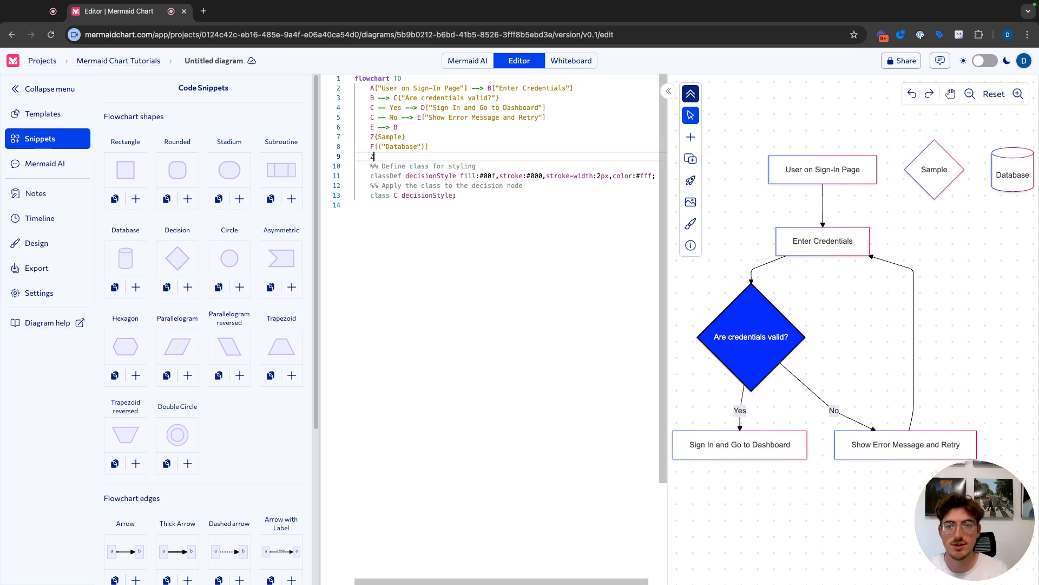
{"action": "type", "text": "--> F"}
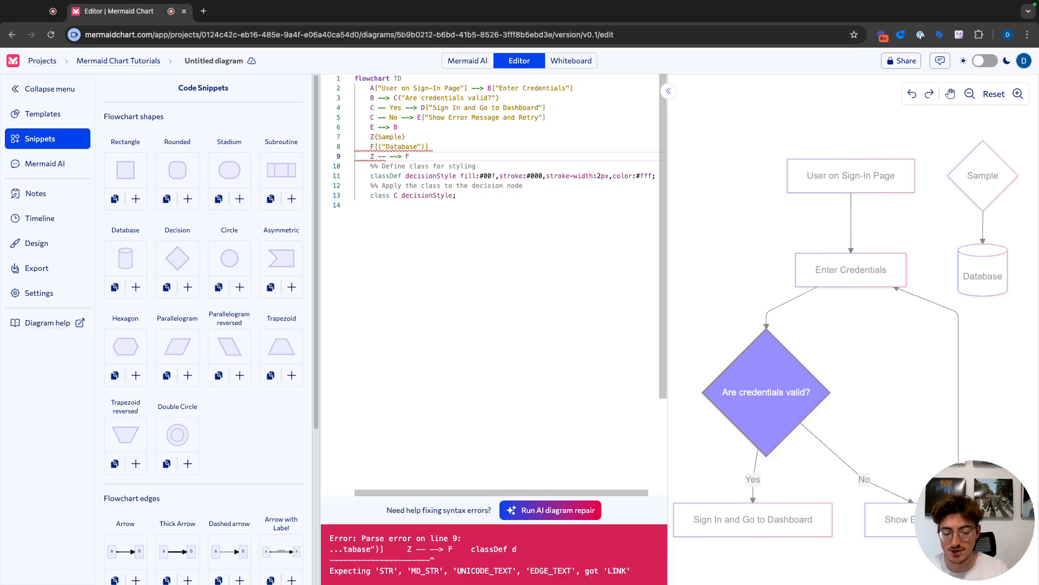
{"action": "type", "text": "some notes"}
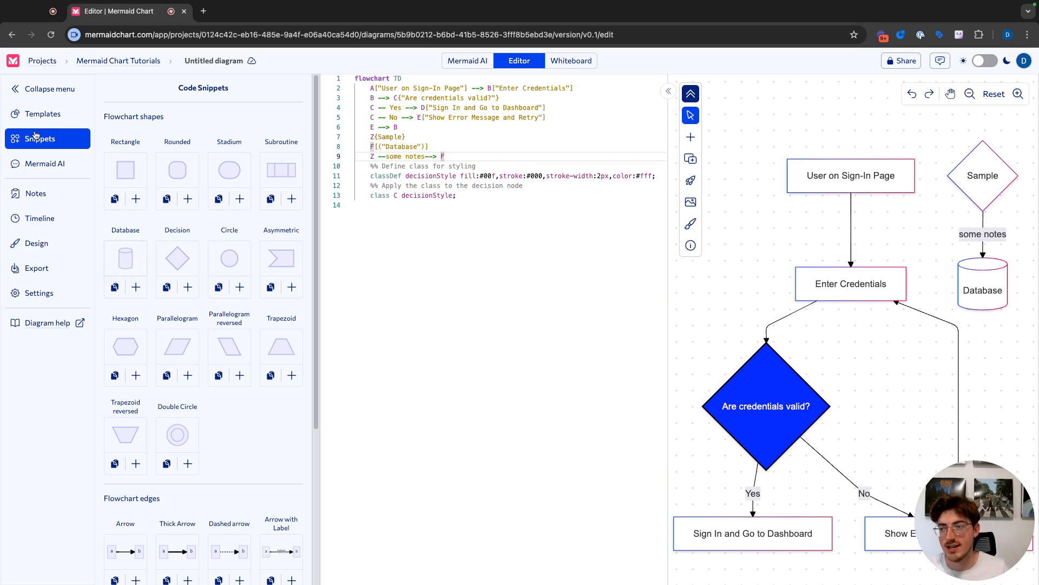
Step: Give the User on Sign-In Page node a light green fill and stroke #00C853
{"action": "left_click", "coordinate": [40, 139]}
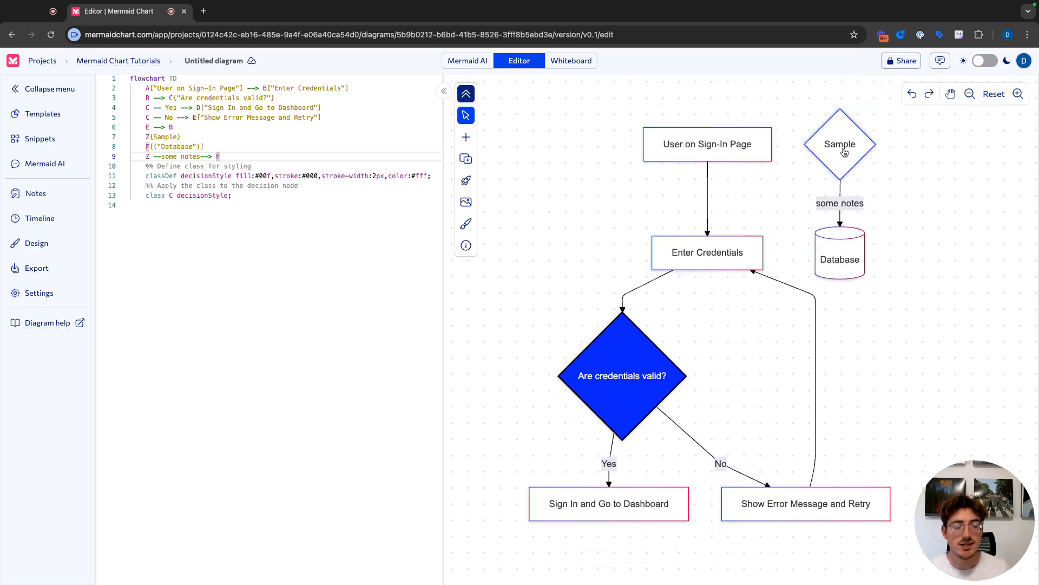
{"action": "left_click", "coordinate": [841, 144]}
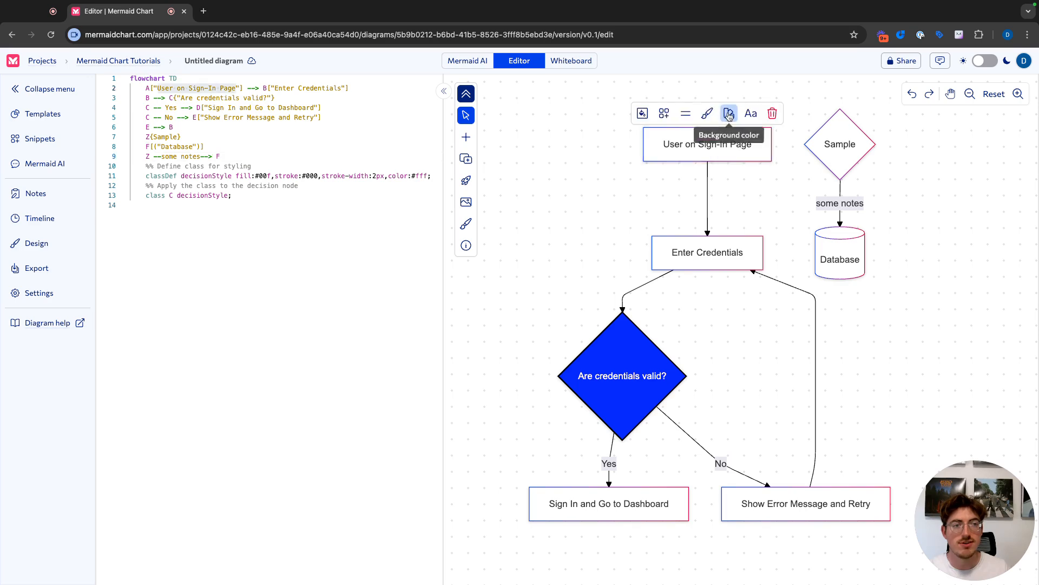
{"action": "left_click", "coordinate": [728, 112]}
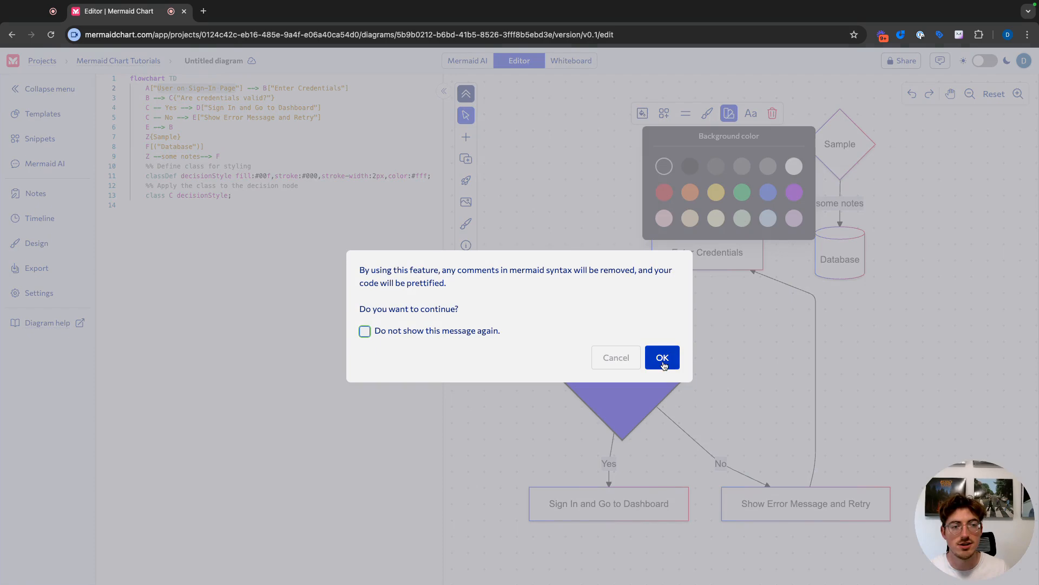
{"action": "left_click", "coordinate": [662, 356]}
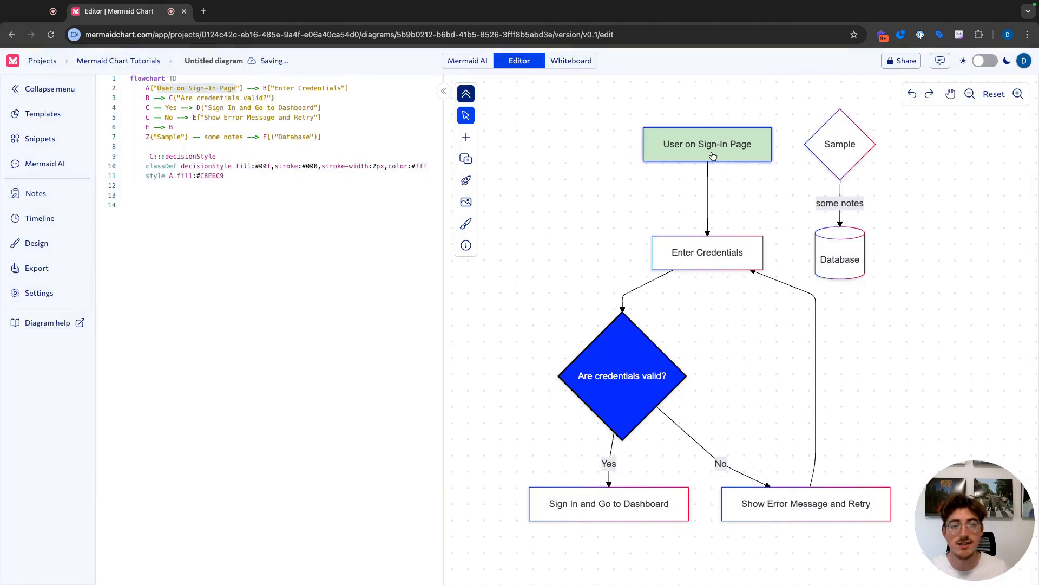
{"action": "type", "text": ",stroke:#00C853"}
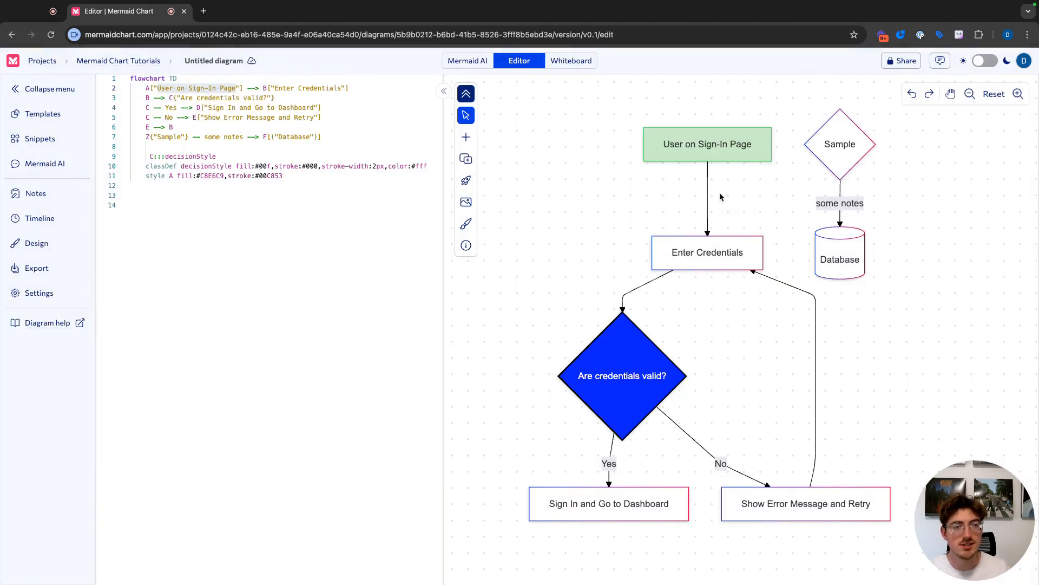
Step: Make that node's border thick dashed and its text red
{"action": "left_click", "coordinate": [686, 113]}
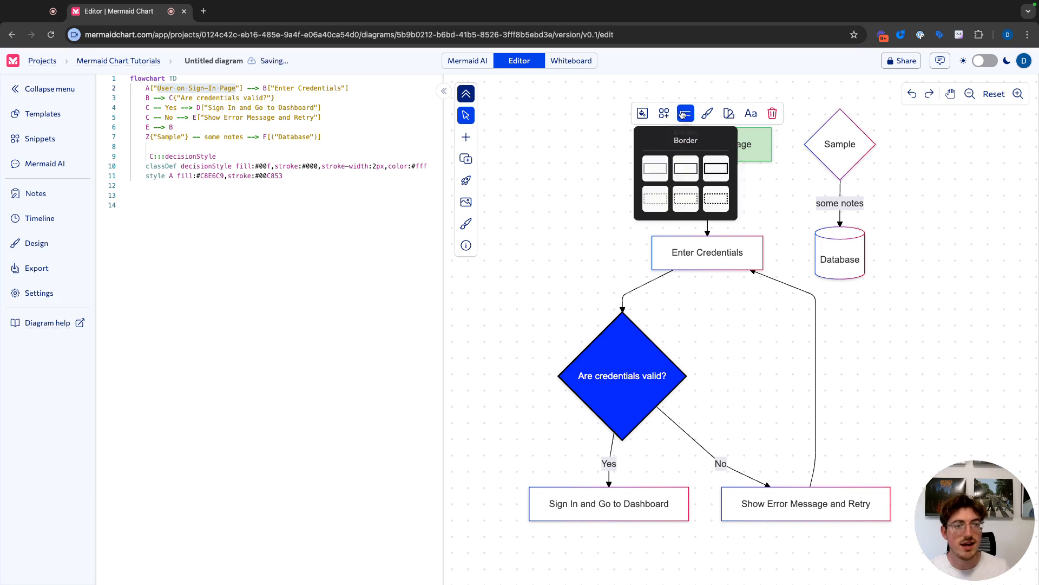
{"action": "left_click", "coordinate": [715, 197]}
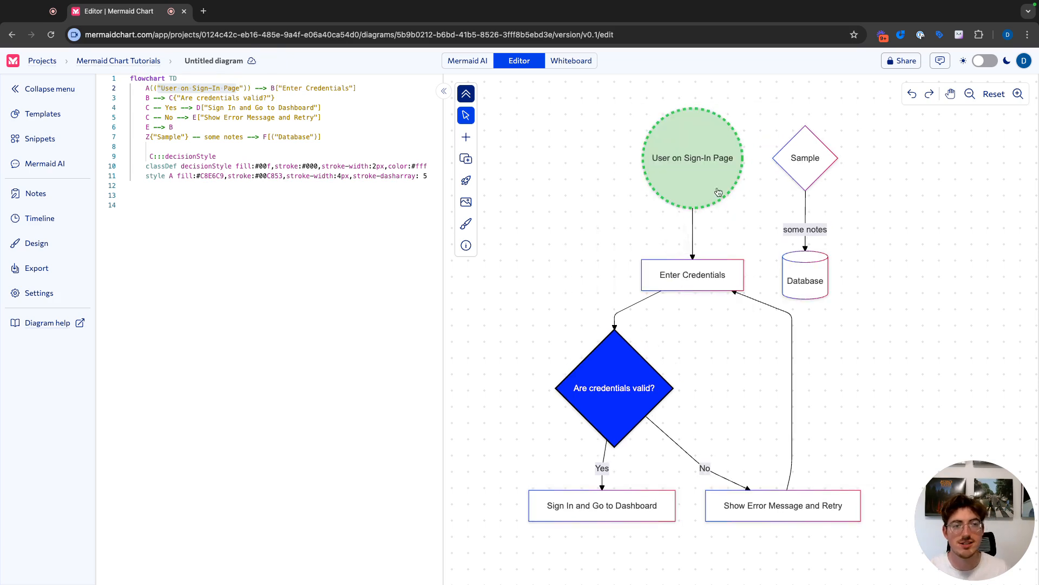
{"action": "left_click", "coordinate": [692, 158]}
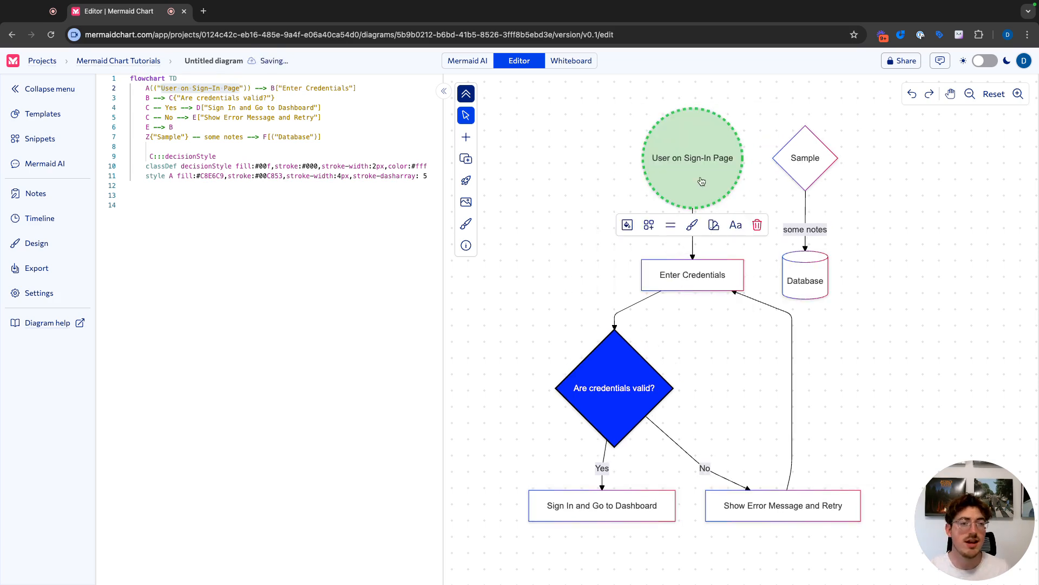
{"action": "left_click", "coordinate": [735, 225]}
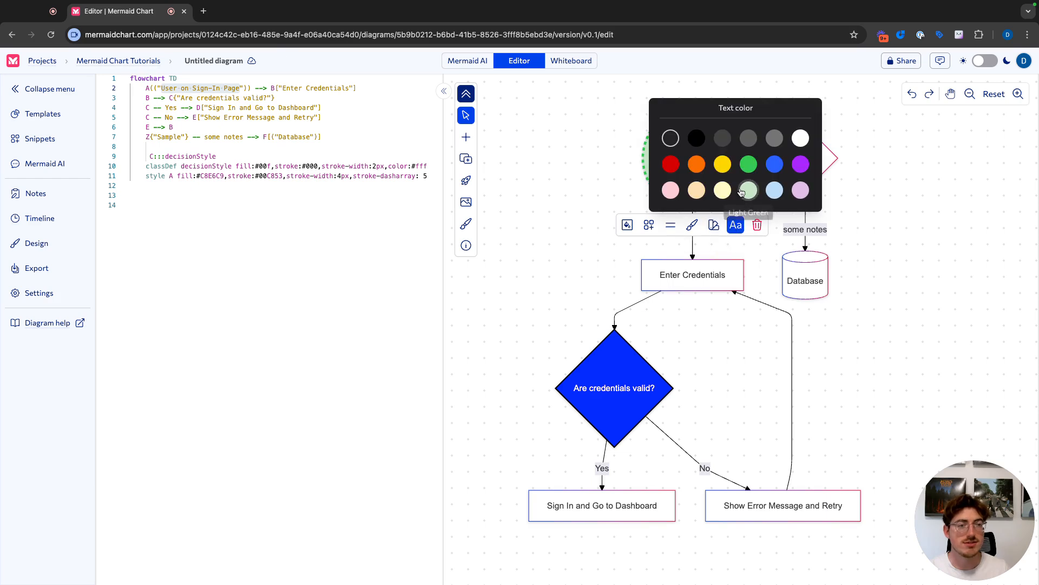
{"action": "left_click", "coordinate": [748, 191]}
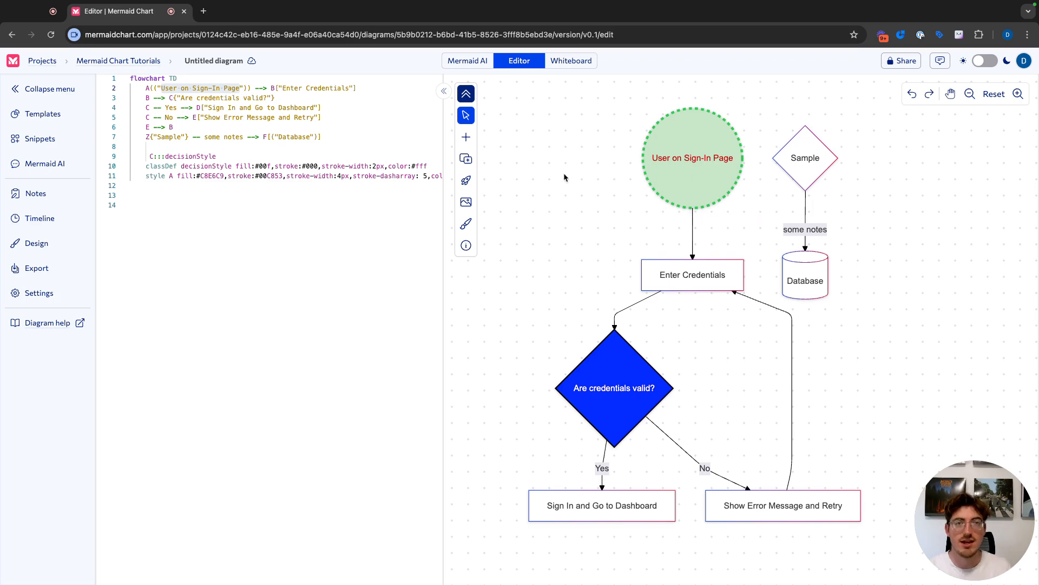
{"action": "mouse_move", "coordinate": [466, 137]}
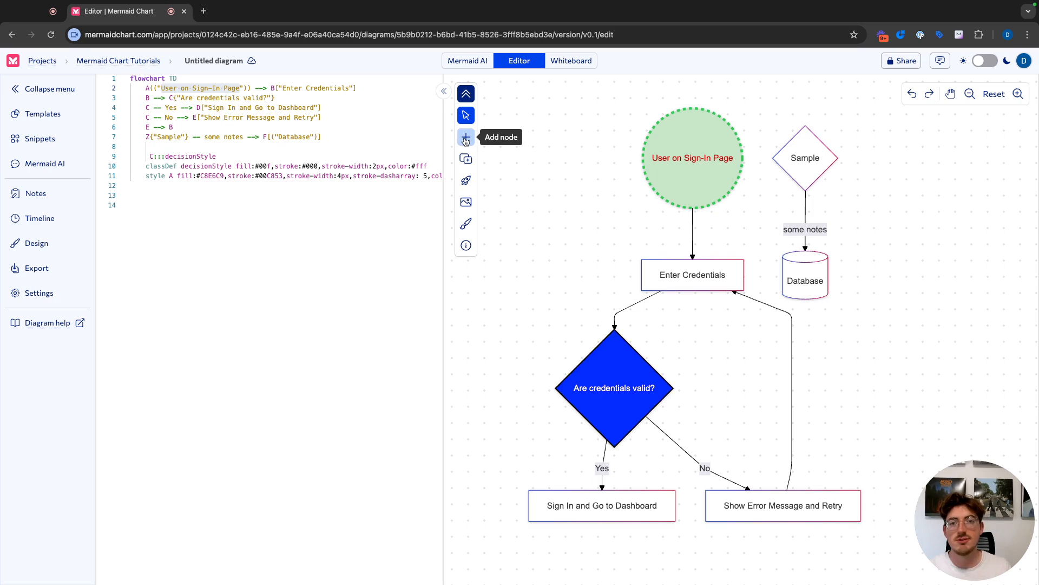
Step: Add a subgraph titled Subgraph and relabel its node to Horizontal cylinder
{"action": "left_click", "coordinate": [465, 137]}
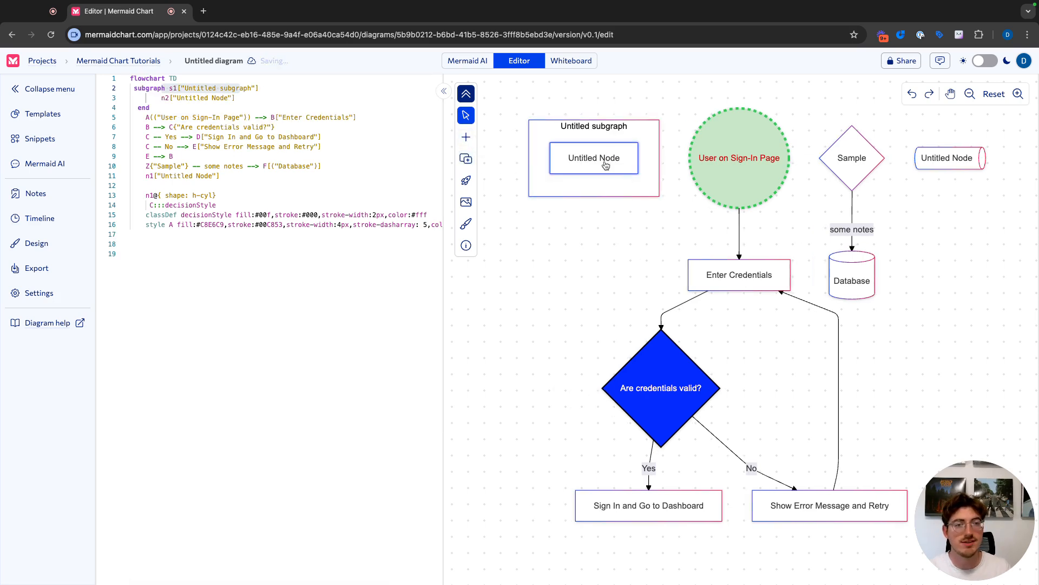
{"action": "right_click", "coordinate": [946, 158]}
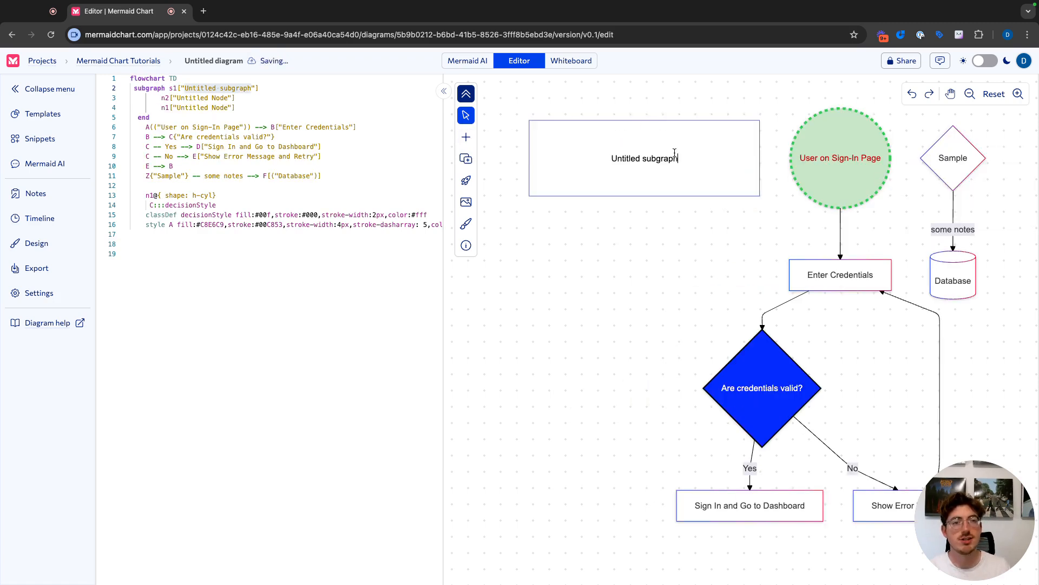
{"action": "double_click", "coordinate": [643, 158]}
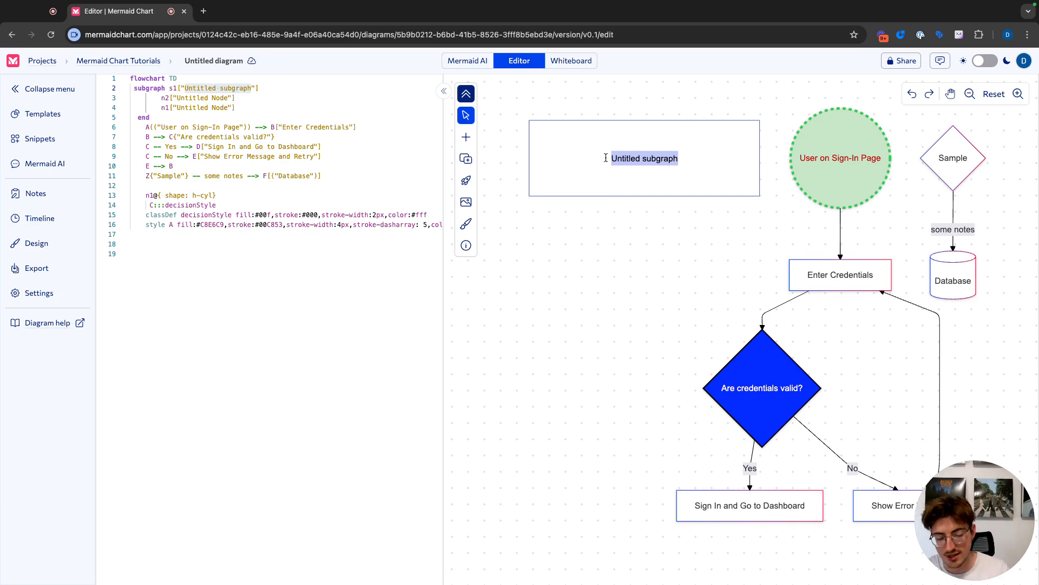
{"action": "type", "text": "Subgraph one"}
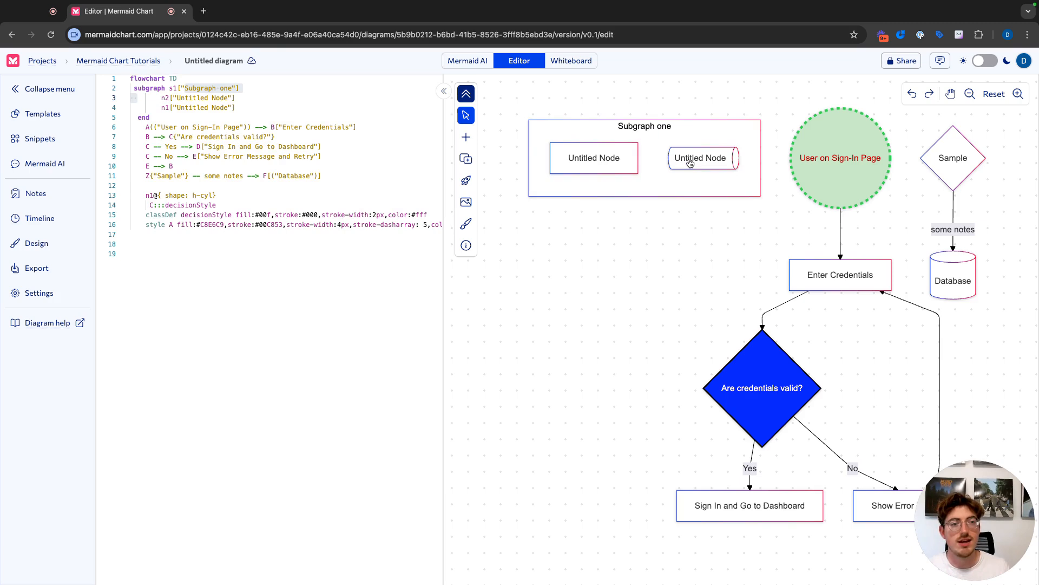
{"action": "double_click", "coordinate": [701, 158]}
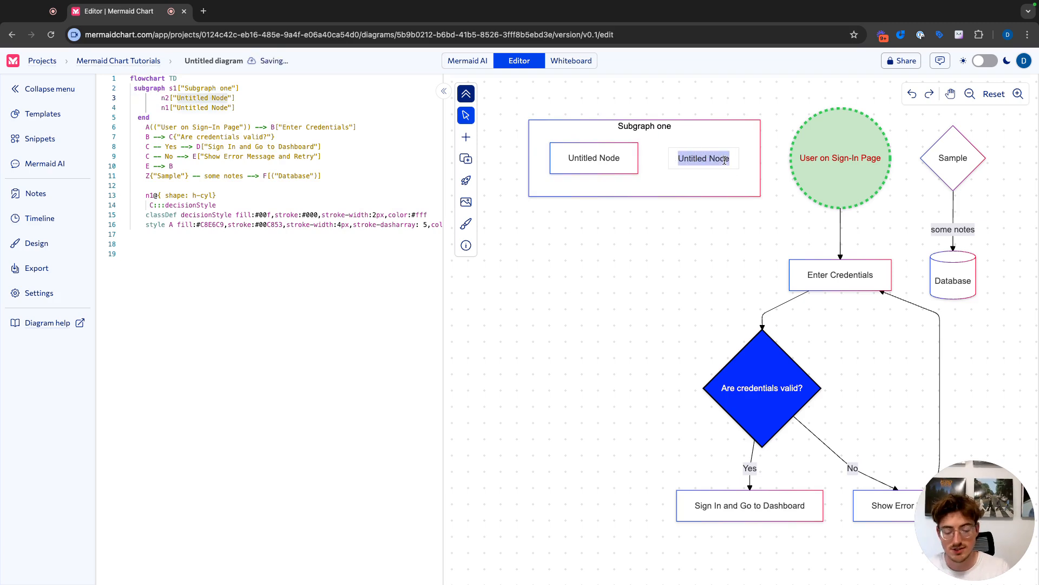
{"action": "type", "text": "Horizontal cylinder"}
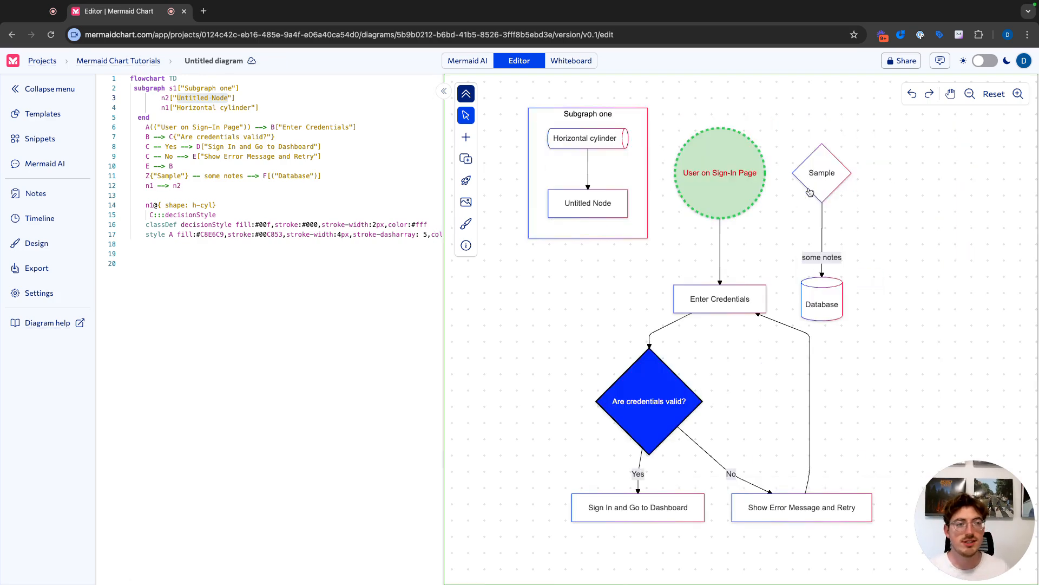
Step: Branch a new connected node off the Sample decision node
{"action": "left_click", "coordinate": [821, 173]}
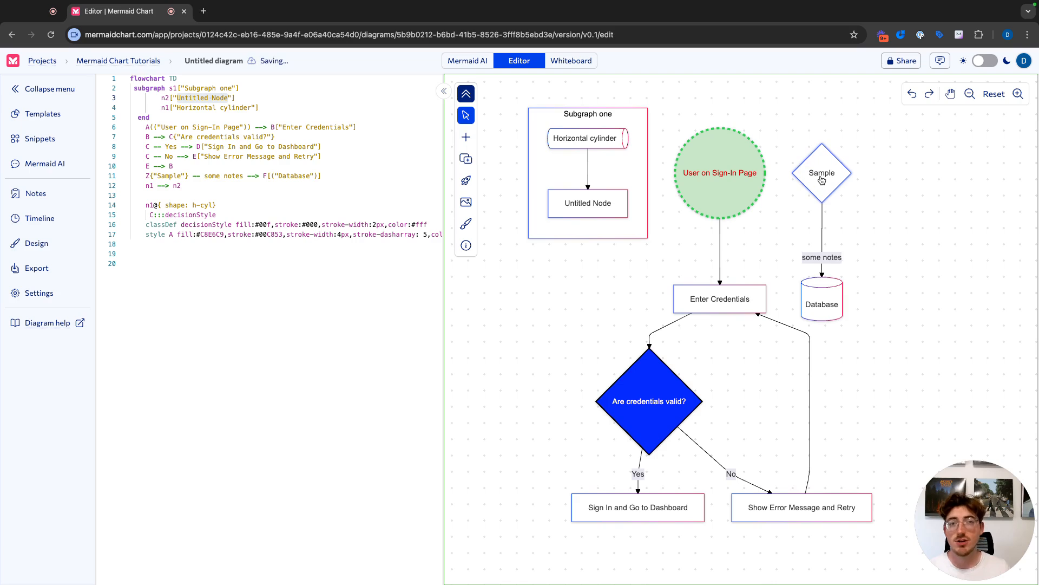
{"action": "left_click_drag", "start_coordinate": [822, 174], "coordinate": [896, 223]}
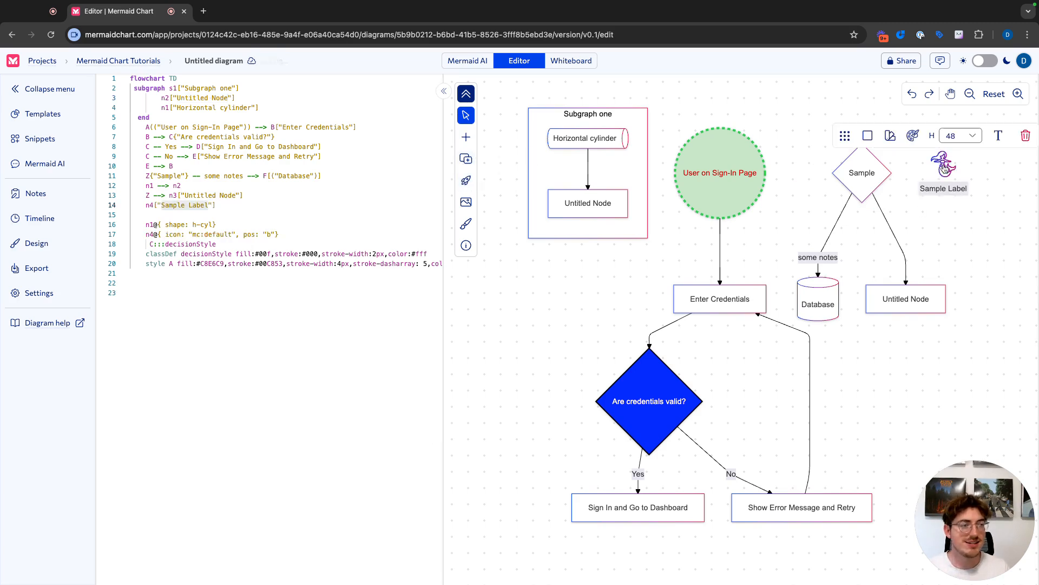
Step: Give the Sample Label icon node a bell icon and save it
{"action": "left_click", "coordinate": [845, 136]}
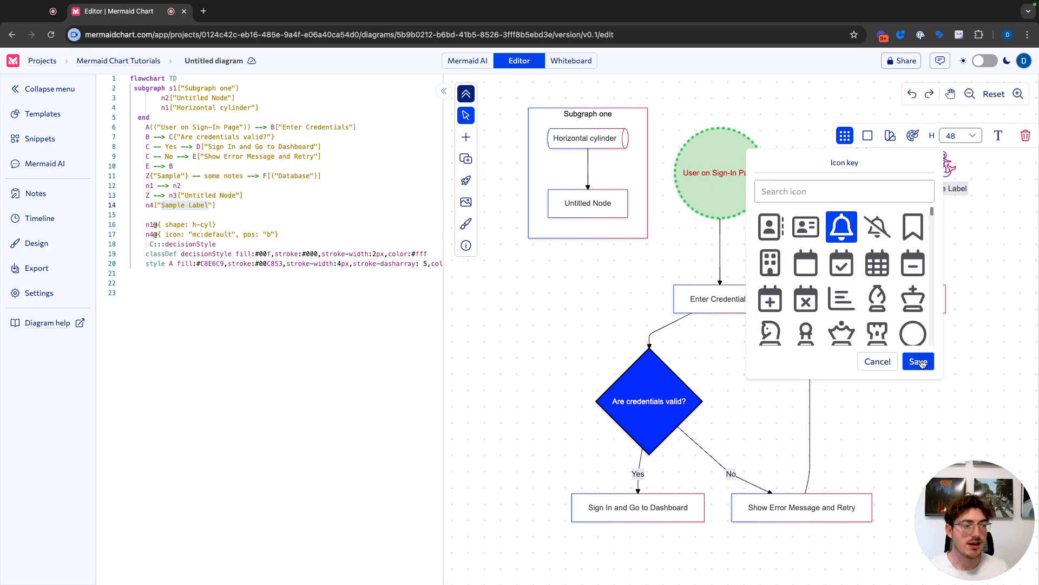
{"action": "left_click", "coordinate": [918, 361]}
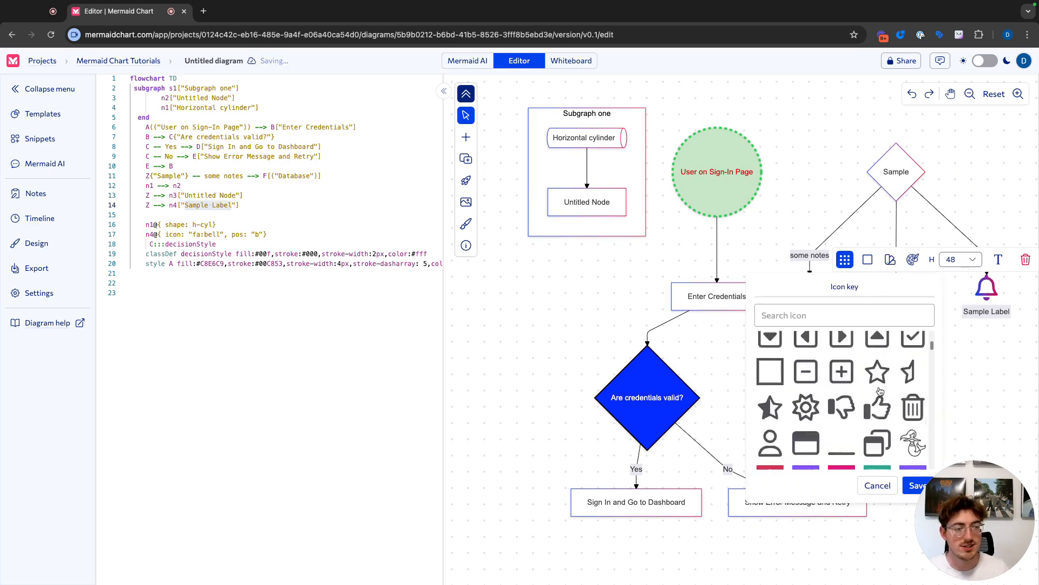
{"action": "scroll", "scroll_direction": "down", "scroll_amount": 3}
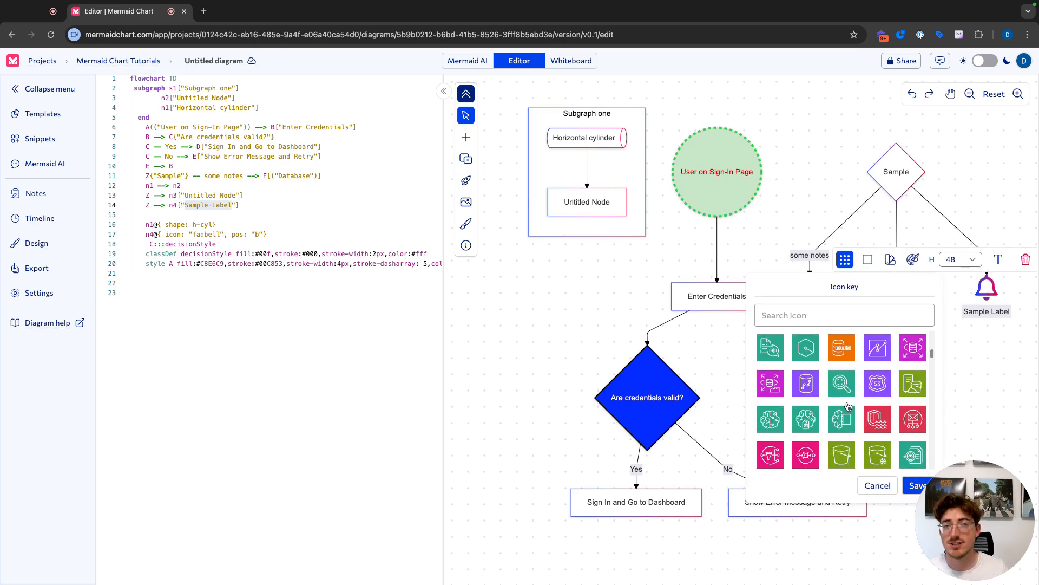
{"action": "scroll", "scroll_direction": "down", "scroll_amount": 3}
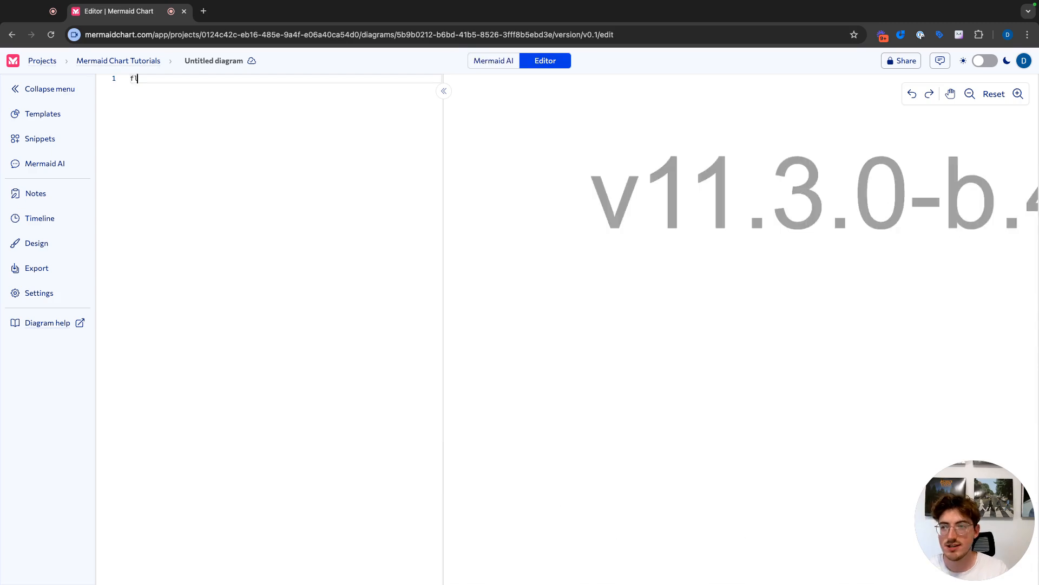
Step: Begin a flowchart TD with a circle Start node linked to a circle End node
{"action": "type", "text": "flowchart TD"}
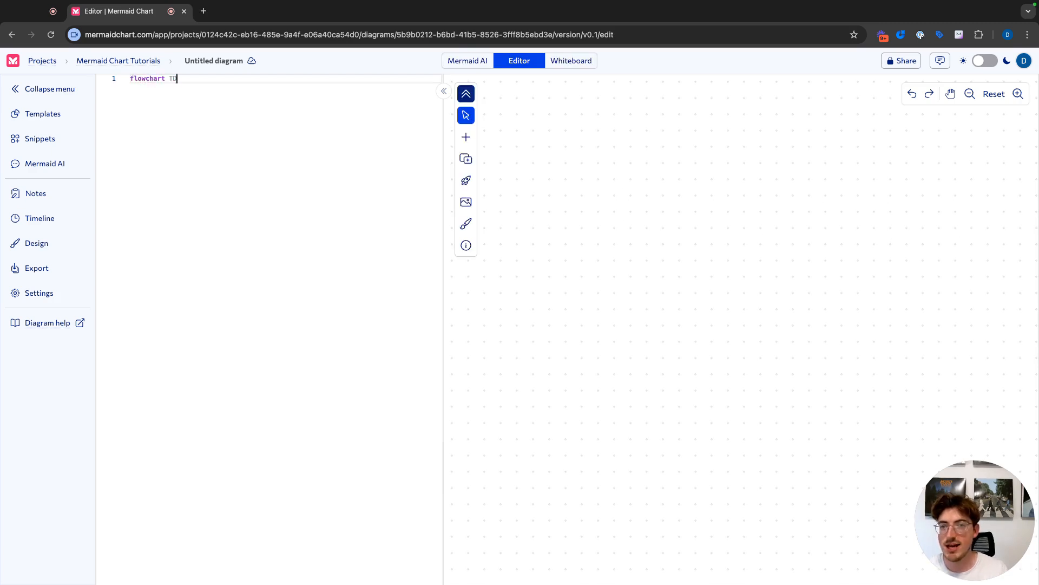
{"action": "left_click", "coordinate": [466, 137]}
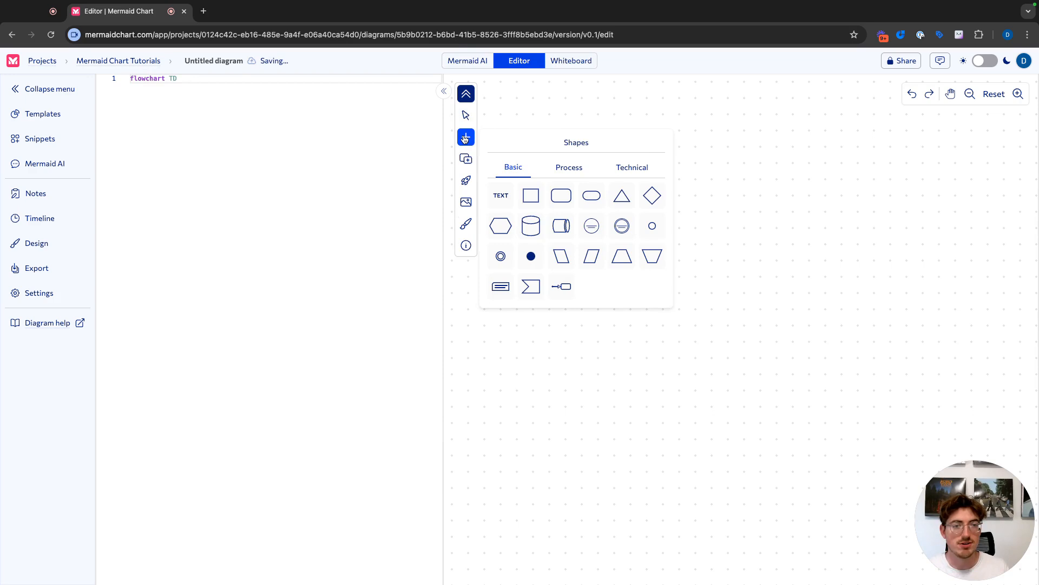
{"action": "left_click", "coordinate": [530, 195]}
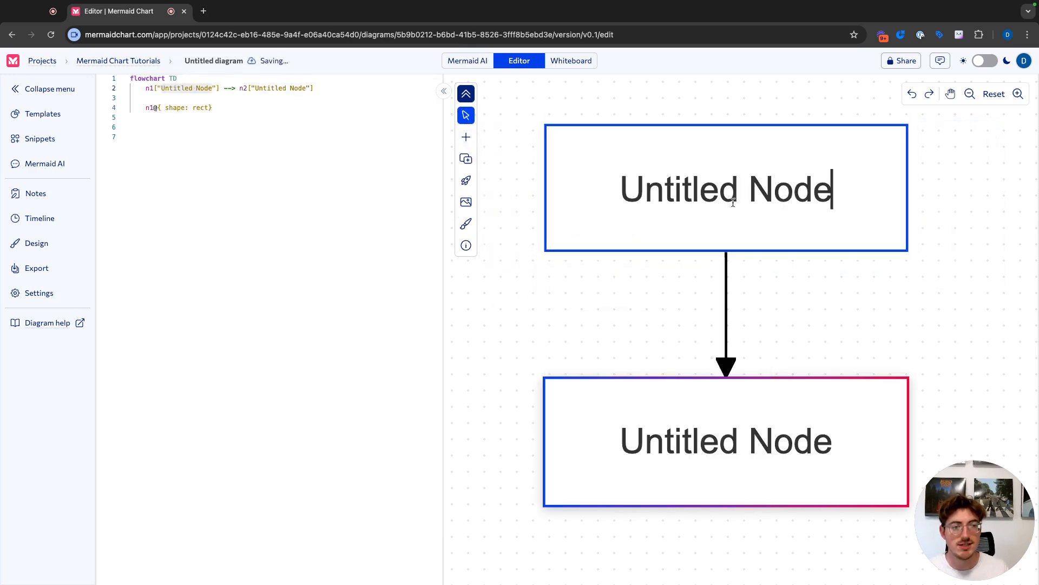
{"action": "type", "text": "Start"}
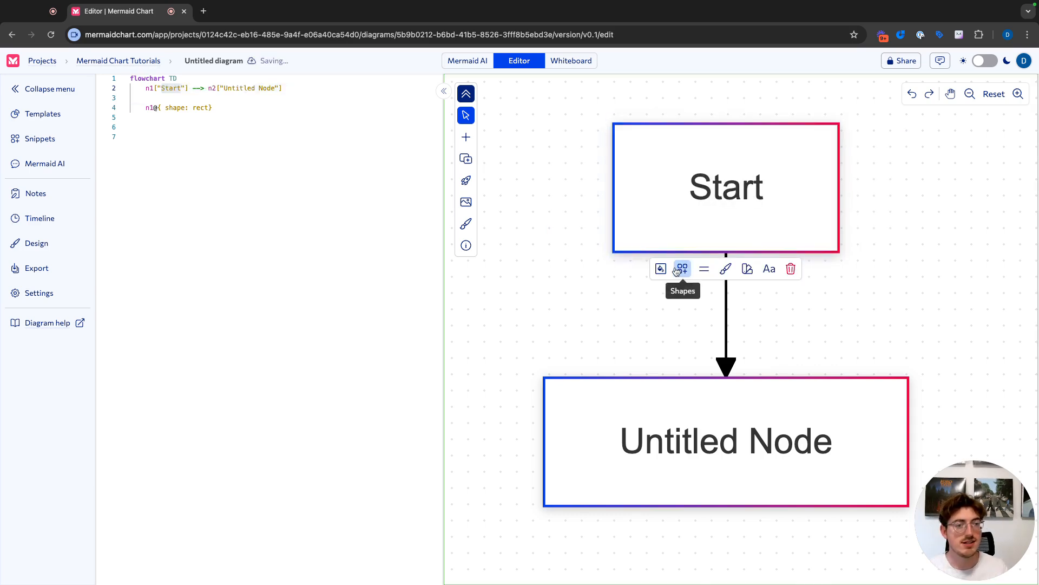
{"action": "left_click", "coordinate": [682, 269]}
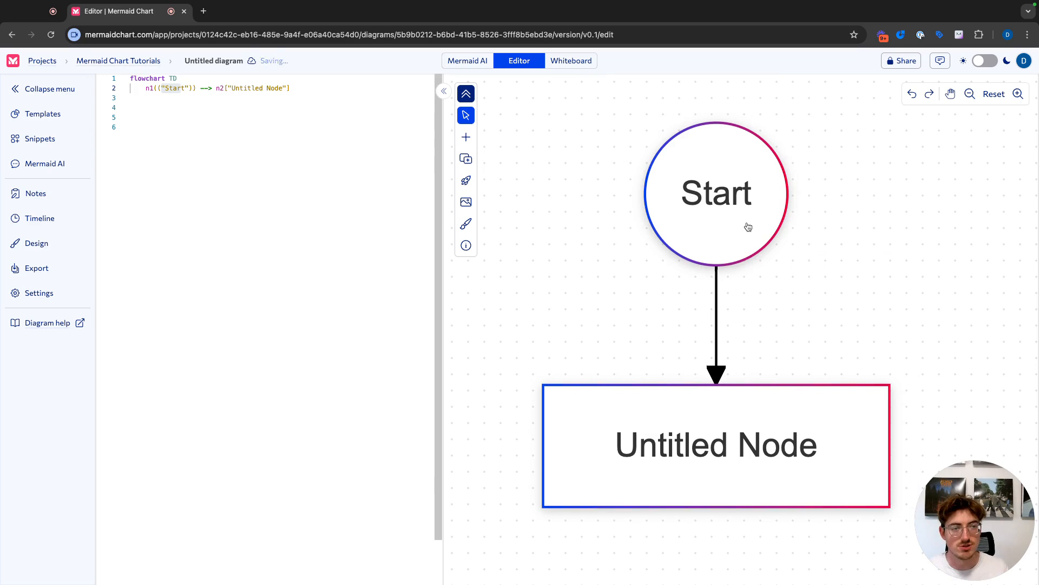
{"action": "left_click", "coordinate": [715, 444]}
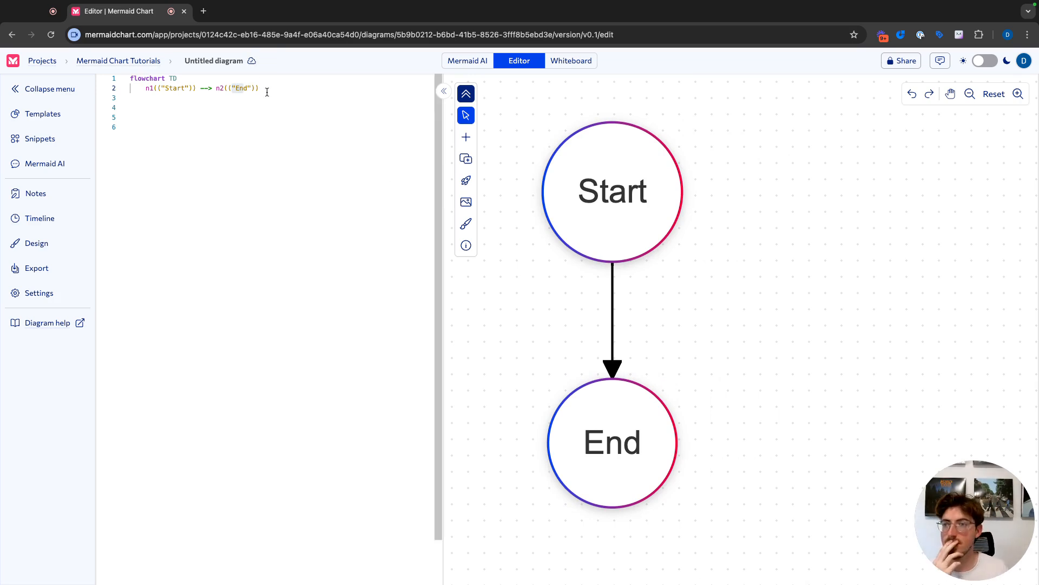
{"action": "mouse_move", "coordinate": [44, 163]}
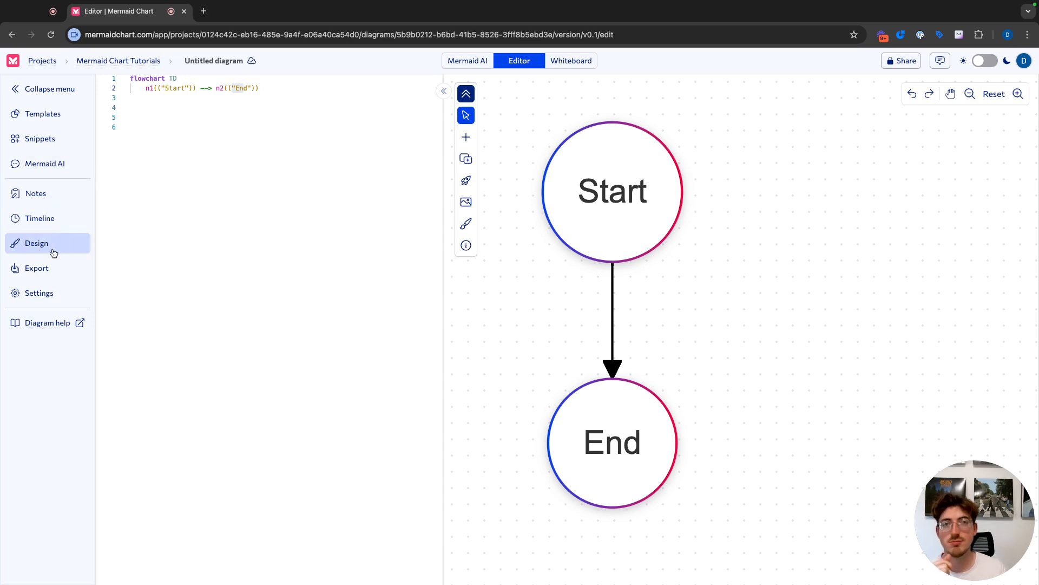
Step: Restore an earlier sign-in flowchart version from the Timeline history, confirming the prettify warning
{"action": "left_click", "coordinate": [39, 217]}
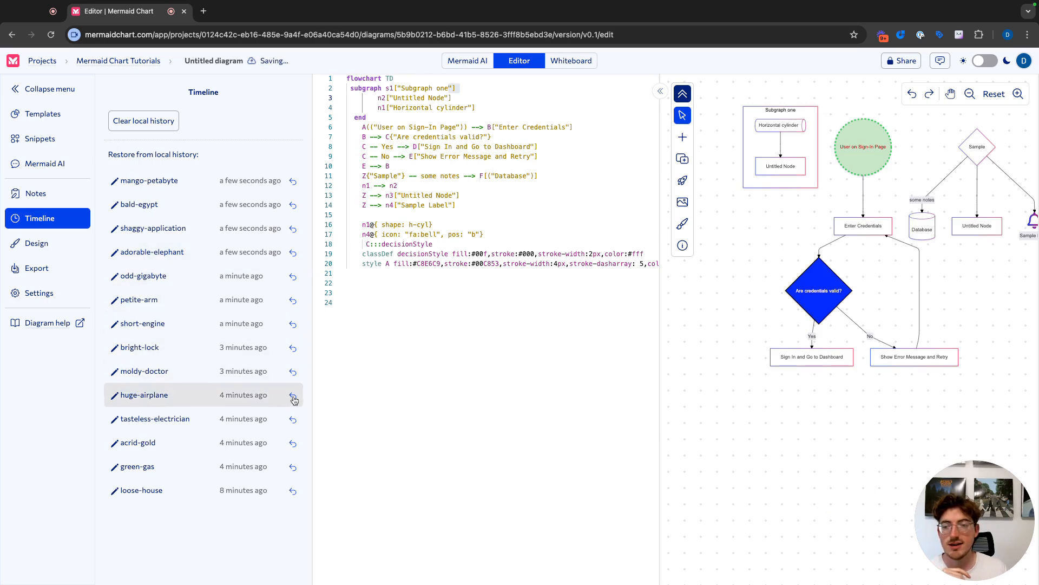
{"action": "left_click", "coordinate": [294, 398]}
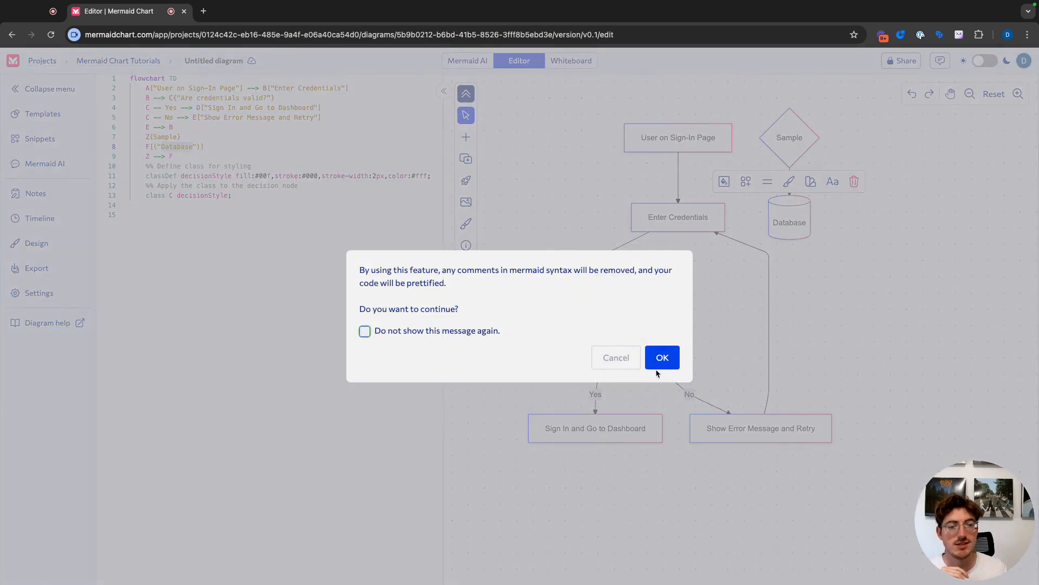
{"action": "left_click", "coordinate": [660, 357]}
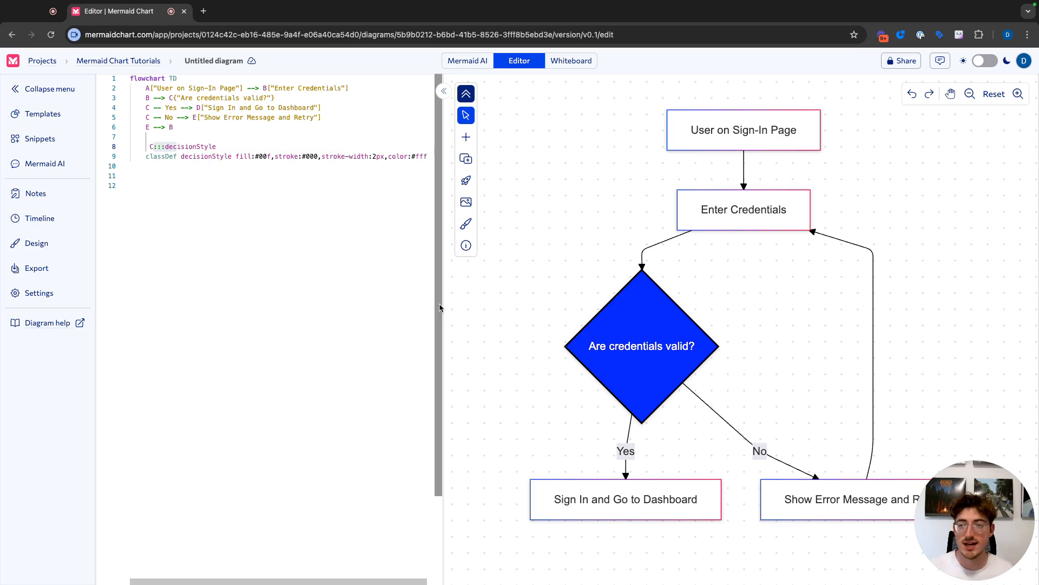
Step: Ask Mermaid AI to expand how the credential check works with more nodes
{"action": "left_click", "coordinate": [44, 164]}
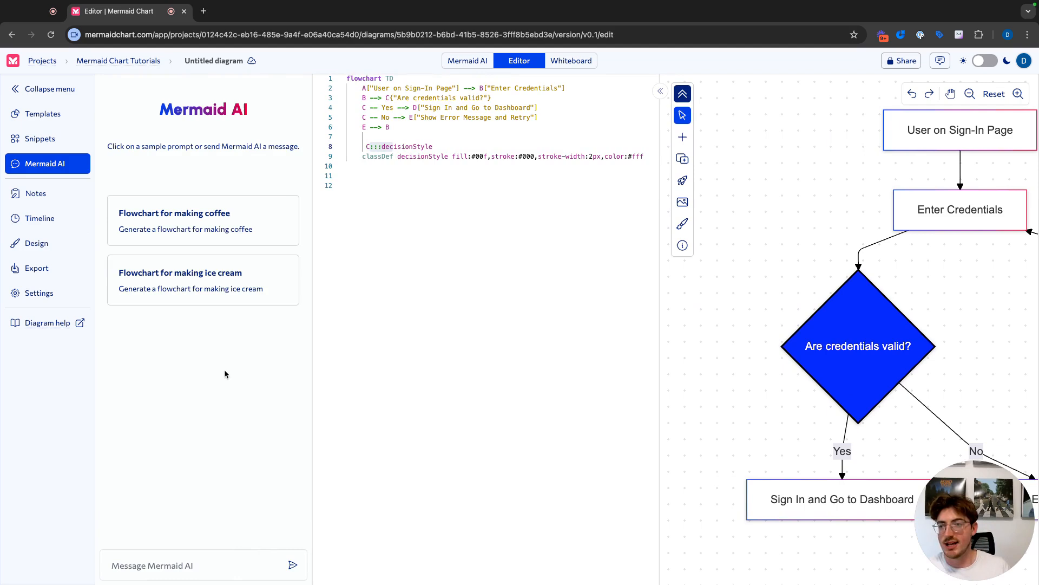
{"action": "left_click", "coordinate": [203, 565]}
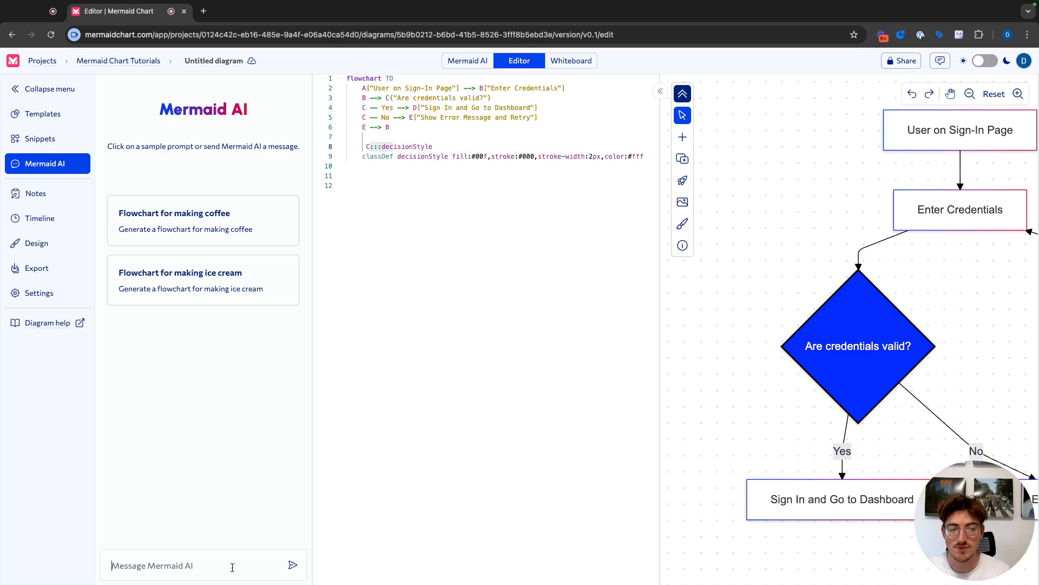
{"action": "left_click", "coordinate": [949, 93]}
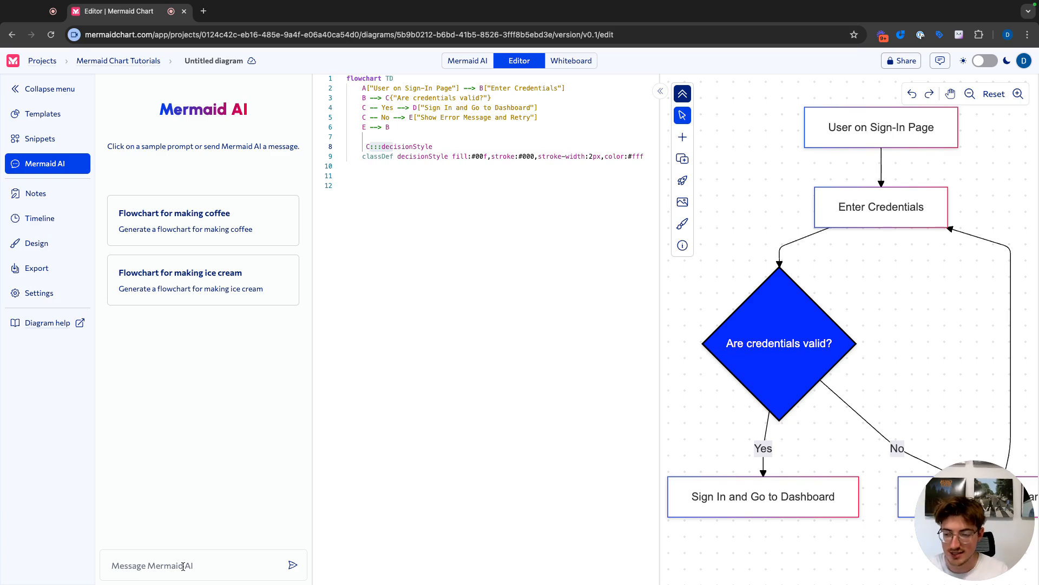
{"action": "type", "text": "Can you expand o"}
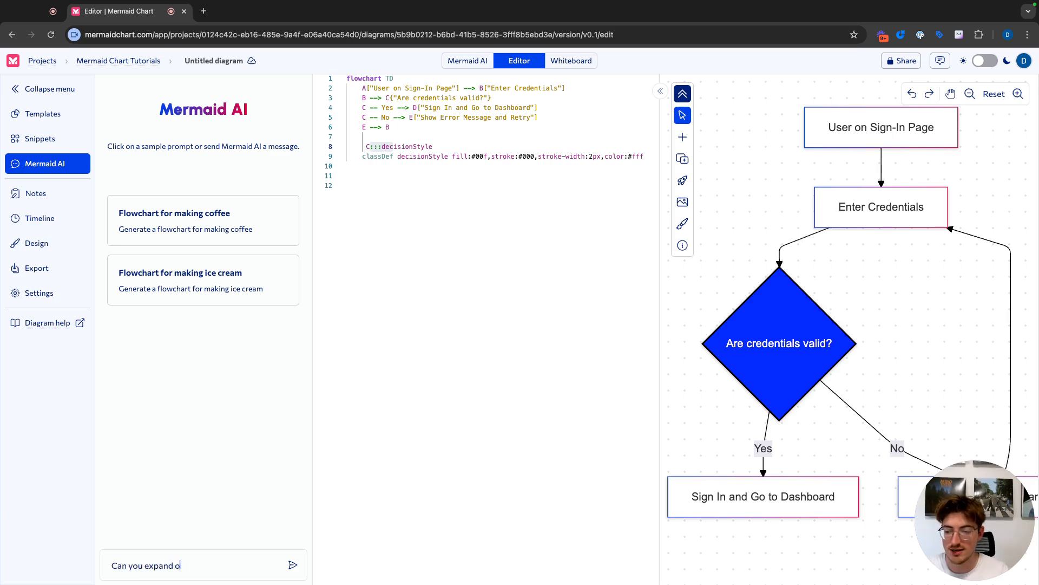
{"action": "type", "text": "n how we check whether credentials are valid by adding nodes to m"}
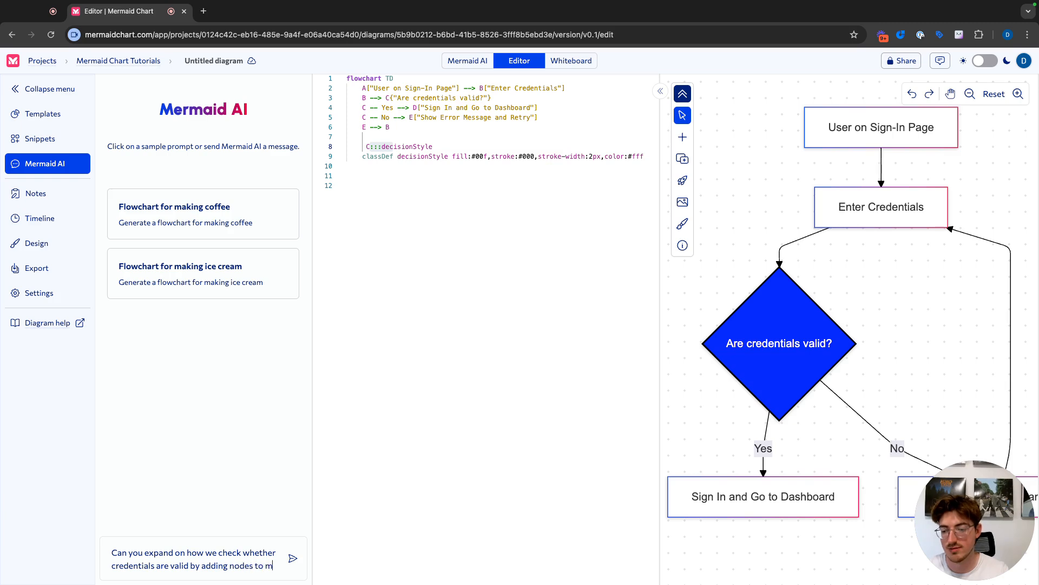
{"action": "left_click", "coordinate": [291, 558]}
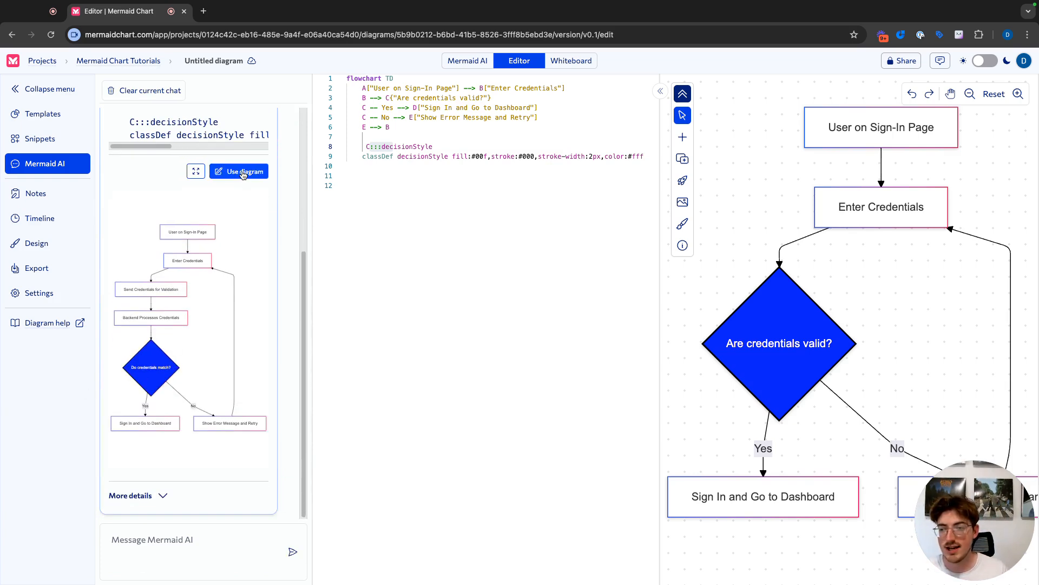
Step: Use the AI's diagram and add D --> n1(("End")) after Sign In and Go to Dashboard
{"action": "left_click", "coordinate": [243, 171]}
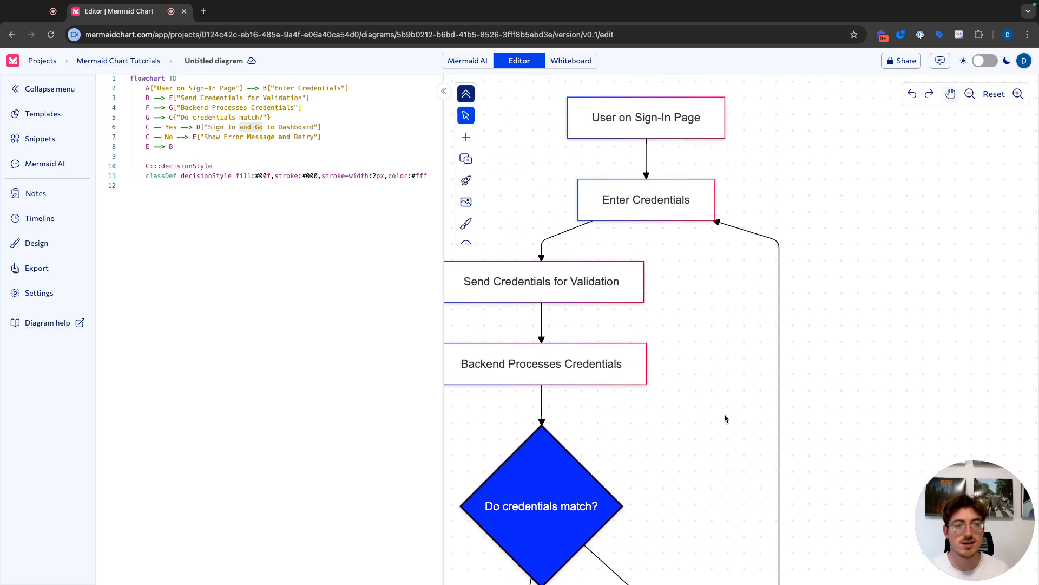
{"action": "scroll", "scroll_direction": "down", "scroll_amount": 3}
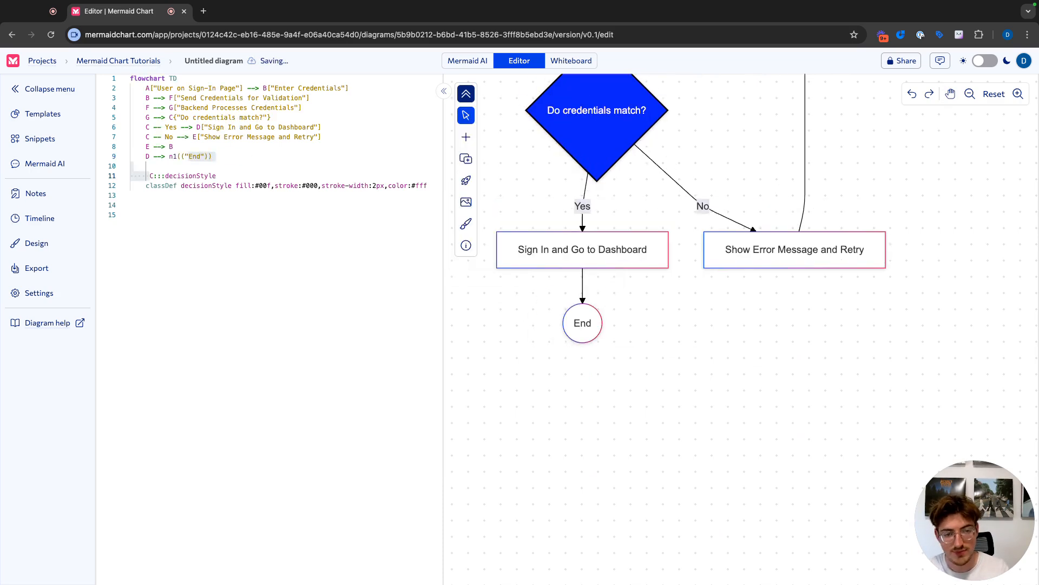
Step: Fill the End node light red with a red outline via its Background color
{"action": "left_click", "coordinate": [603, 290]}
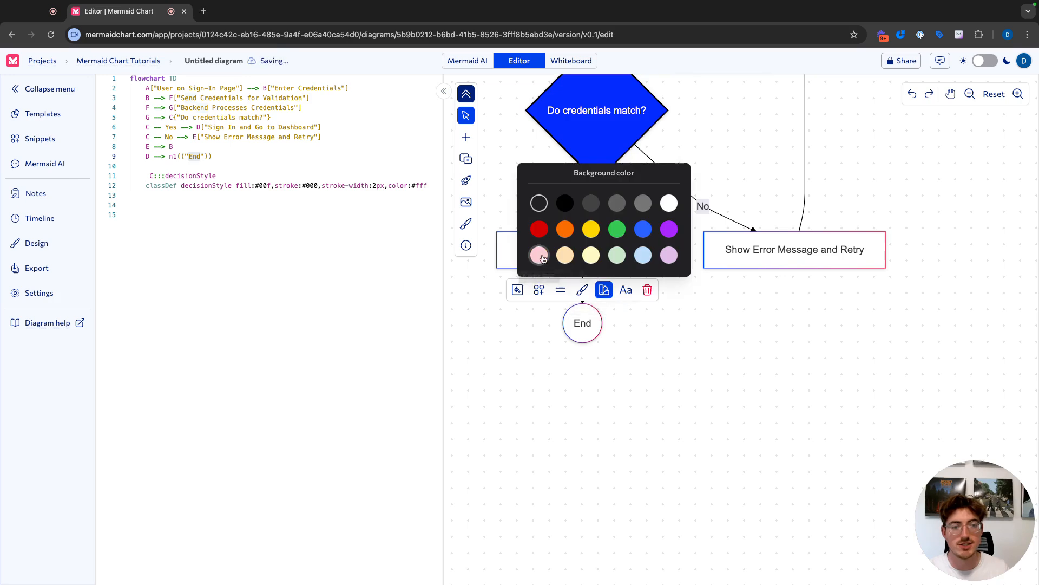
{"action": "left_click", "coordinate": [539, 255]}
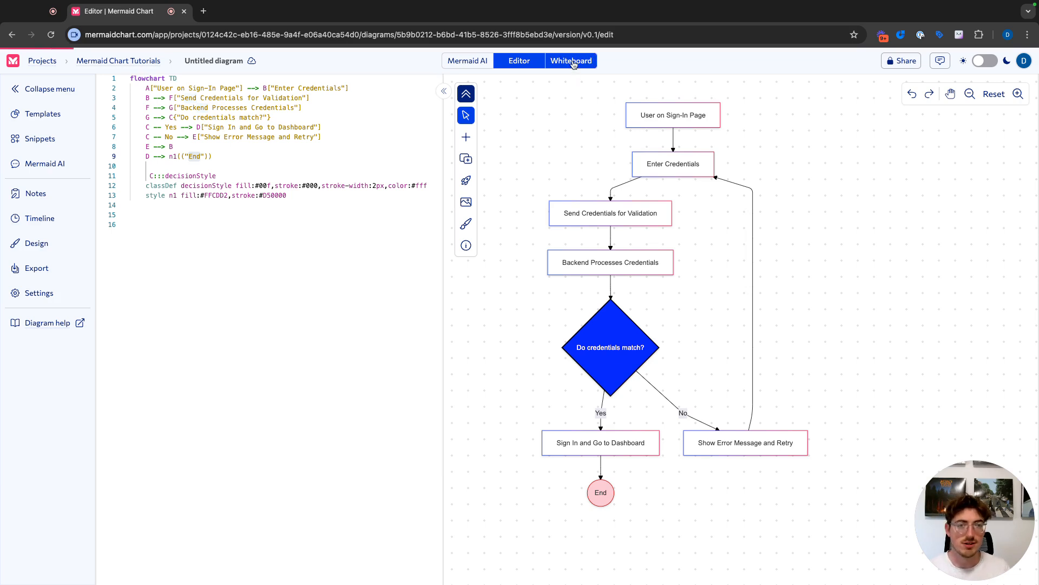
Step: Make the User on Sign-In Page start node a circle from its Shapes palette
{"action": "left_click", "coordinate": [570, 61]}
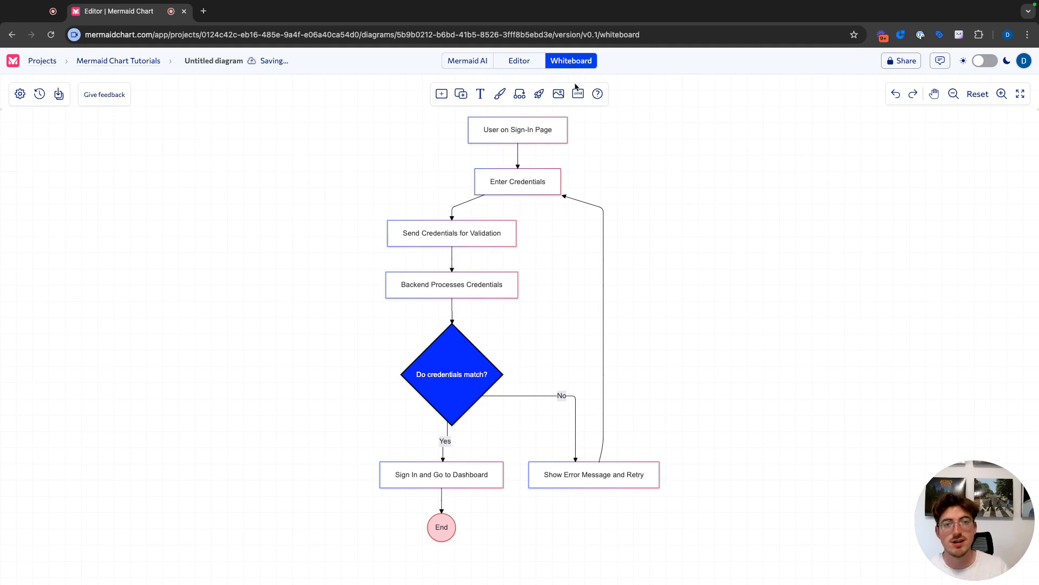
{"action": "left_click", "coordinate": [519, 61]}
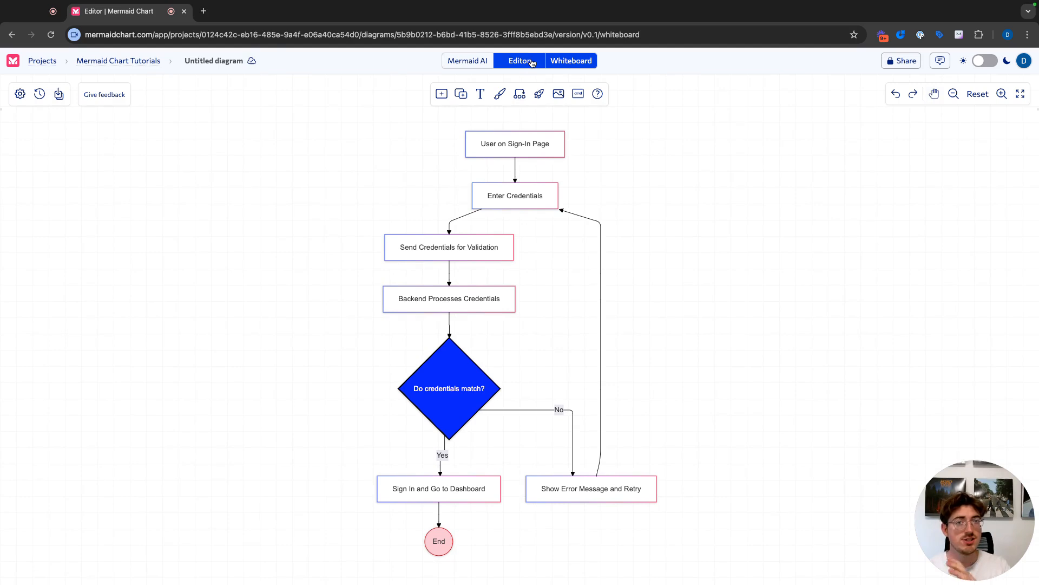
{"action": "left_click", "coordinate": [571, 60]}
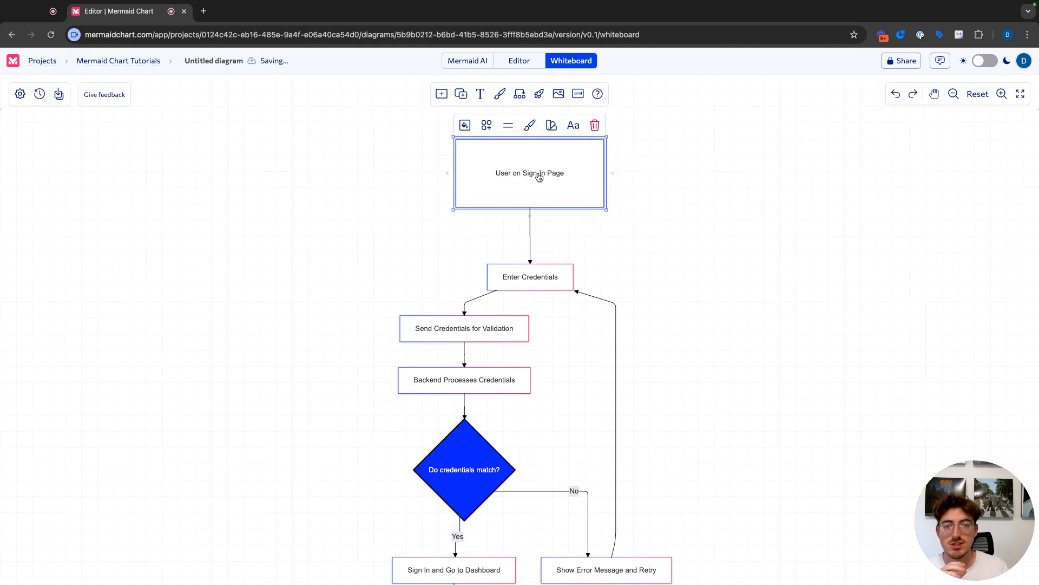
{"action": "left_click", "coordinate": [486, 125]}
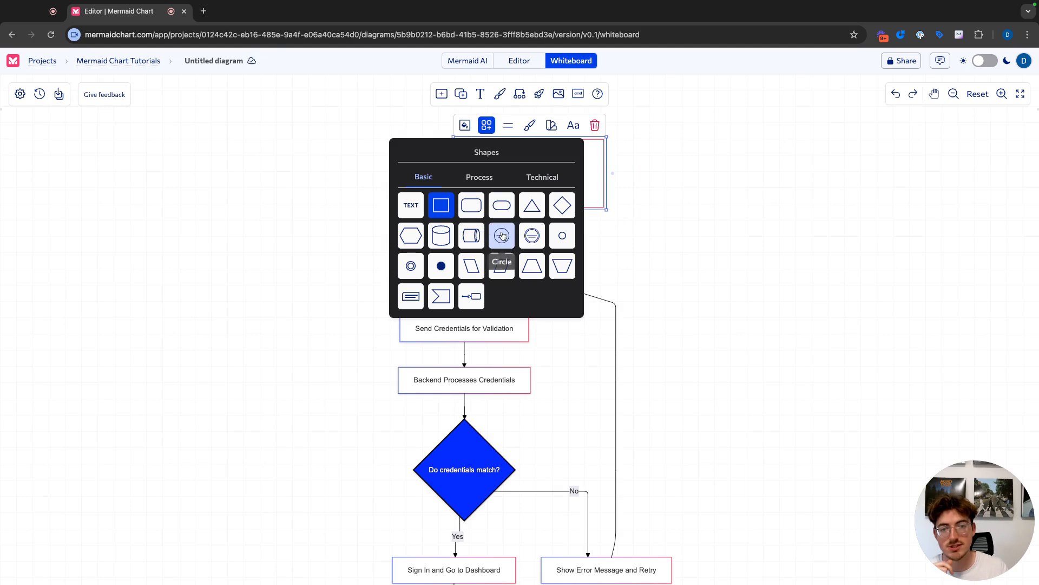
{"action": "left_click", "coordinate": [501, 235]}
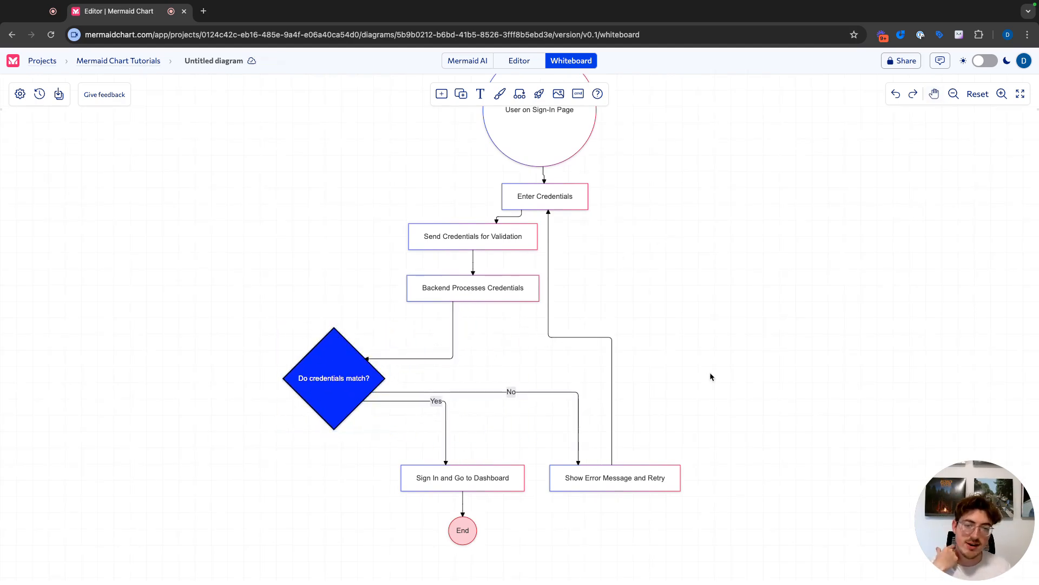
Step: Drag User on Sign-In Page, Enter Credentials, the Do credentials match? diamond and Sign In and Go to Dashboard into a column
{"action": "left_click_drag", "start_coordinate": [712, 377], "coordinate": [769, 425]}
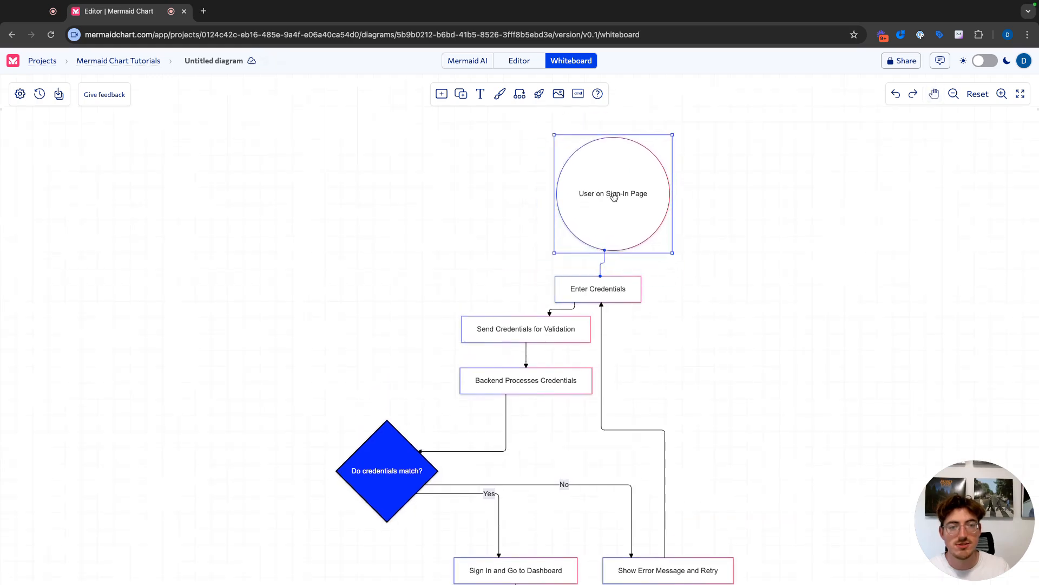
{"action": "left_click_drag", "start_coordinate": [613, 192], "coordinate": [598, 157]}
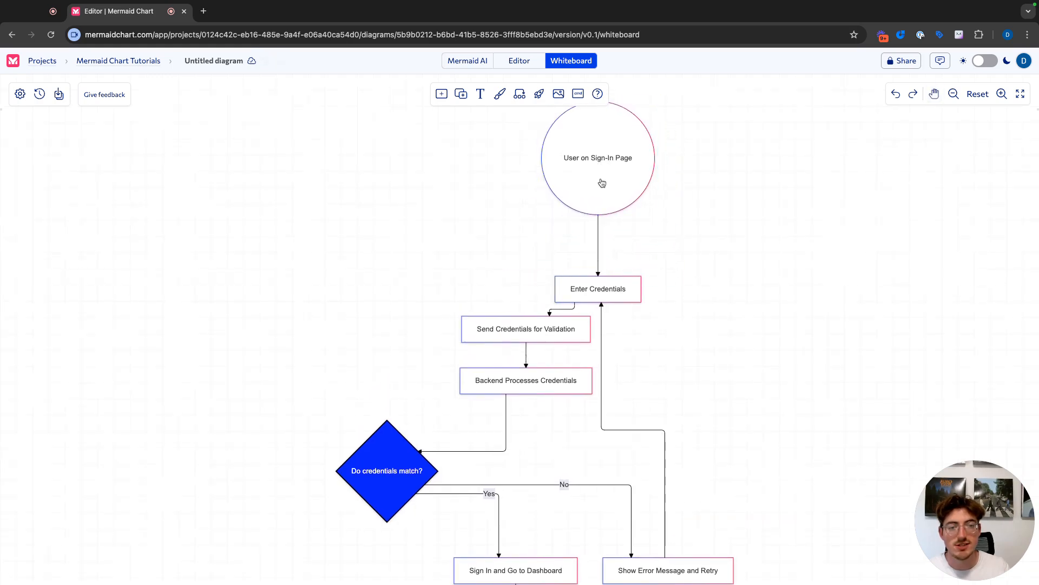
{"action": "left_click_drag", "start_coordinate": [598, 288], "coordinate": [543, 285]}
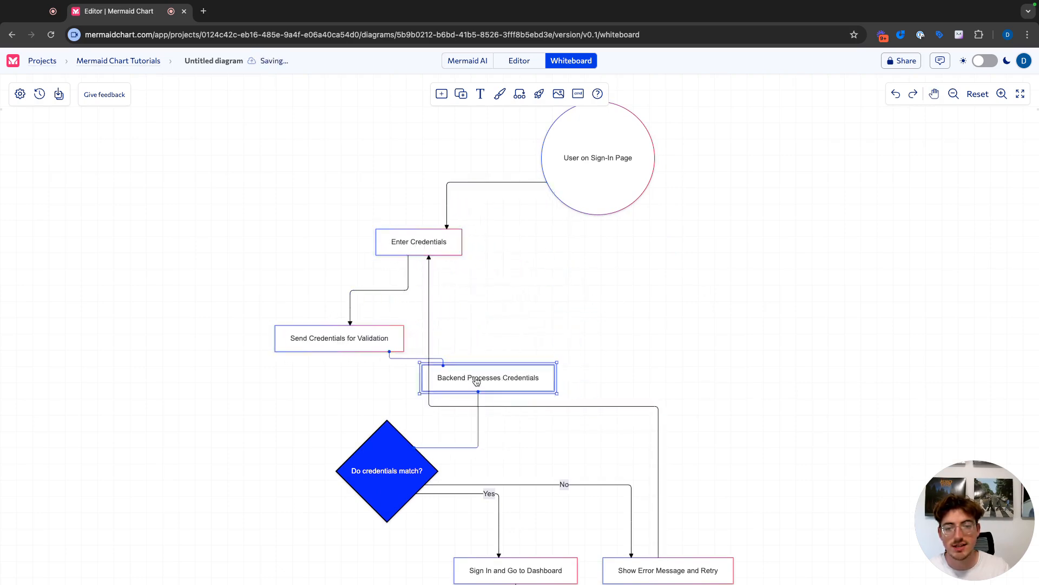
{"action": "scroll", "scroll_direction": "down", "scroll_amount": 3}
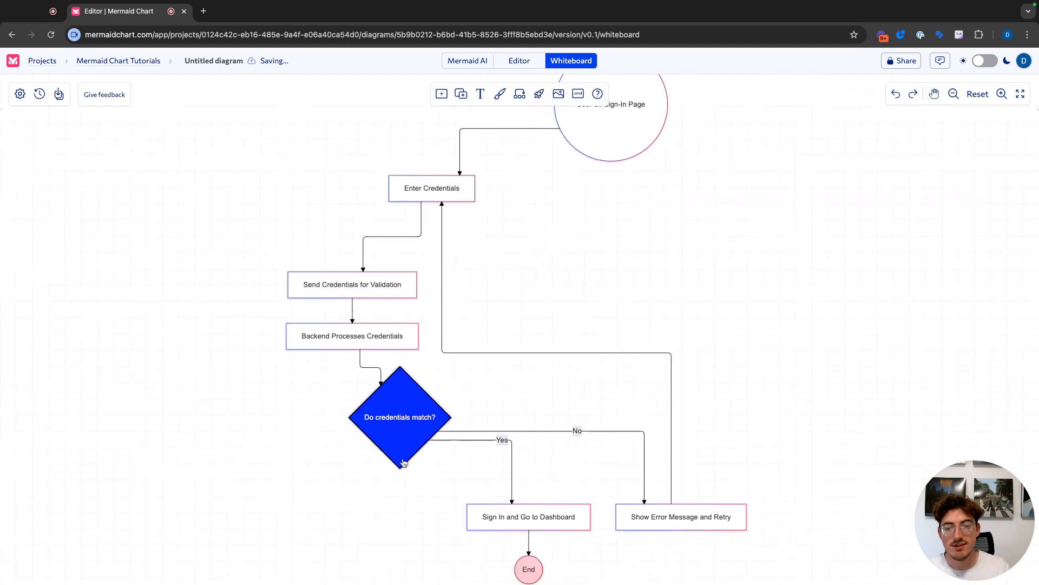
{"action": "left_click_drag", "start_coordinate": [400, 417], "coordinate": [530, 428]}
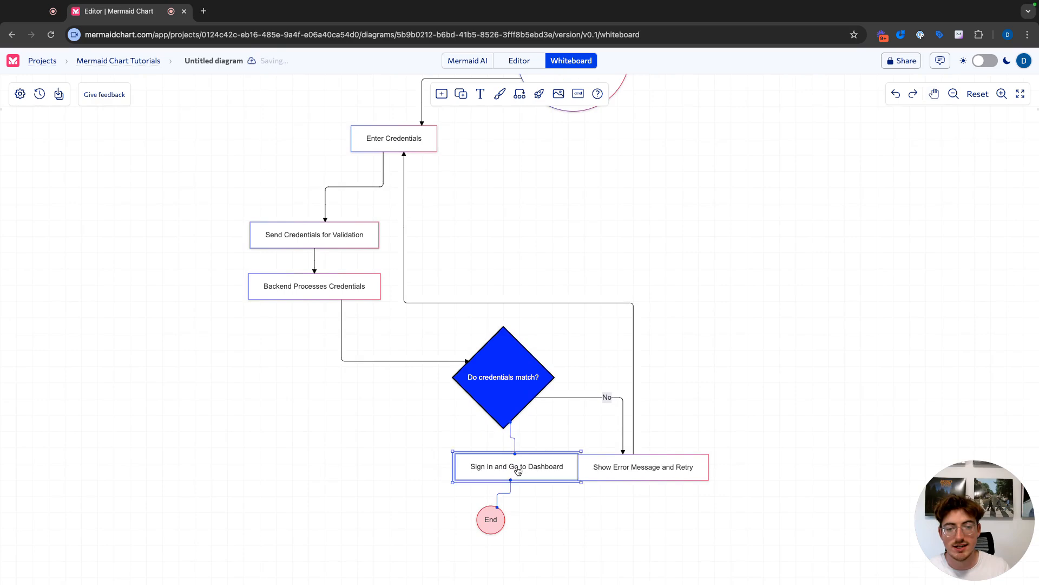
{"action": "left_click_drag", "start_coordinate": [516, 466], "coordinate": [503, 476]}
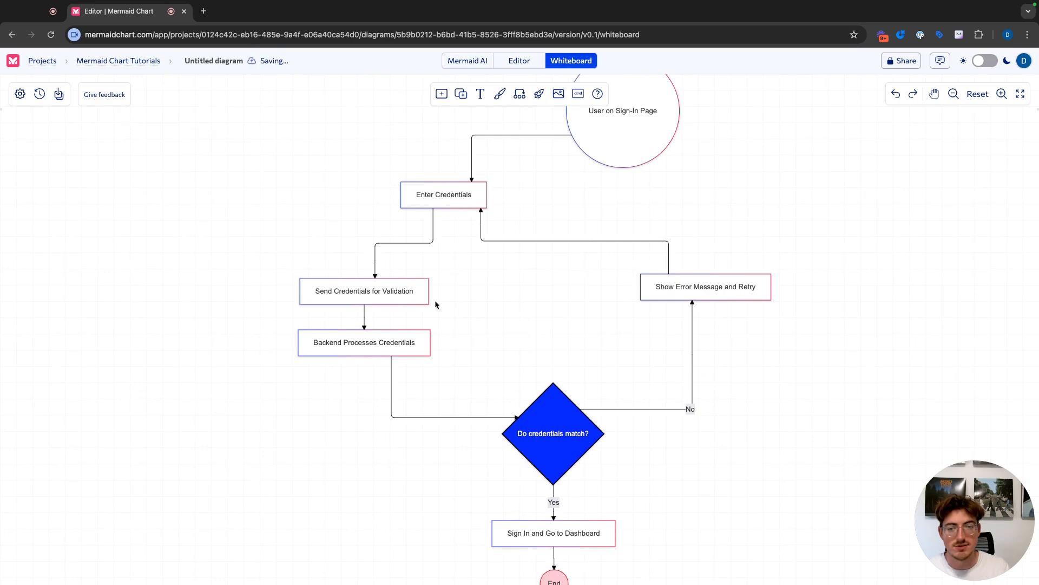
Step: Align Send Credentials for Validation and Backend Processes Credentials under Enter Credentials and recentre the layout
{"action": "left_click_drag", "start_coordinate": [363, 290], "coordinate": [444, 294]}
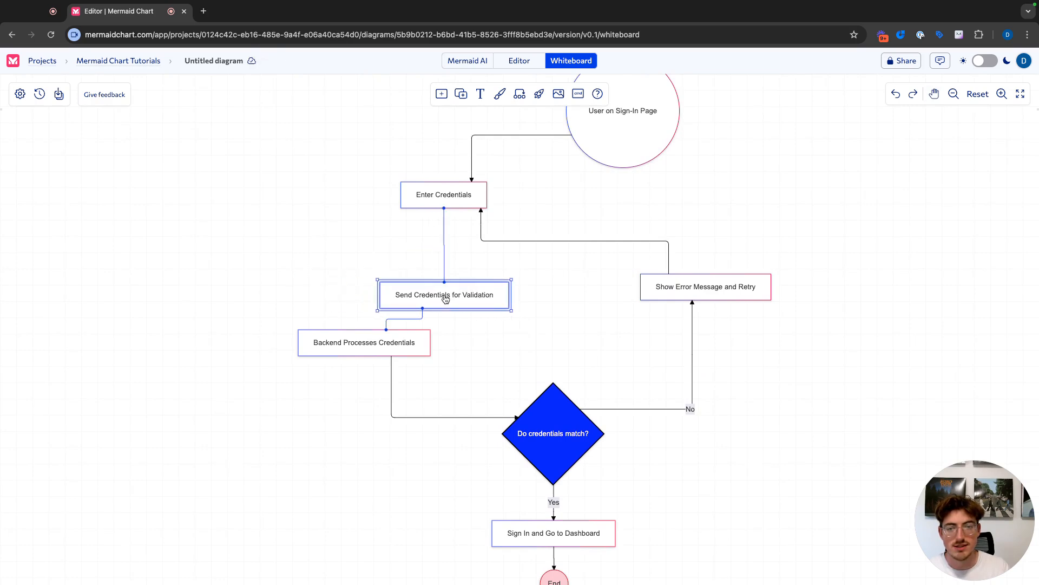
{"action": "left_click_drag", "start_coordinate": [364, 342], "coordinate": [444, 340]}
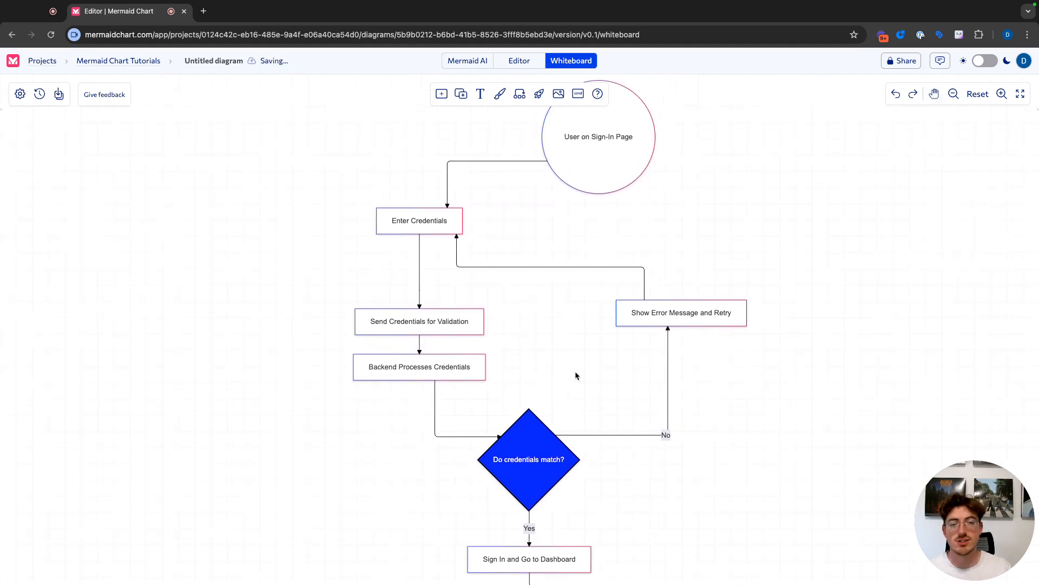
{"action": "left_click_drag", "start_coordinate": [598, 136], "coordinate": [544, 145]}
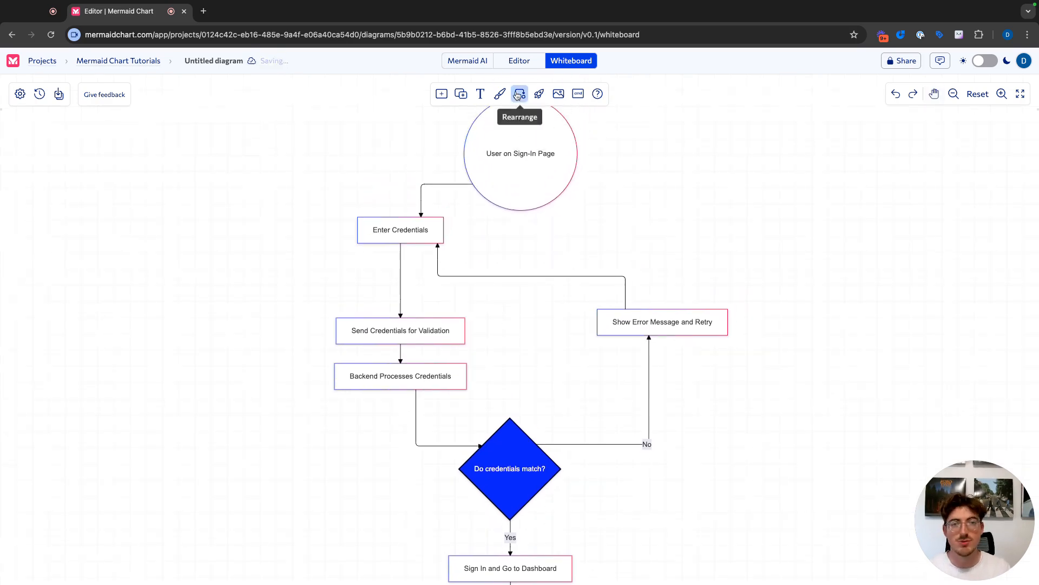
Step: Apply Rearrange 'Using hierarchical' twice to auto-layout the whole flowchart
{"action": "left_click", "coordinate": [519, 93]}
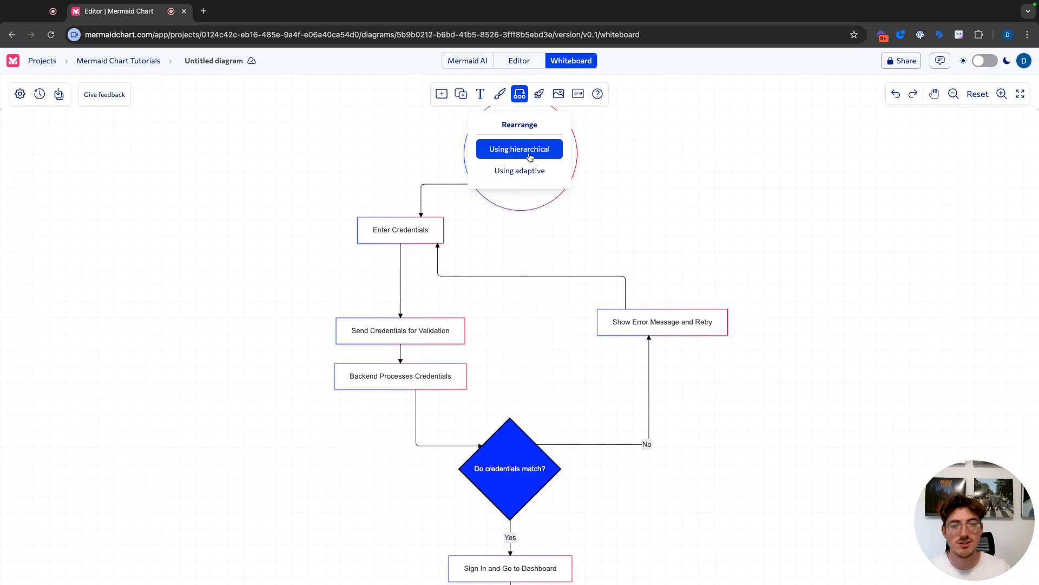
{"action": "left_click", "coordinate": [520, 148]}
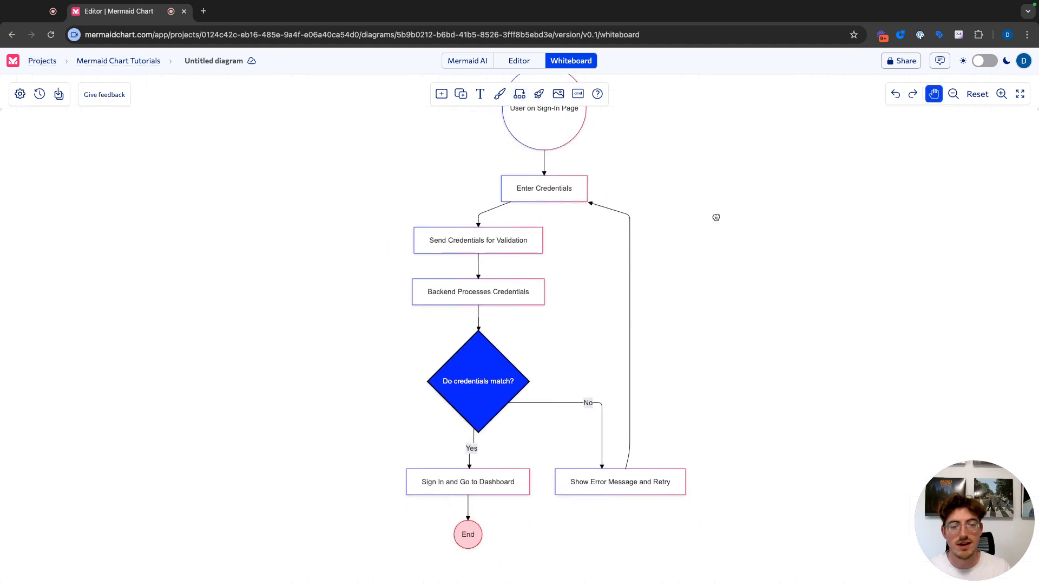
{"action": "left_click", "coordinate": [520, 93]}
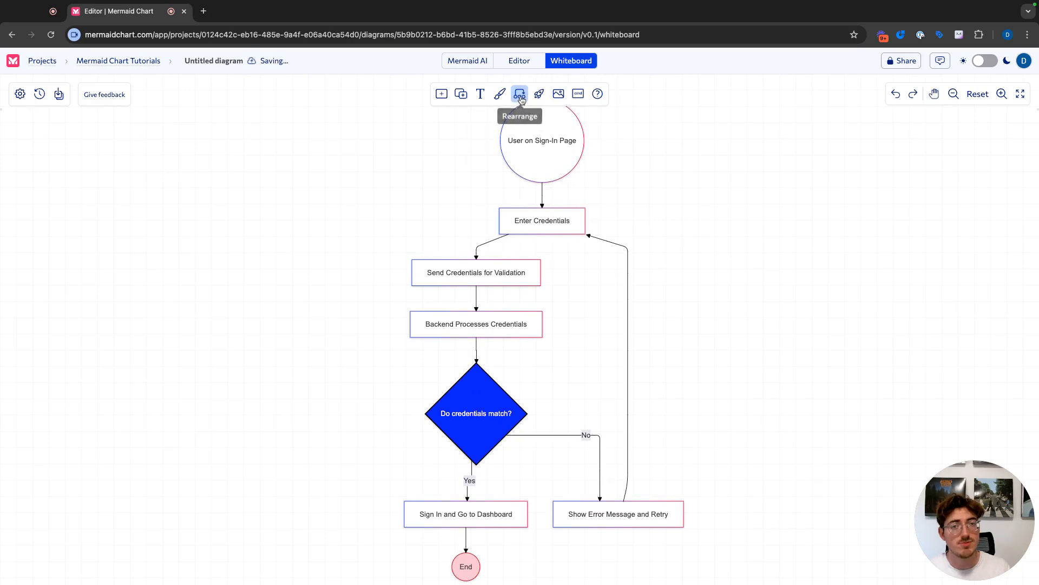
{"action": "left_click", "coordinate": [519, 93]}
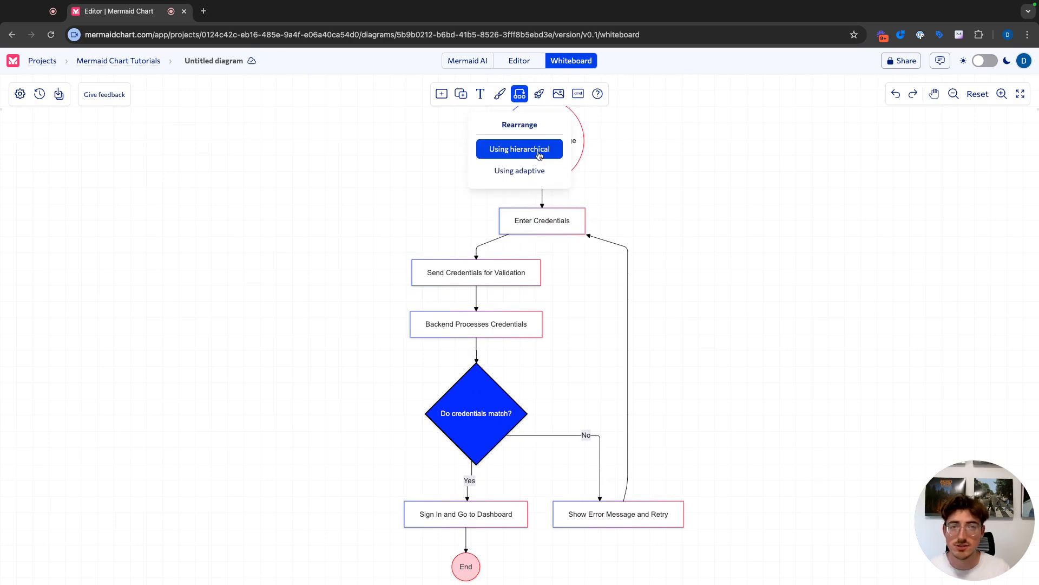
{"action": "left_click", "coordinate": [519, 148]}
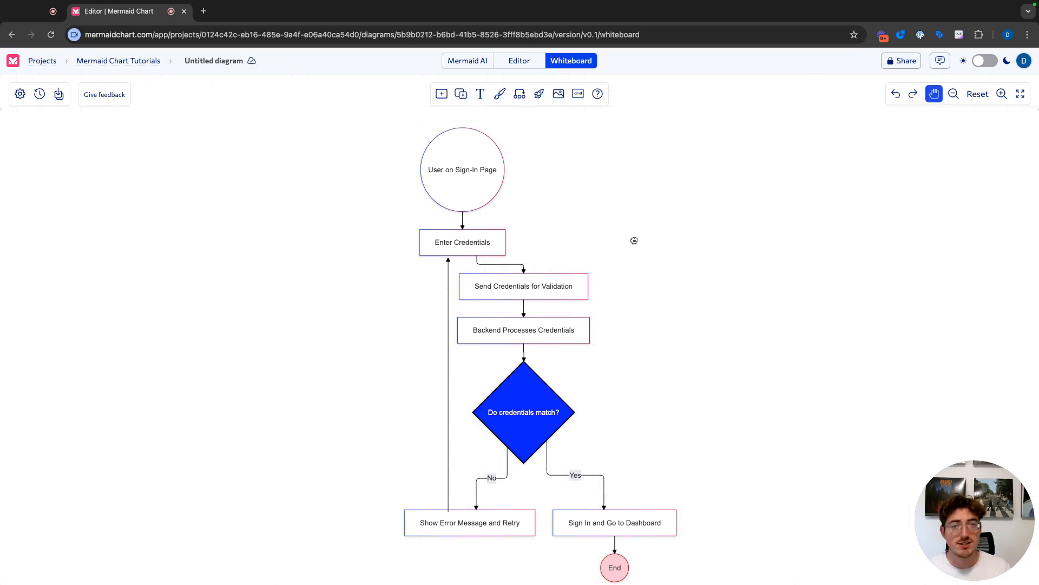
{"action": "mouse_move", "coordinate": [442, 93]}
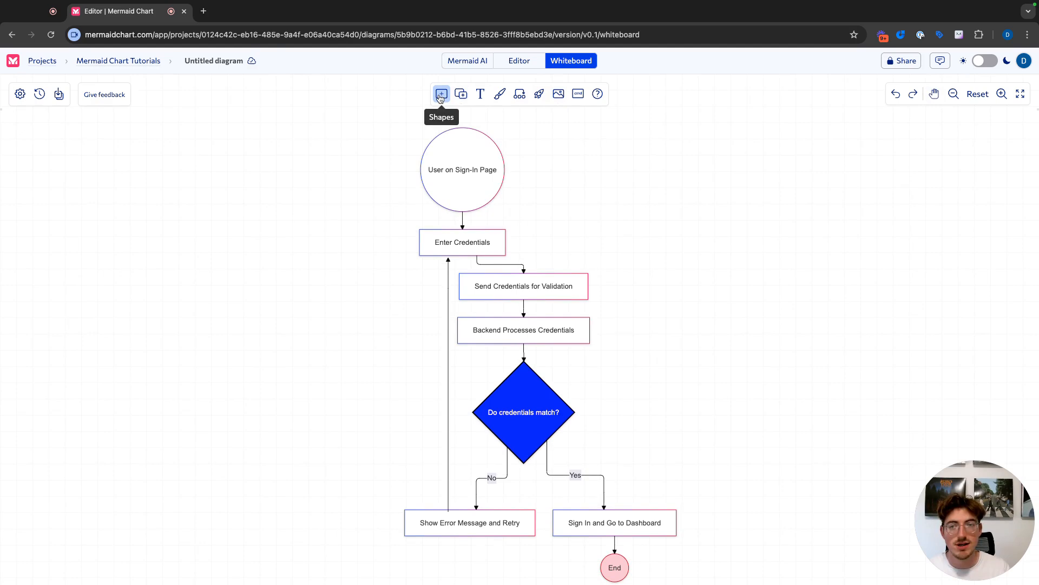
Step: Add untitled nodes and a sample image, then set the Forest theme with a Hand Drawn look
{"action": "left_click", "coordinate": [441, 93]}
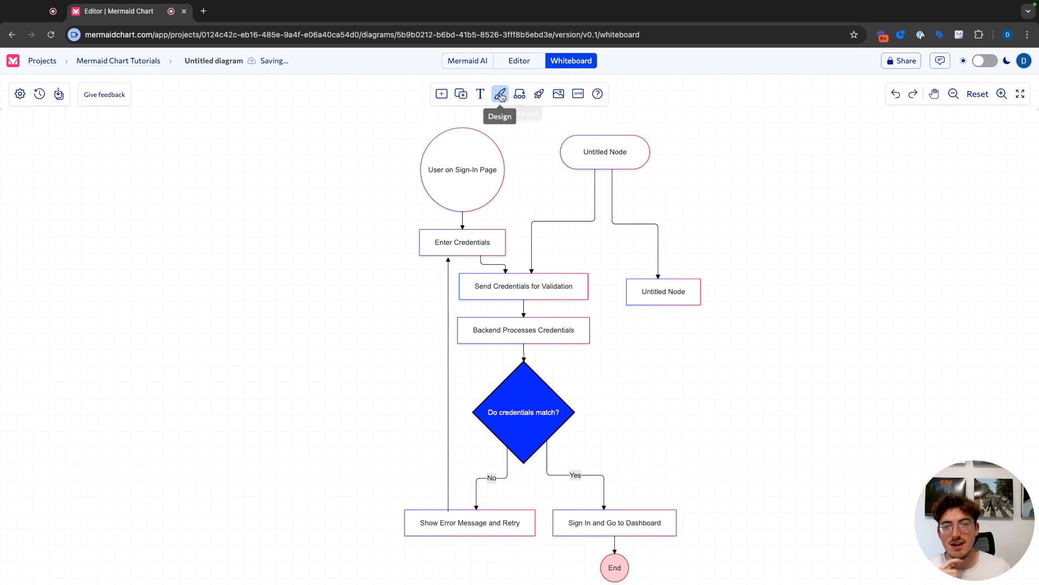
{"action": "left_click", "coordinate": [500, 93]}
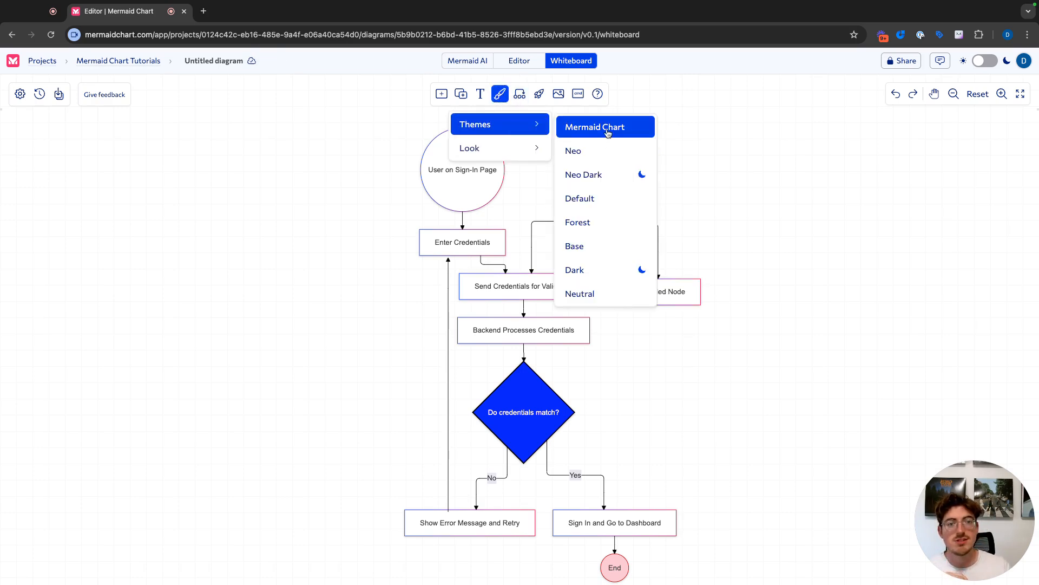
{"action": "mouse_move", "coordinate": [604, 222]}
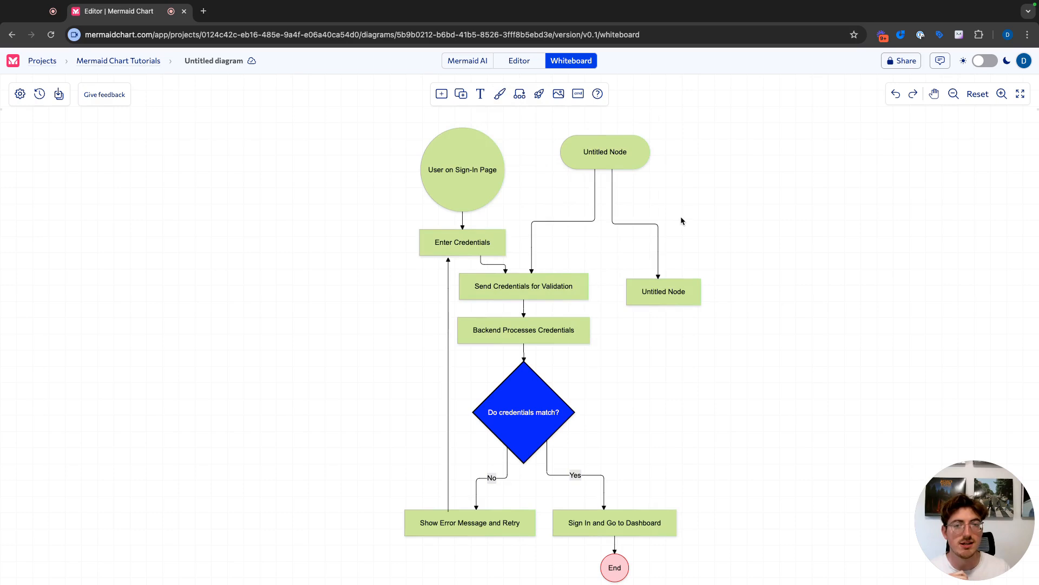
{"action": "left_click", "coordinate": [500, 93]}
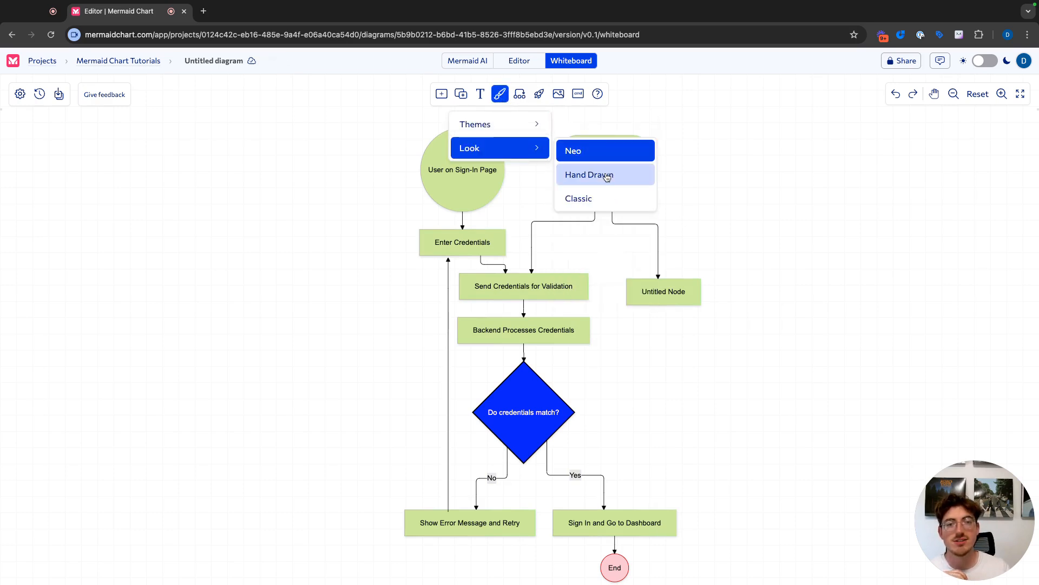
{"action": "left_click", "coordinate": [589, 174]}
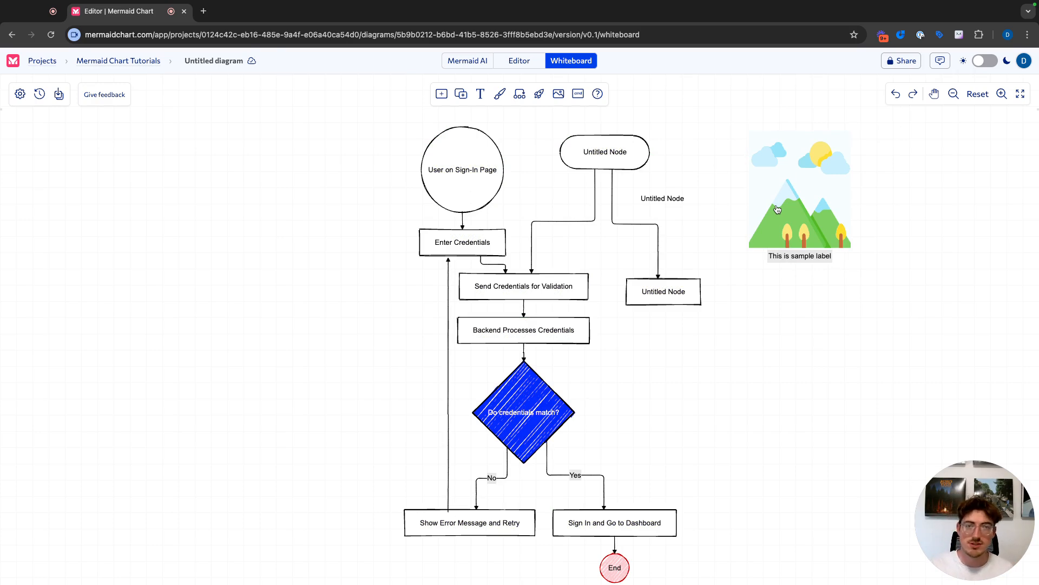
Step: Return to the code editor, confirming fixed layout, forest theme and hand-drawn look in the config, and dismiss the Share dialog
{"action": "left_click", "coordinate": [519, 61]}
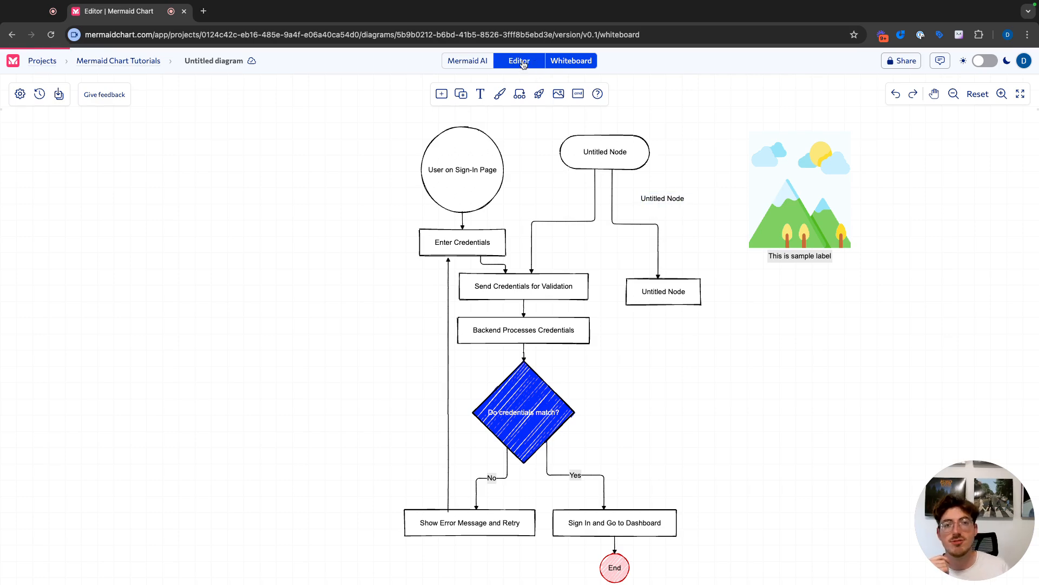
{"action": "left_click", "coordinate": [518, 61]}
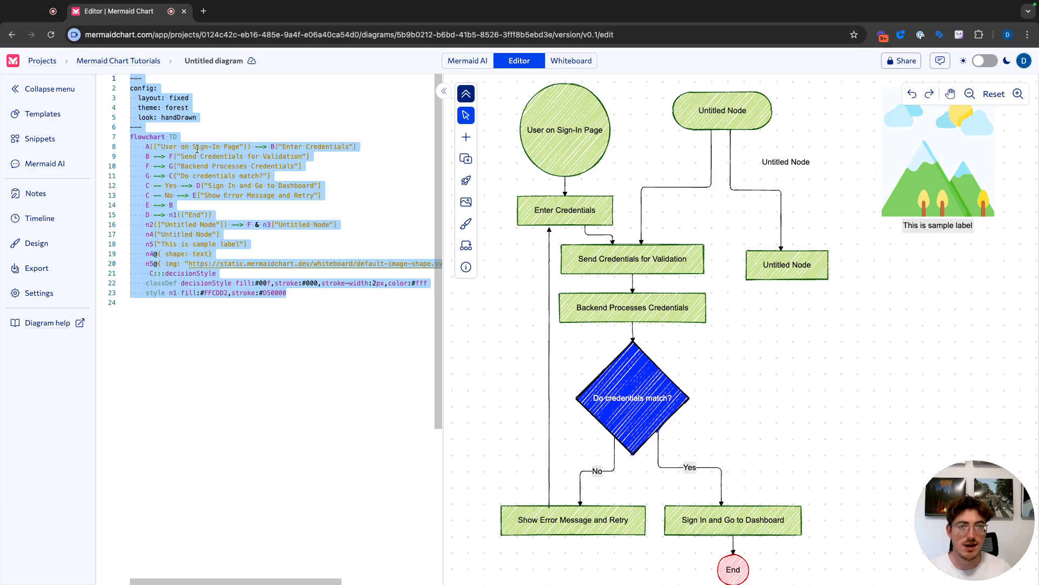
{"action": "left_click", "coordinate": [900, 61]}
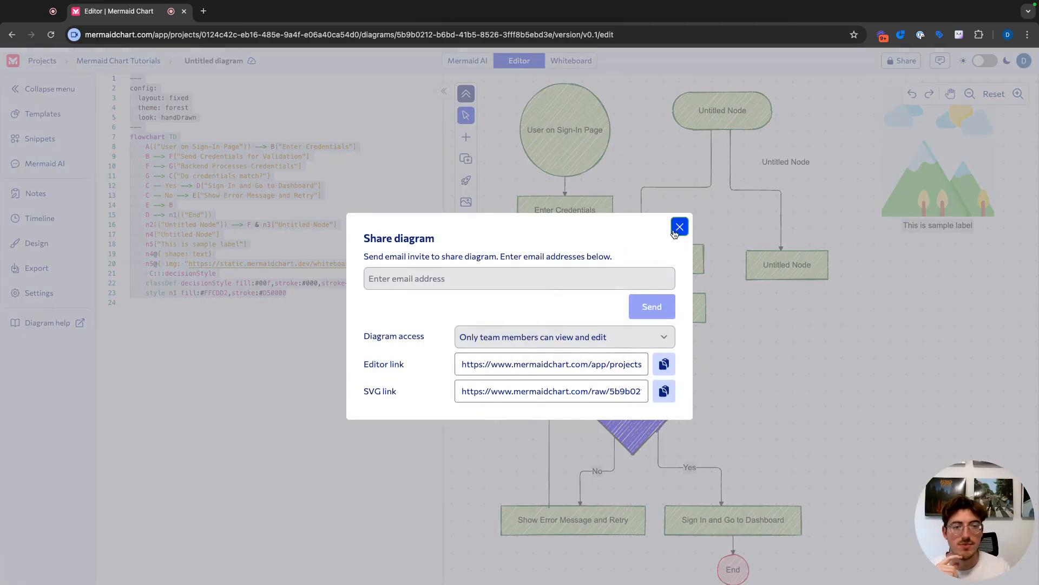
{"action": "left_click", "coordinate": [679, 227]}
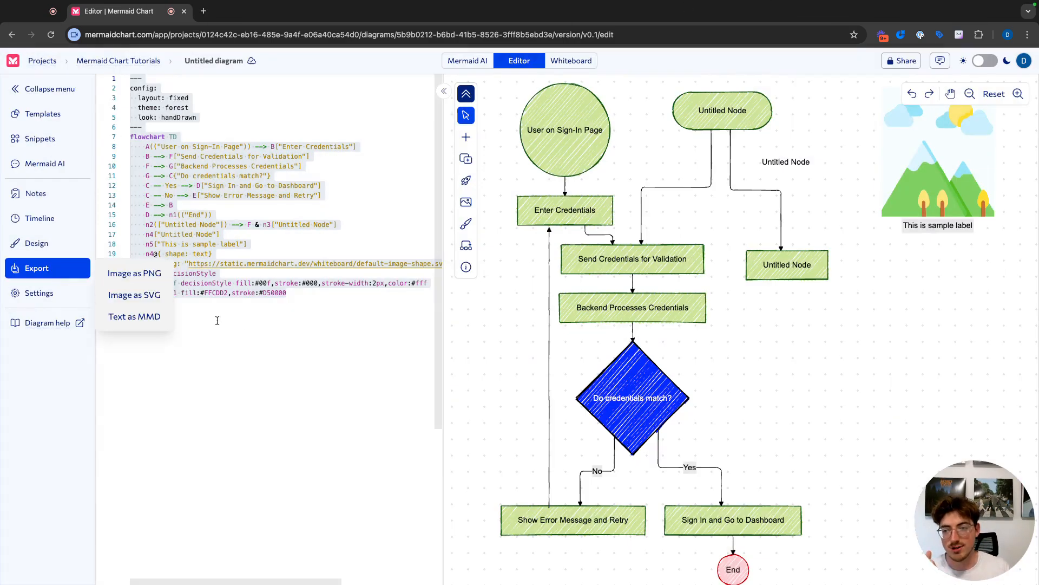